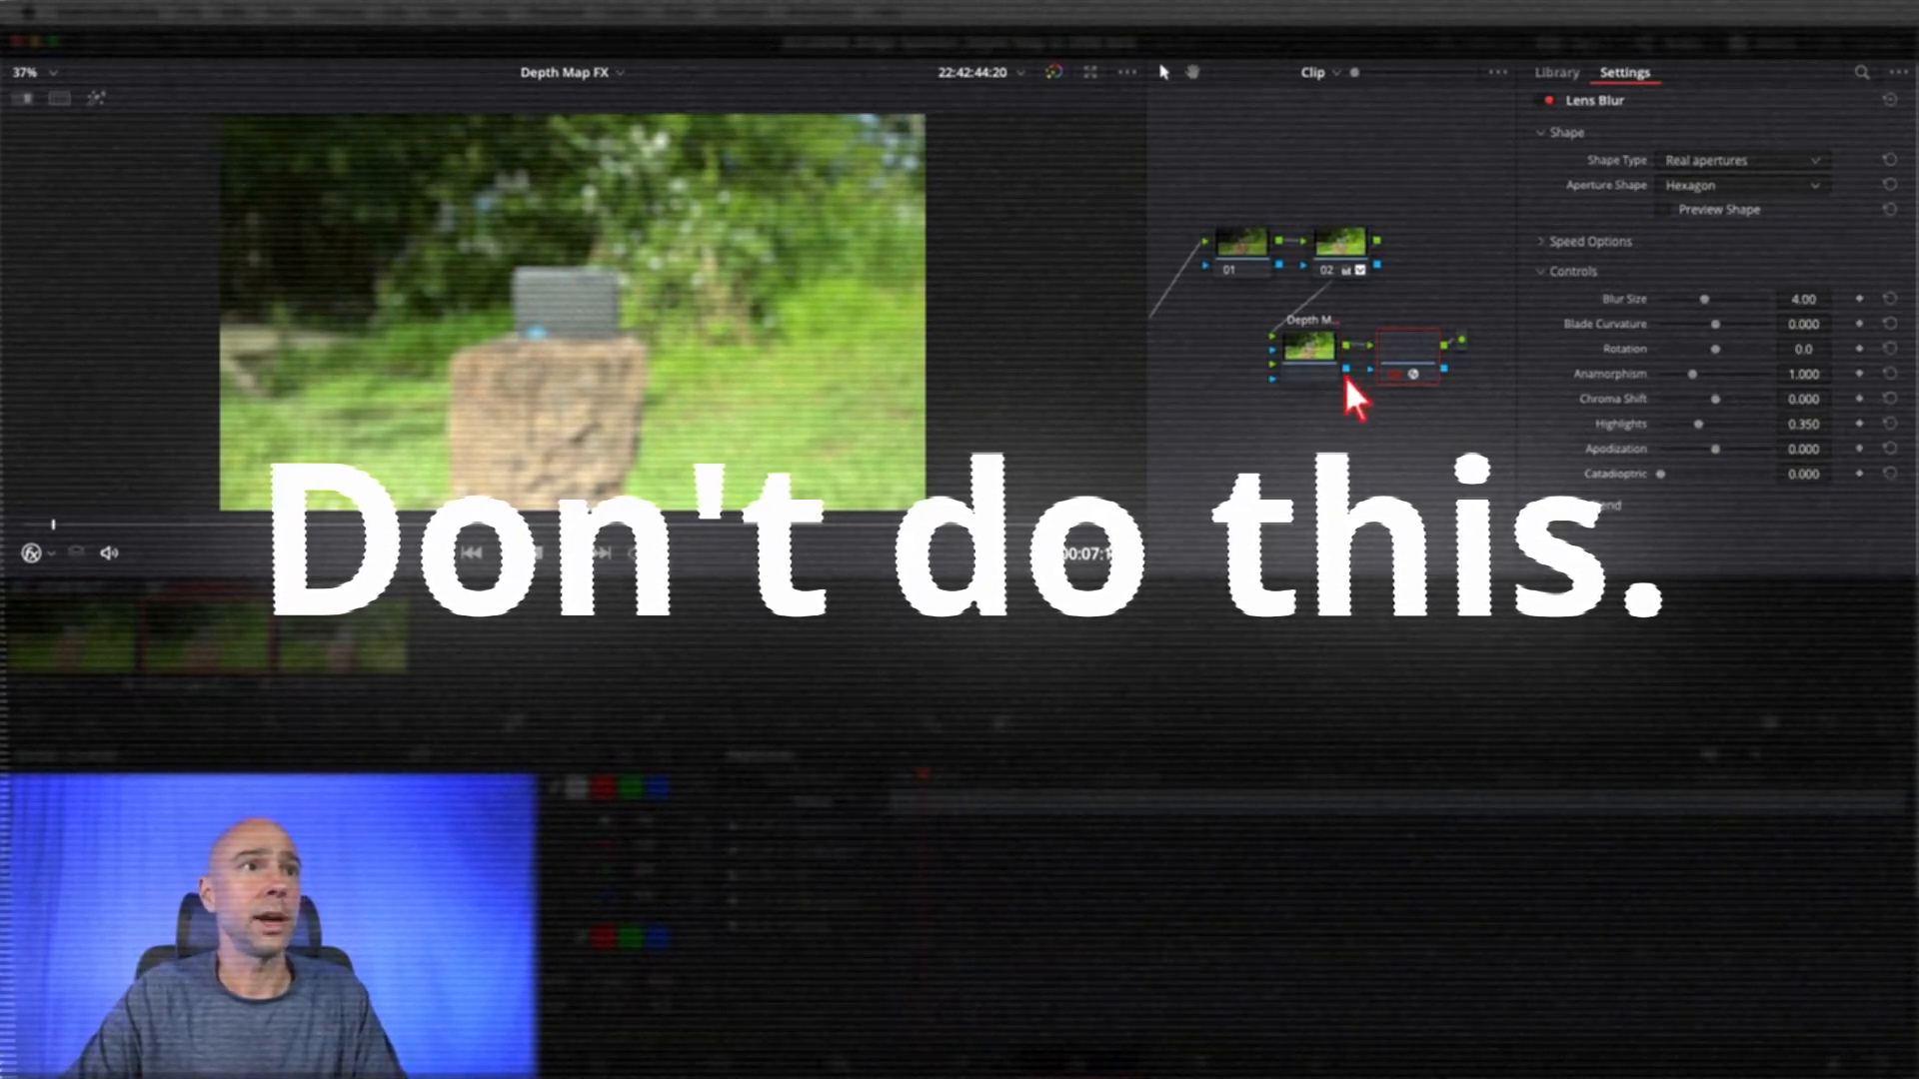
mouse_move(1346, 441)
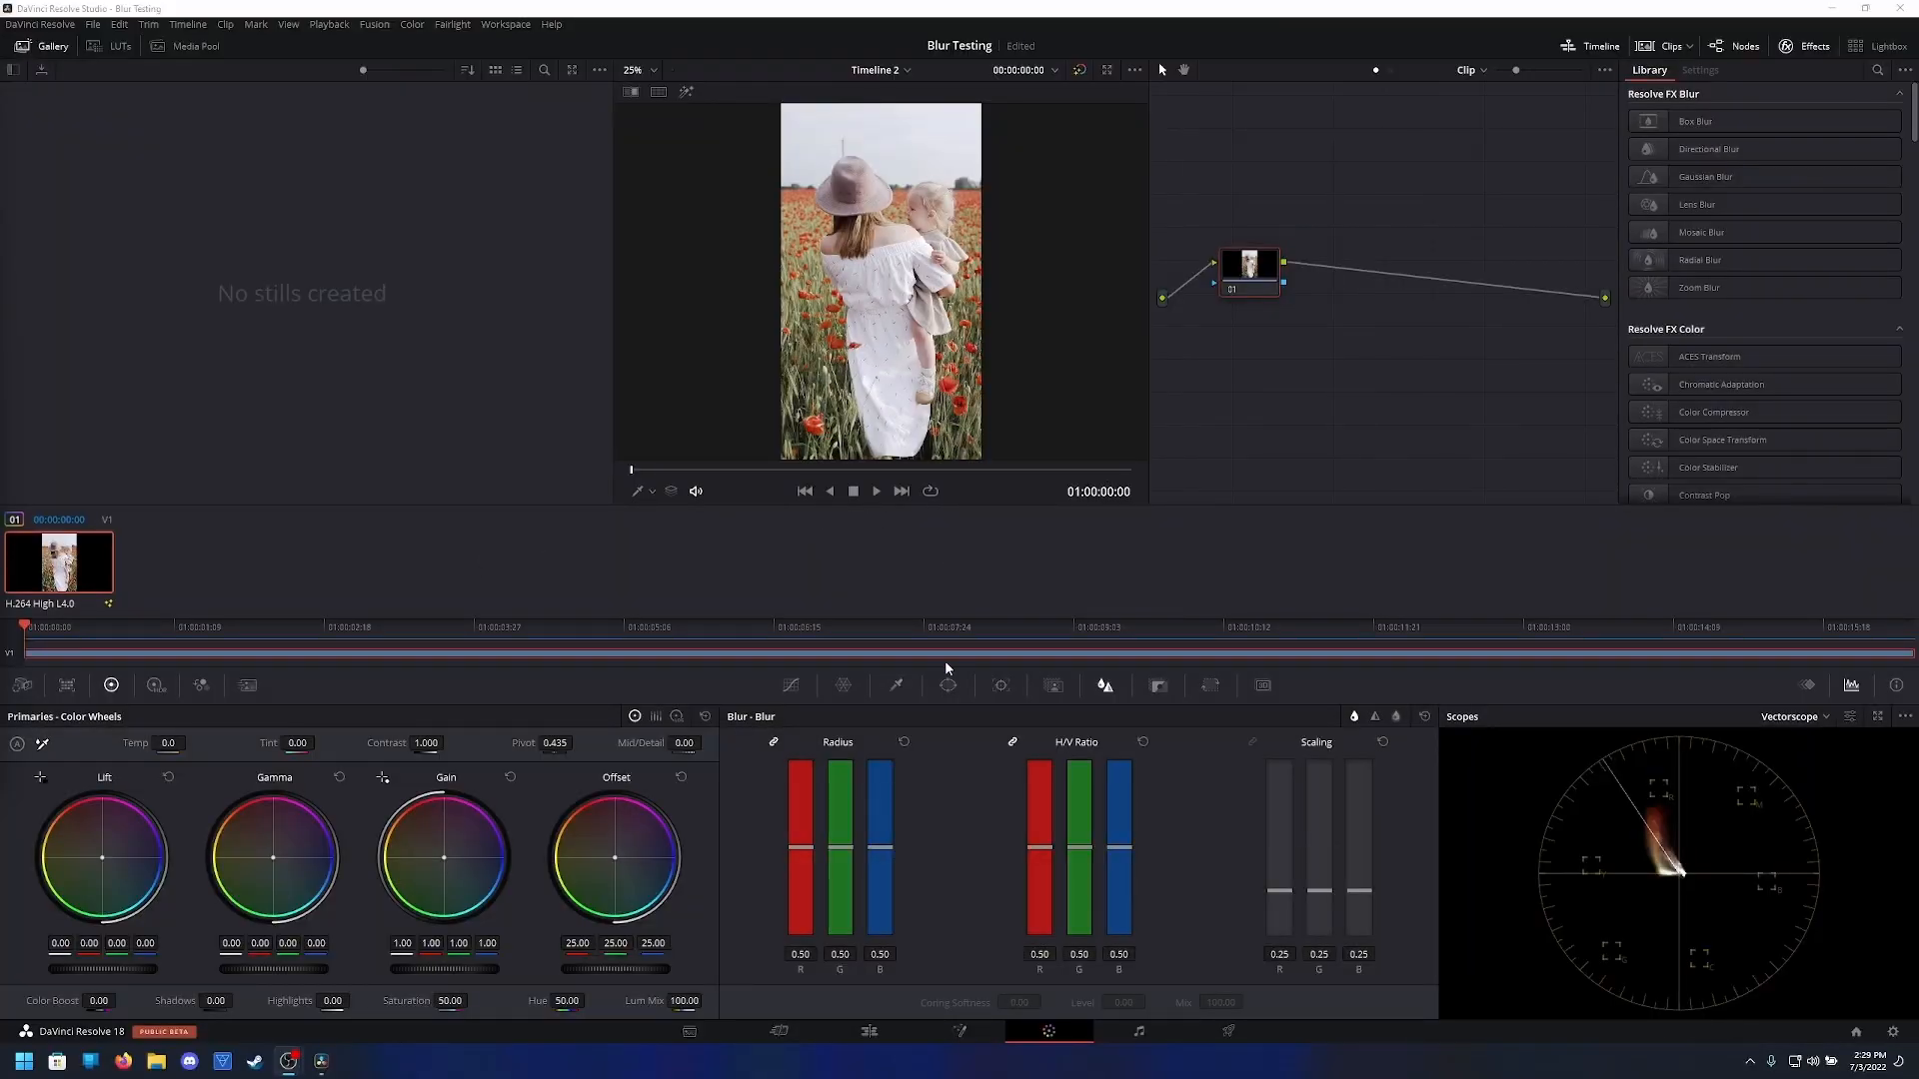
mouse_move(1577, 441)
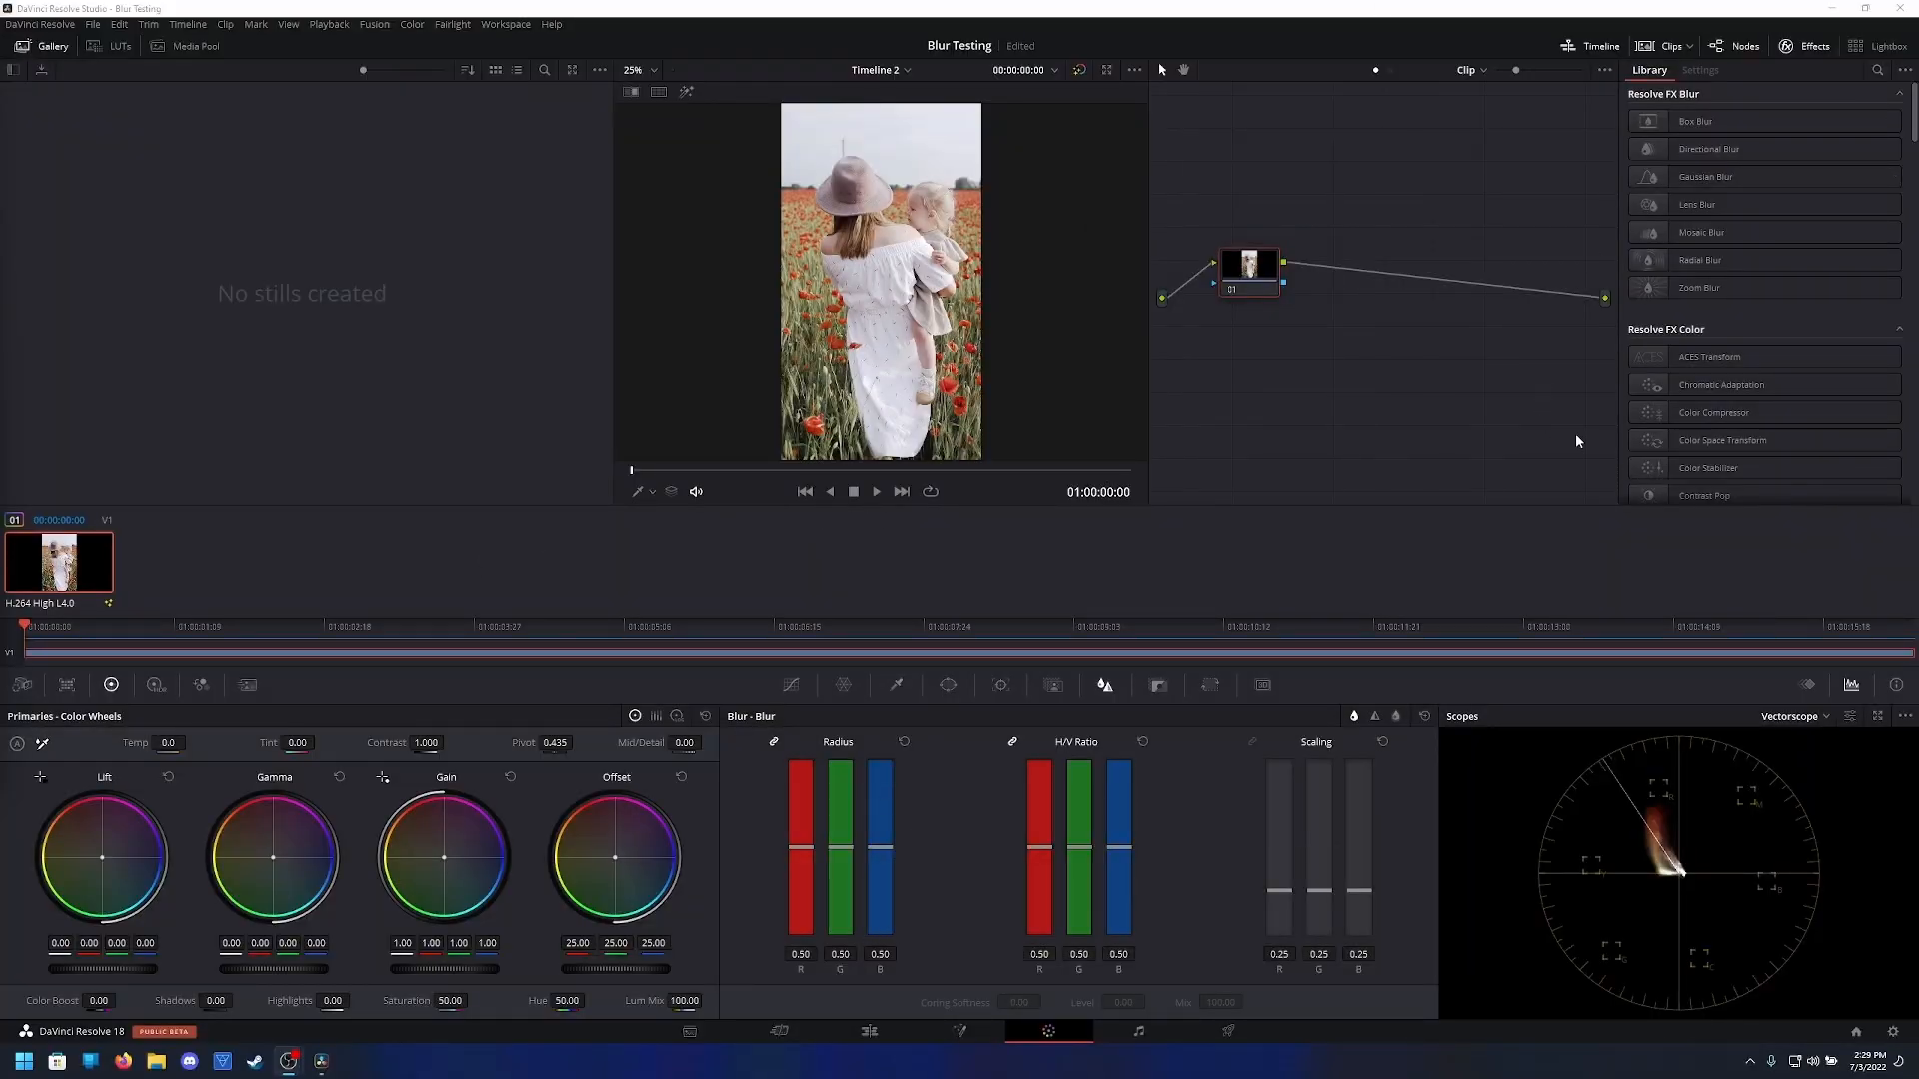
Search the effects library for Depth Map and add it after the clip node
left_click(1878, 70)
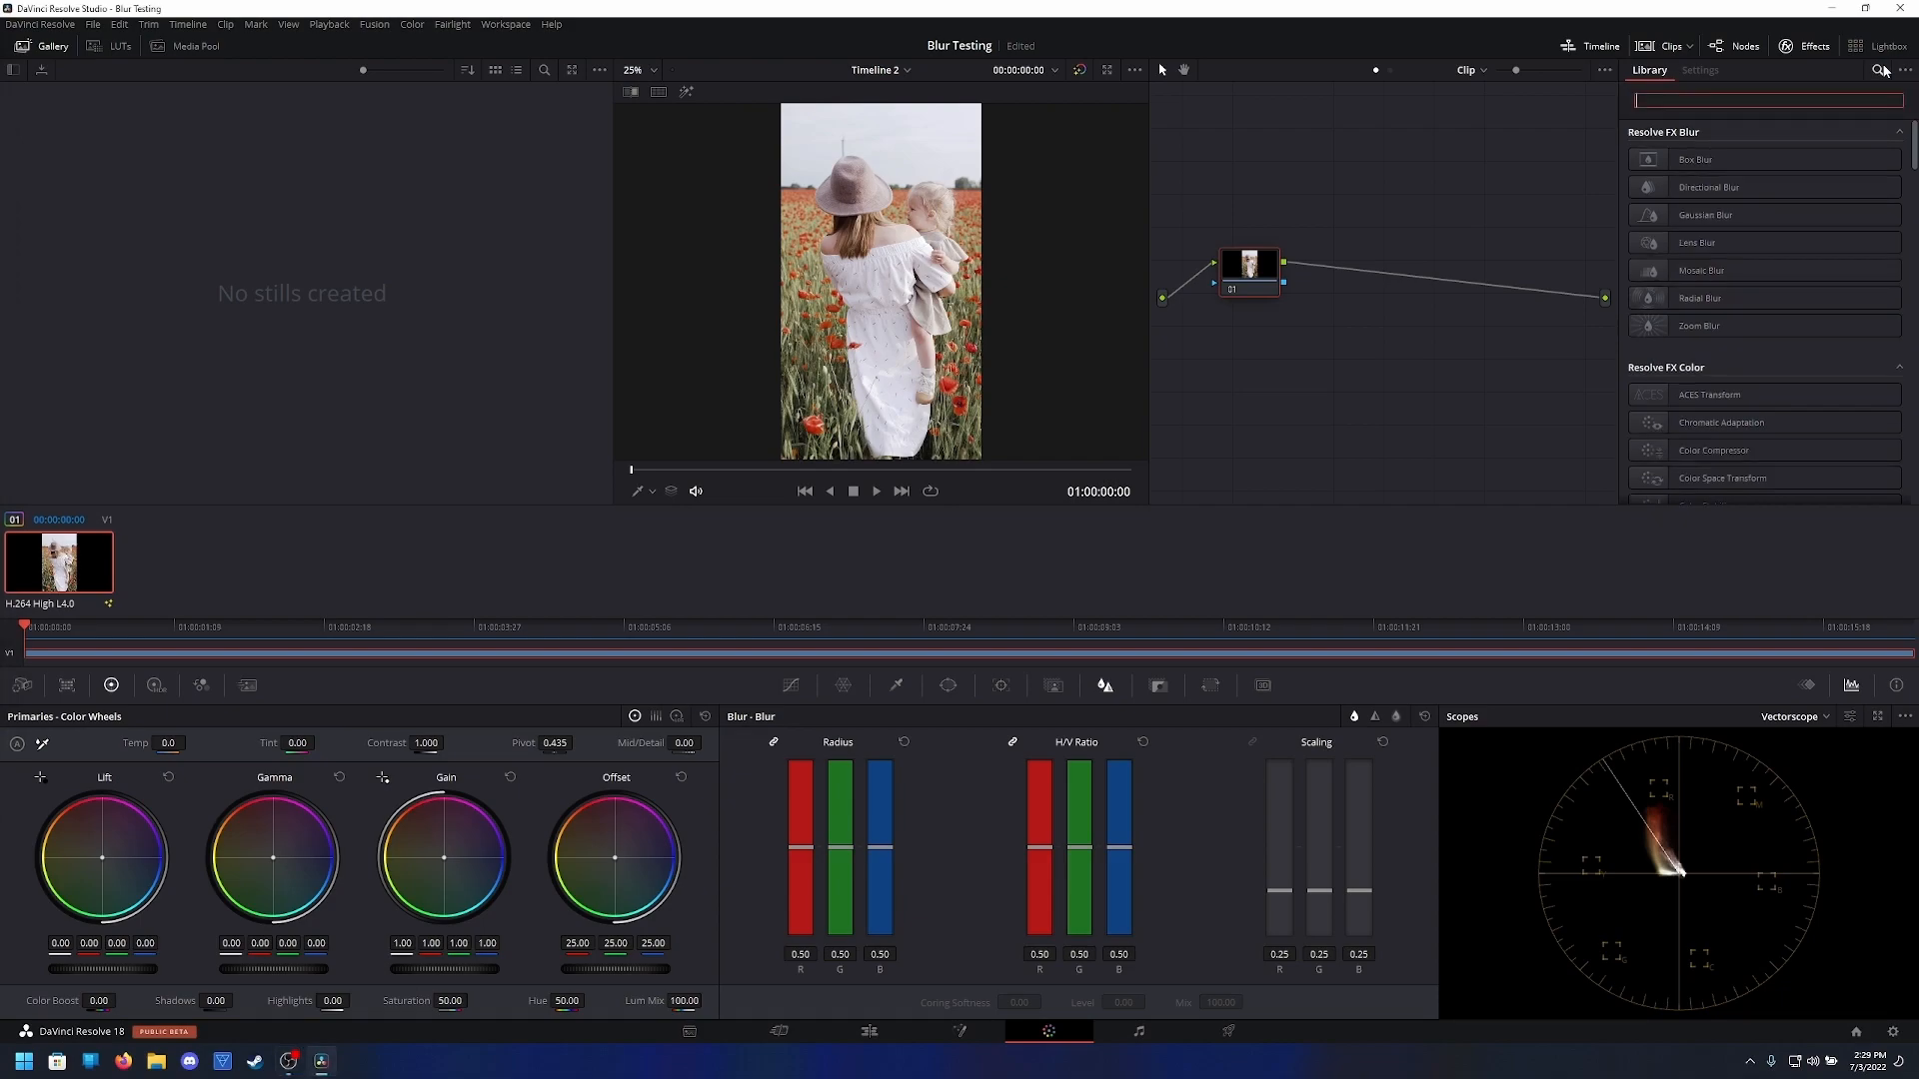
type("dep")
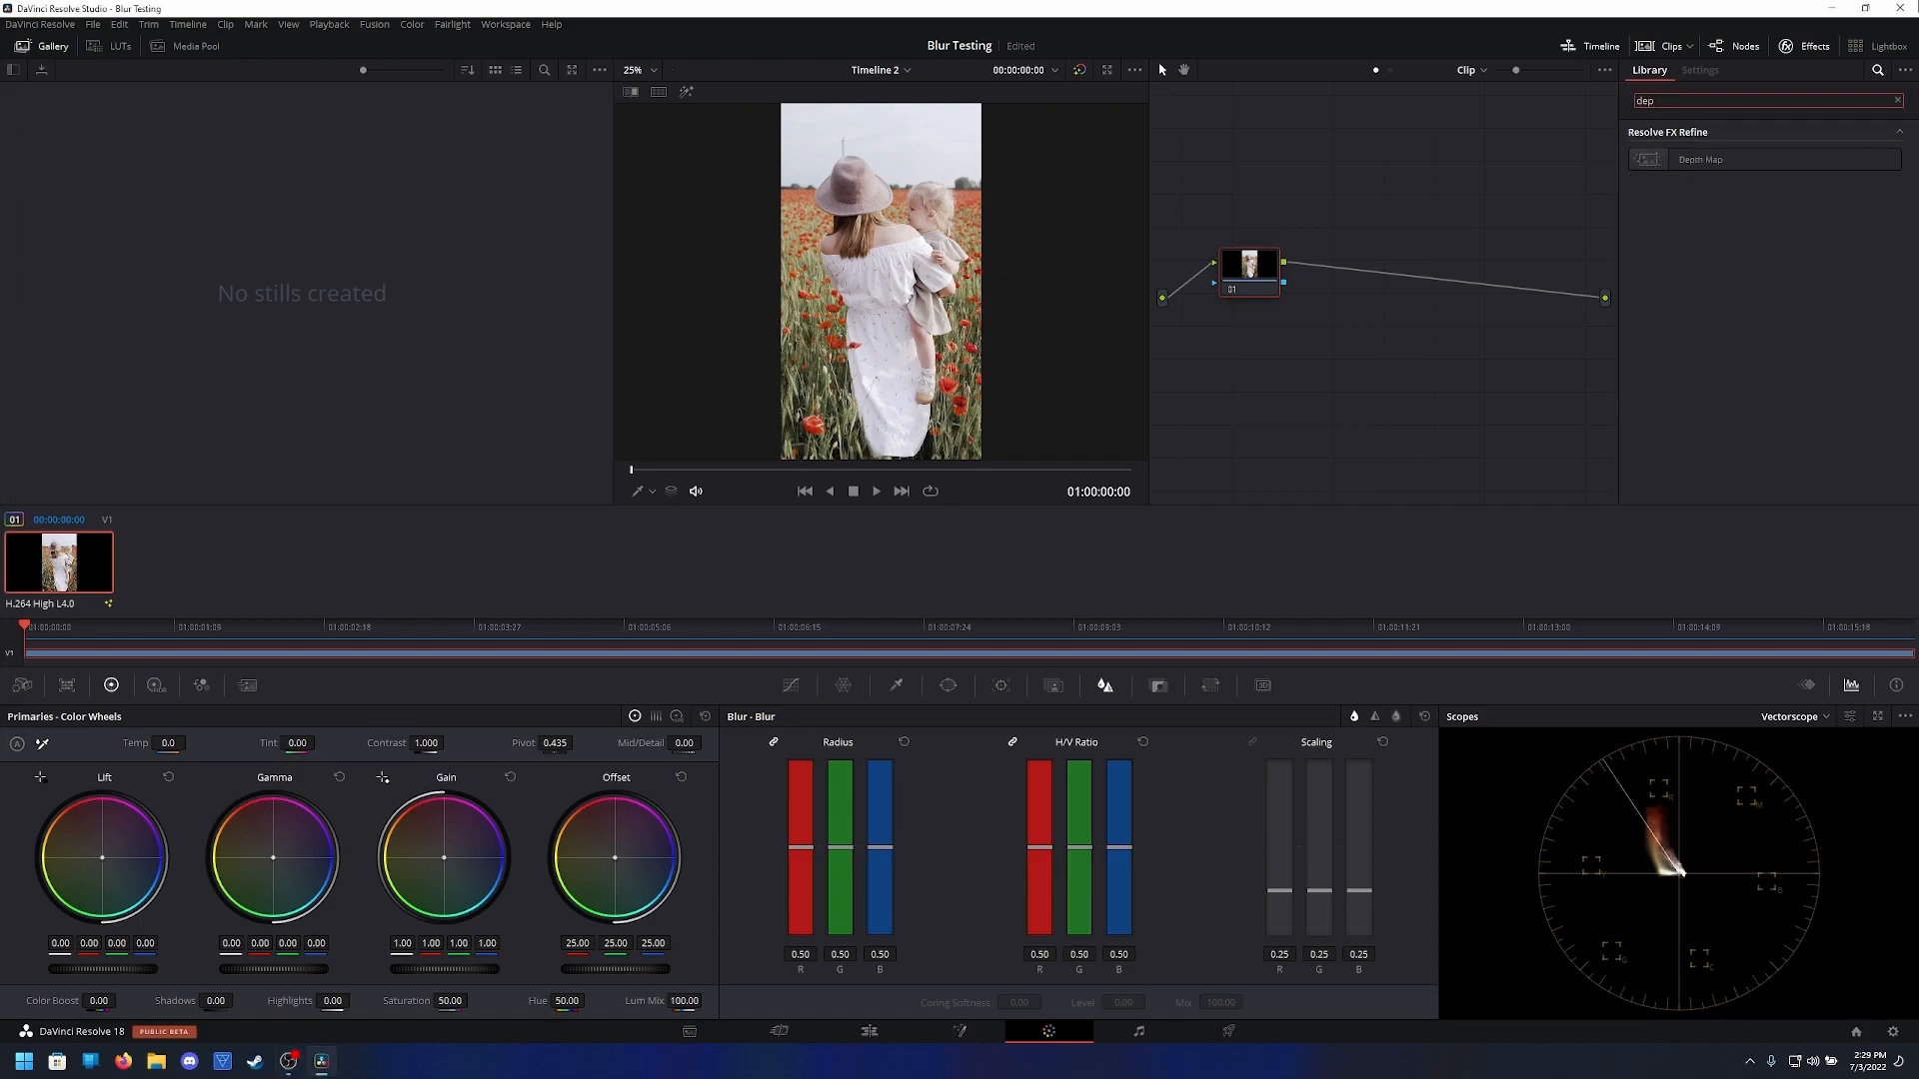
double_click(1700, 159)
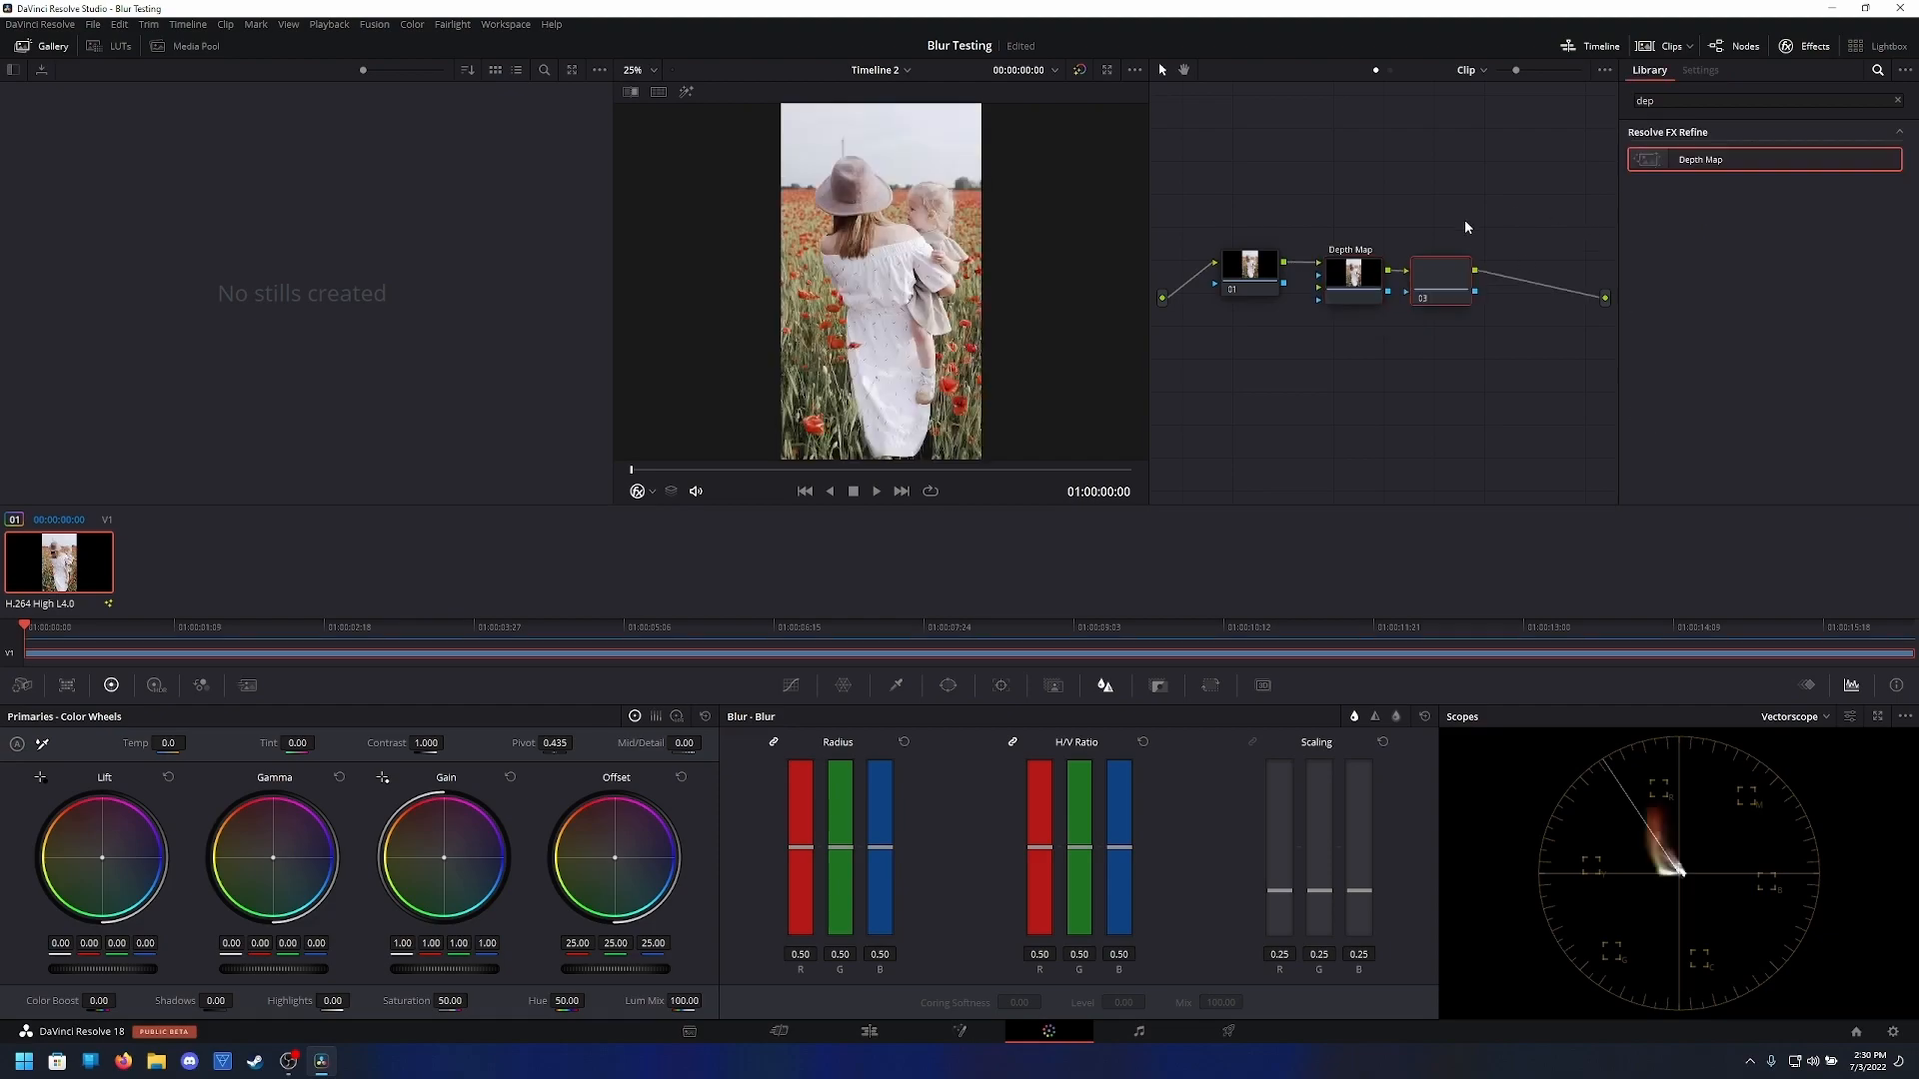
Enable the serial node's key input and raise its Blur radius, then switch to Fusion
left_click(1440, 272)
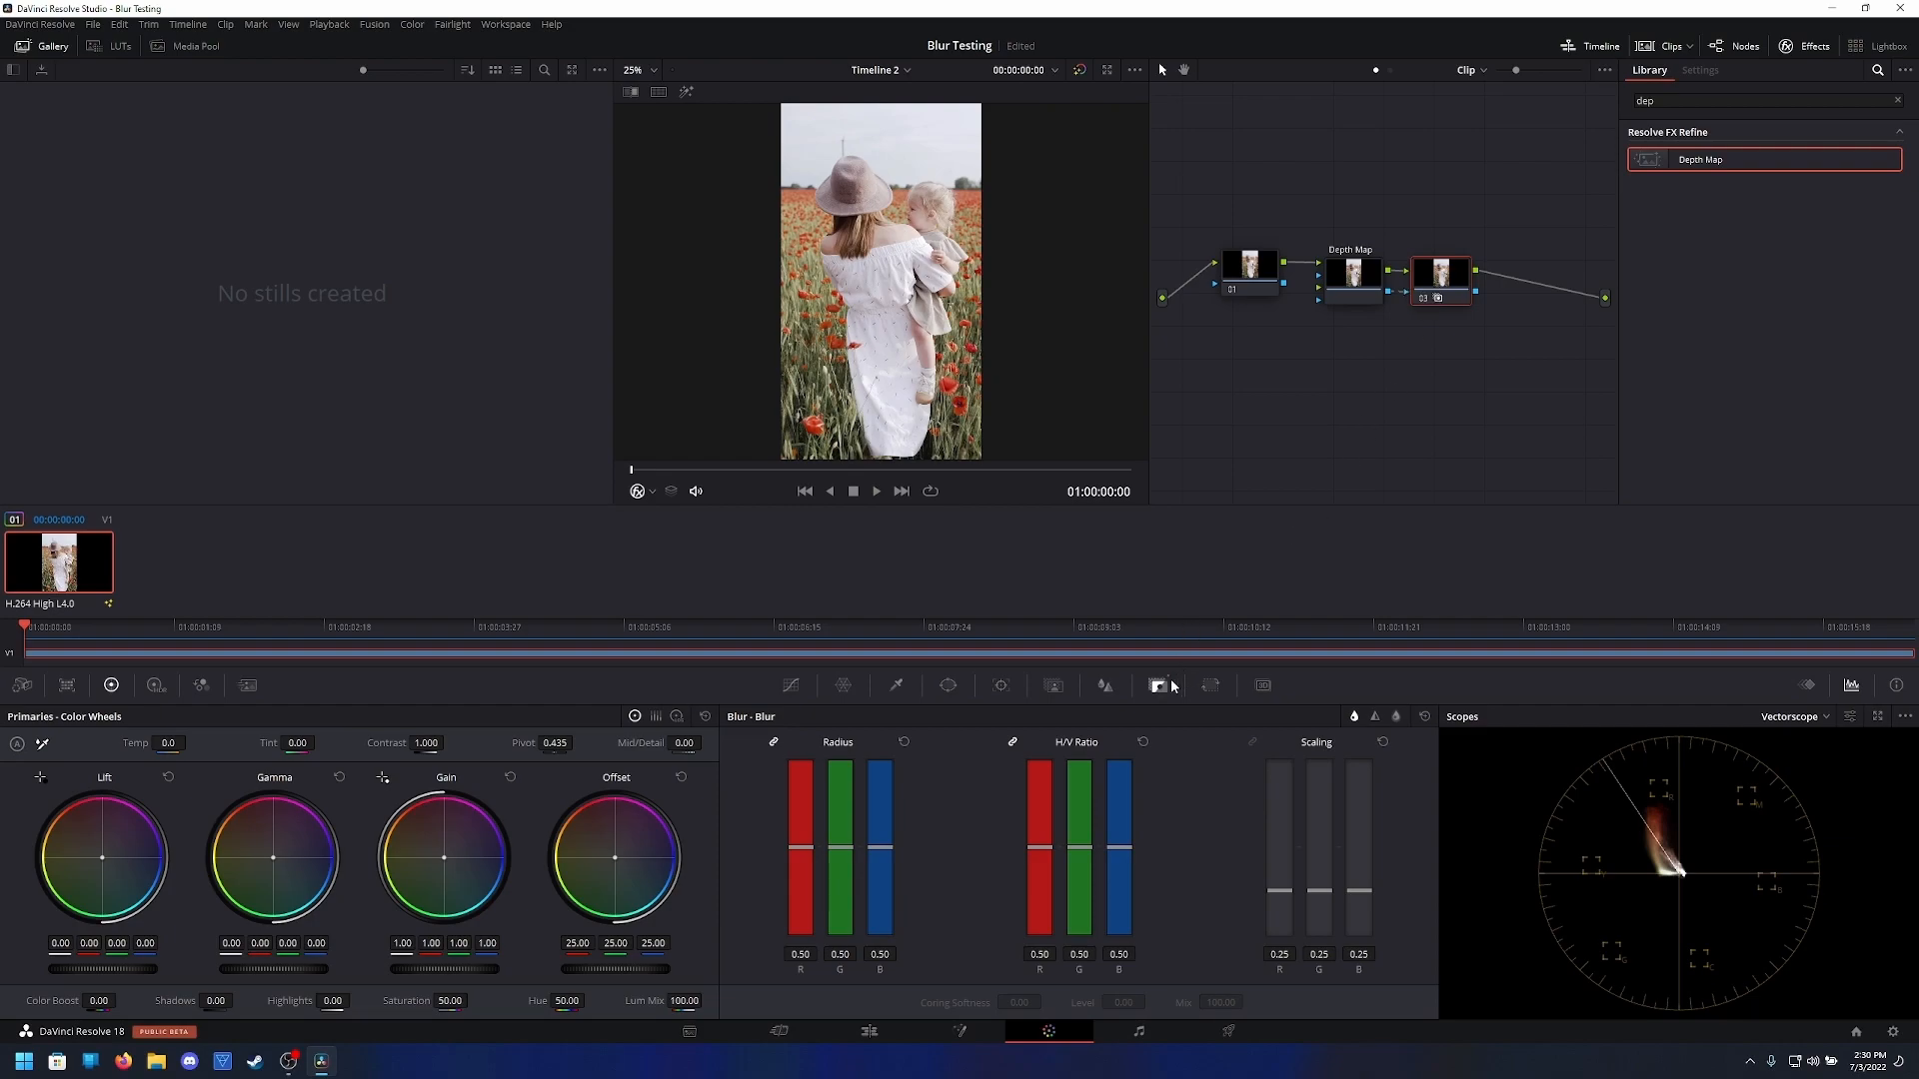
left_click(1209, 685)
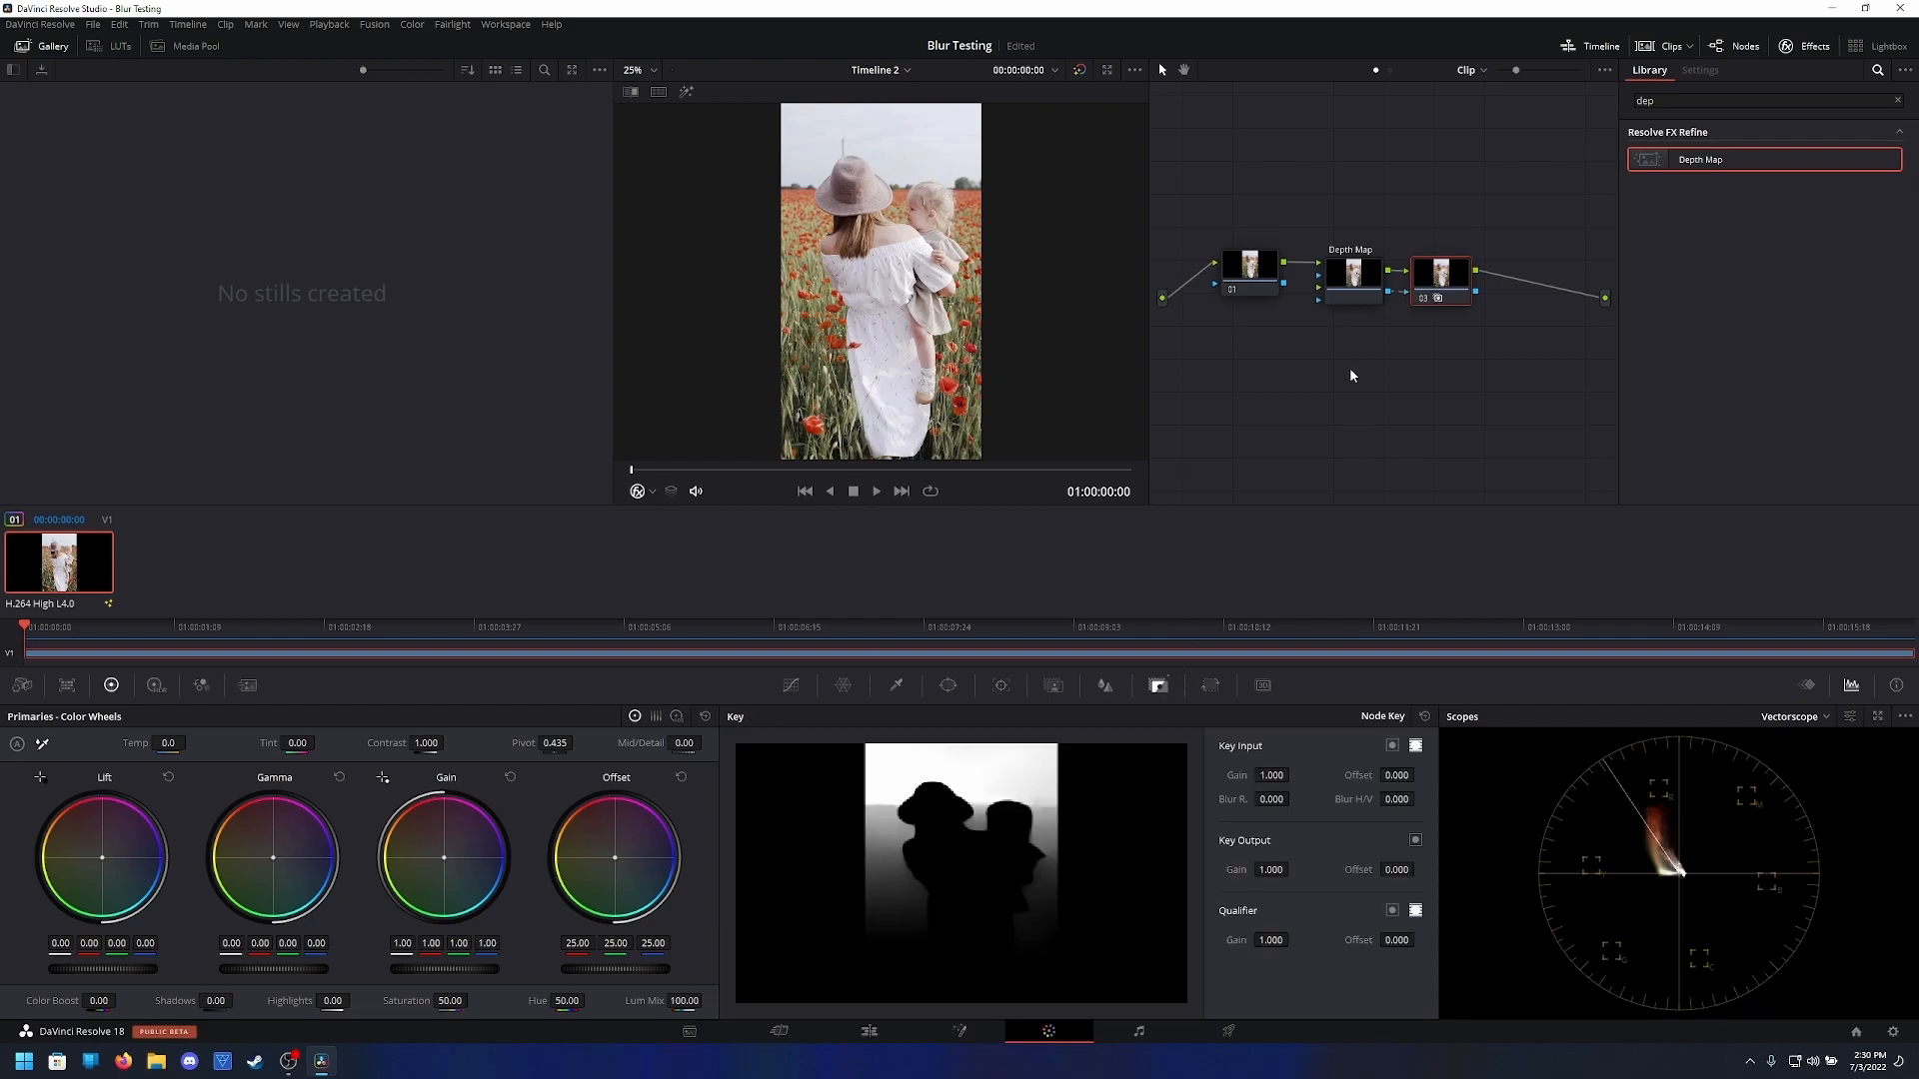
left_click(1102, 684)
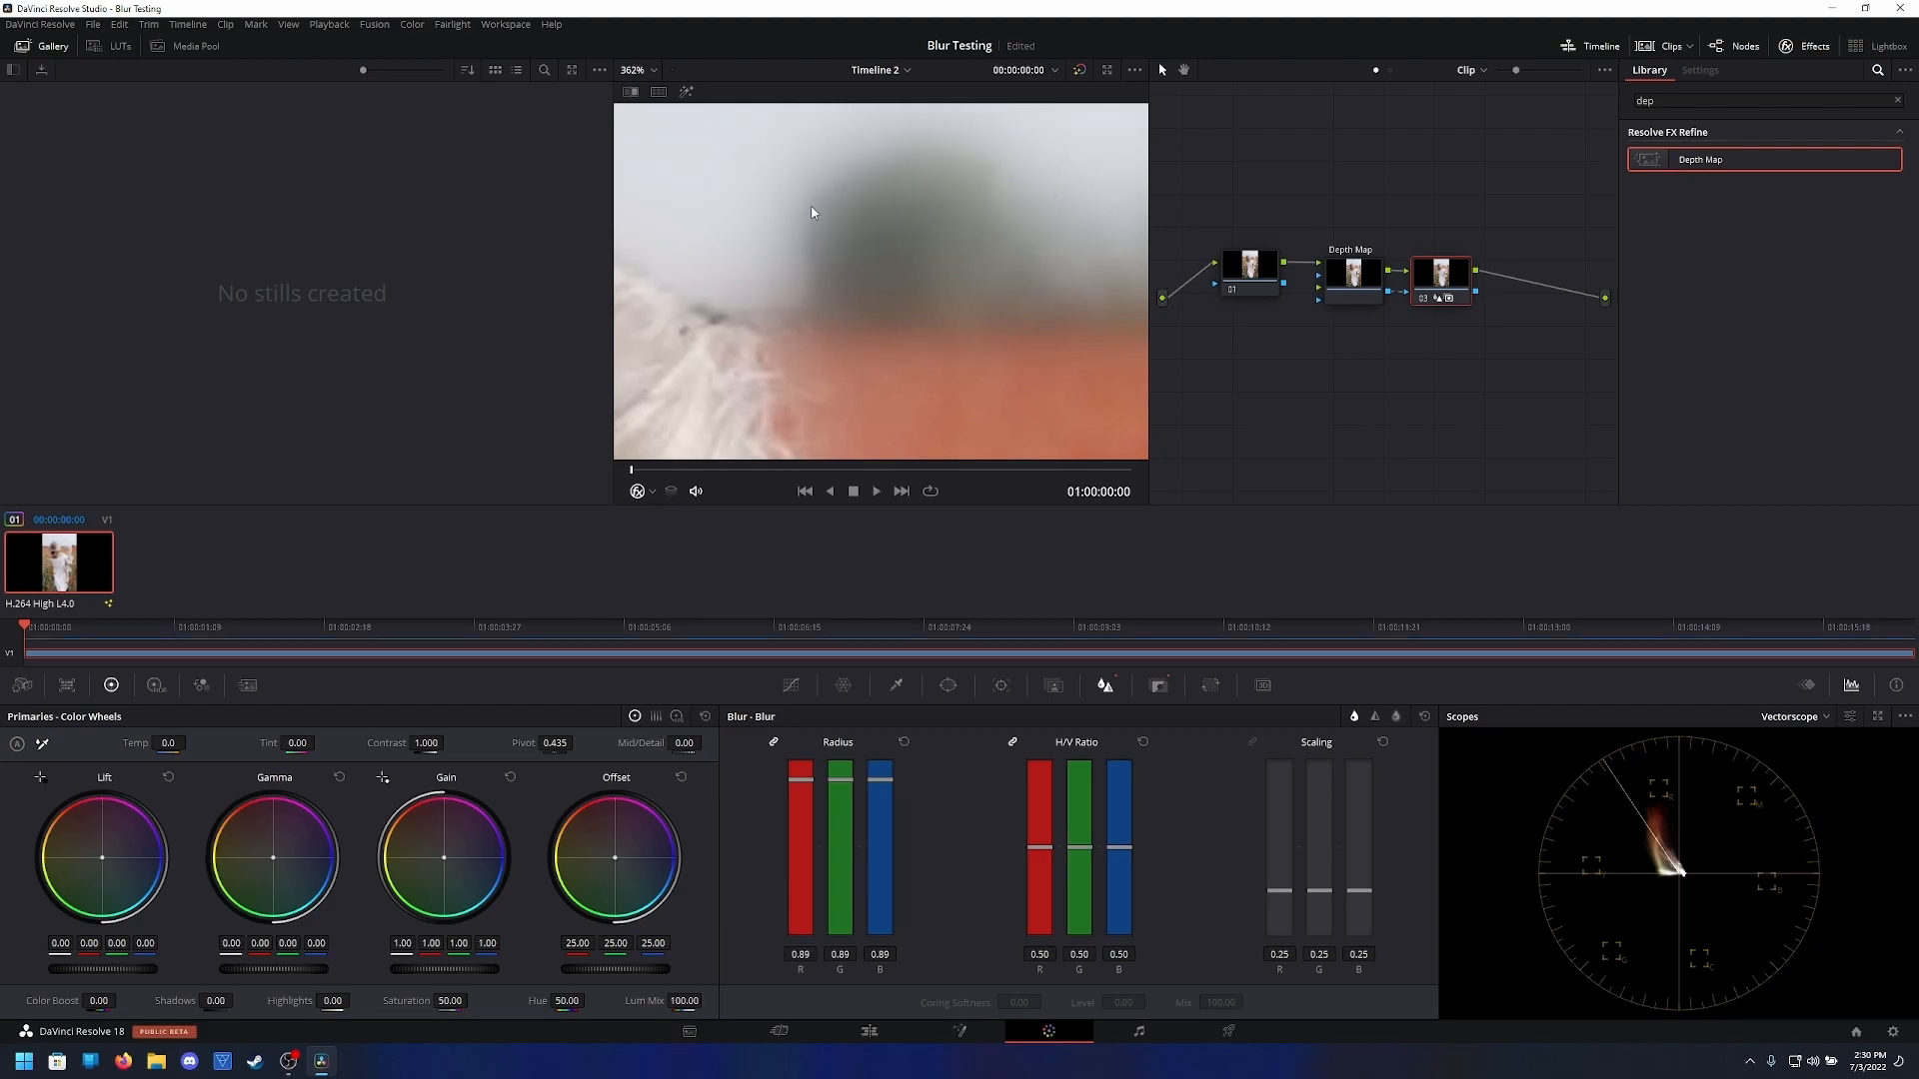
left_click(957, 1032)
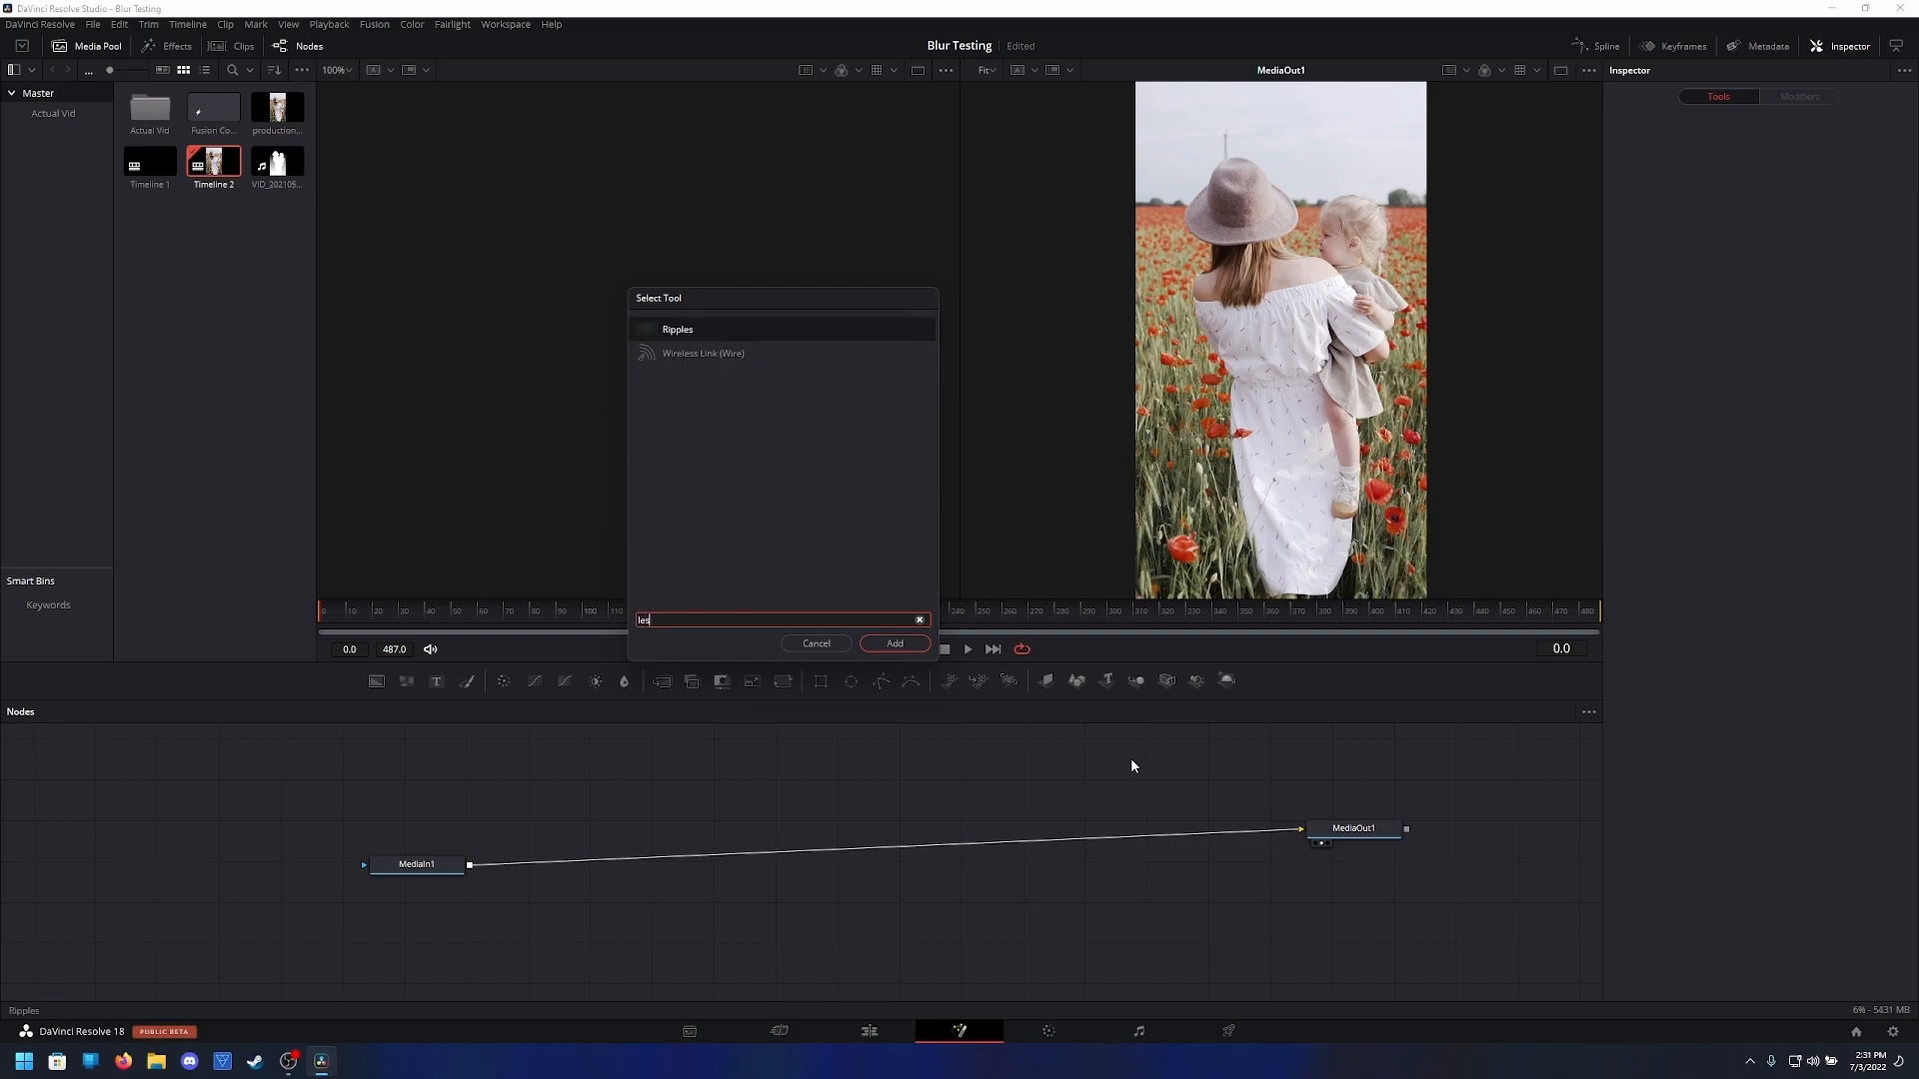
Try a LensBlur merged with MediaIn, delete those tools, and return to Color
left_click(894, 643)
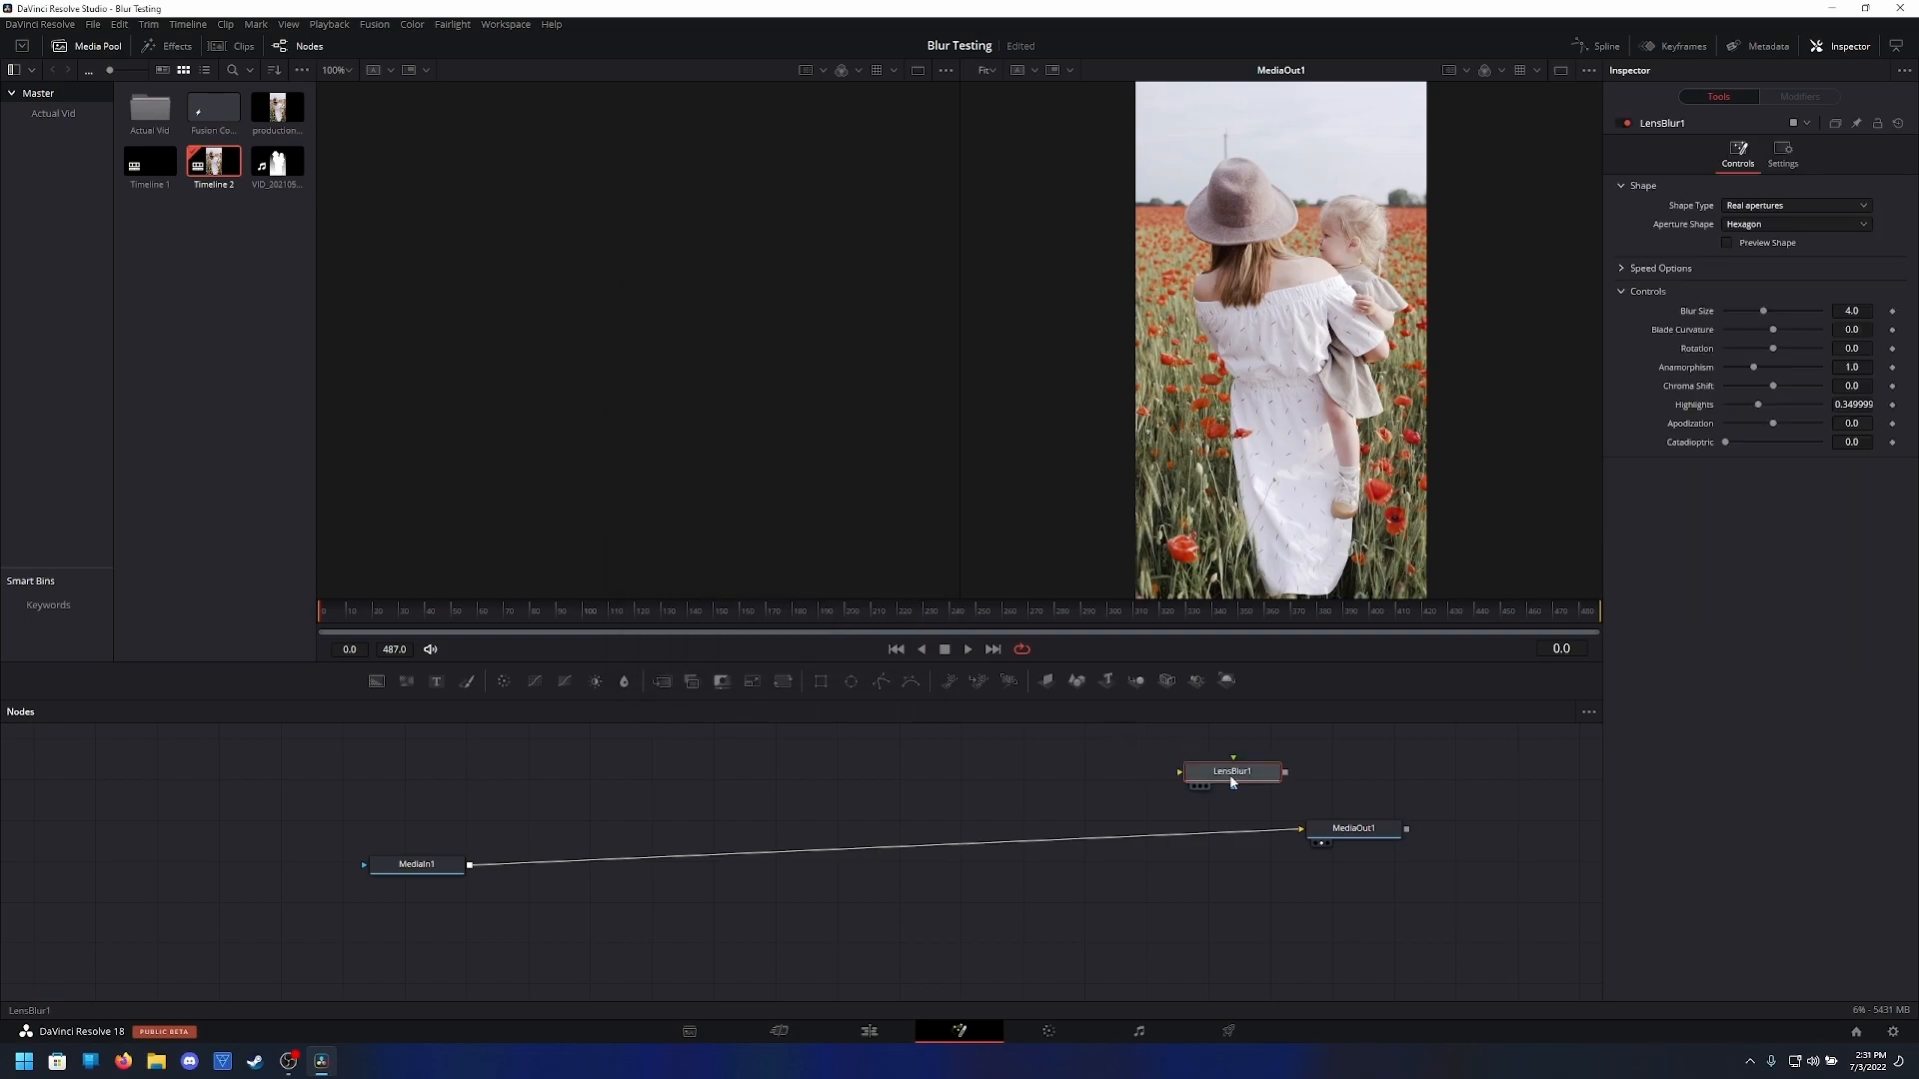
left_click(416, 852)
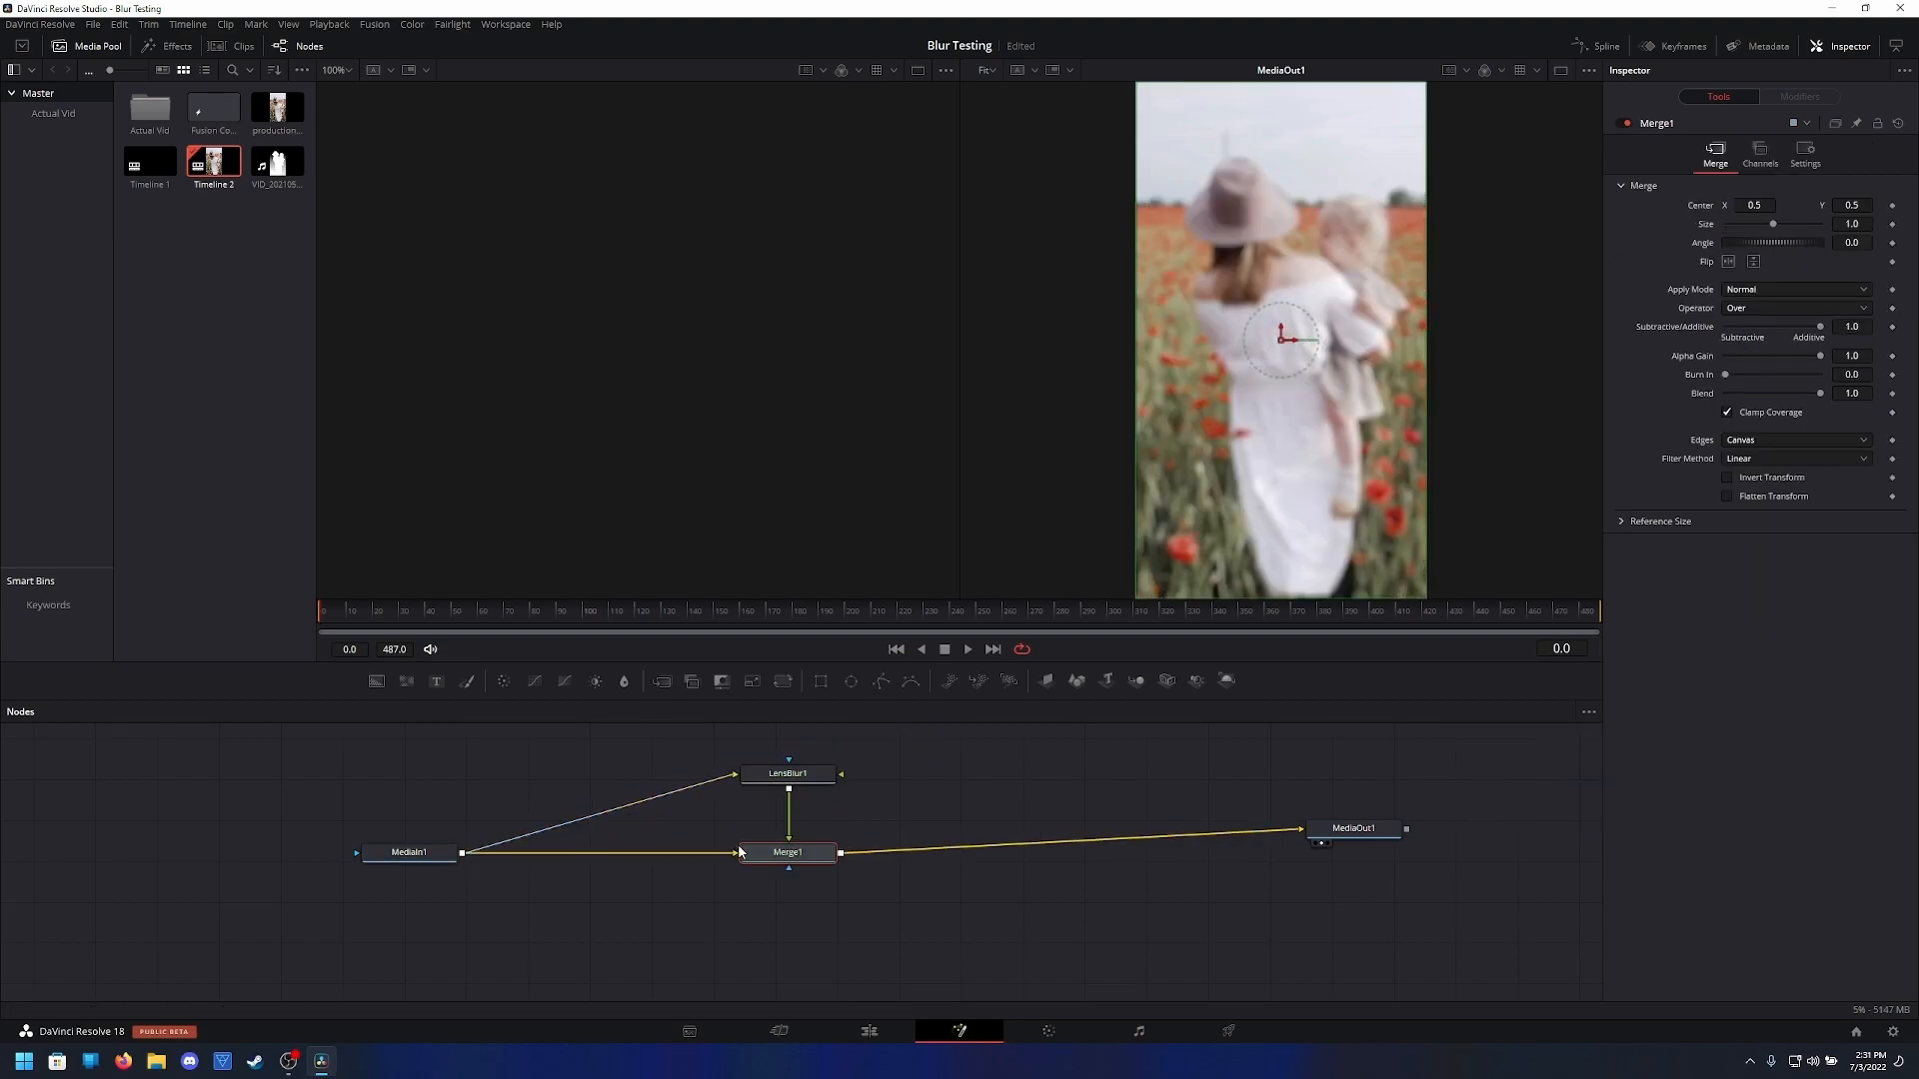
left_click(788, 774)
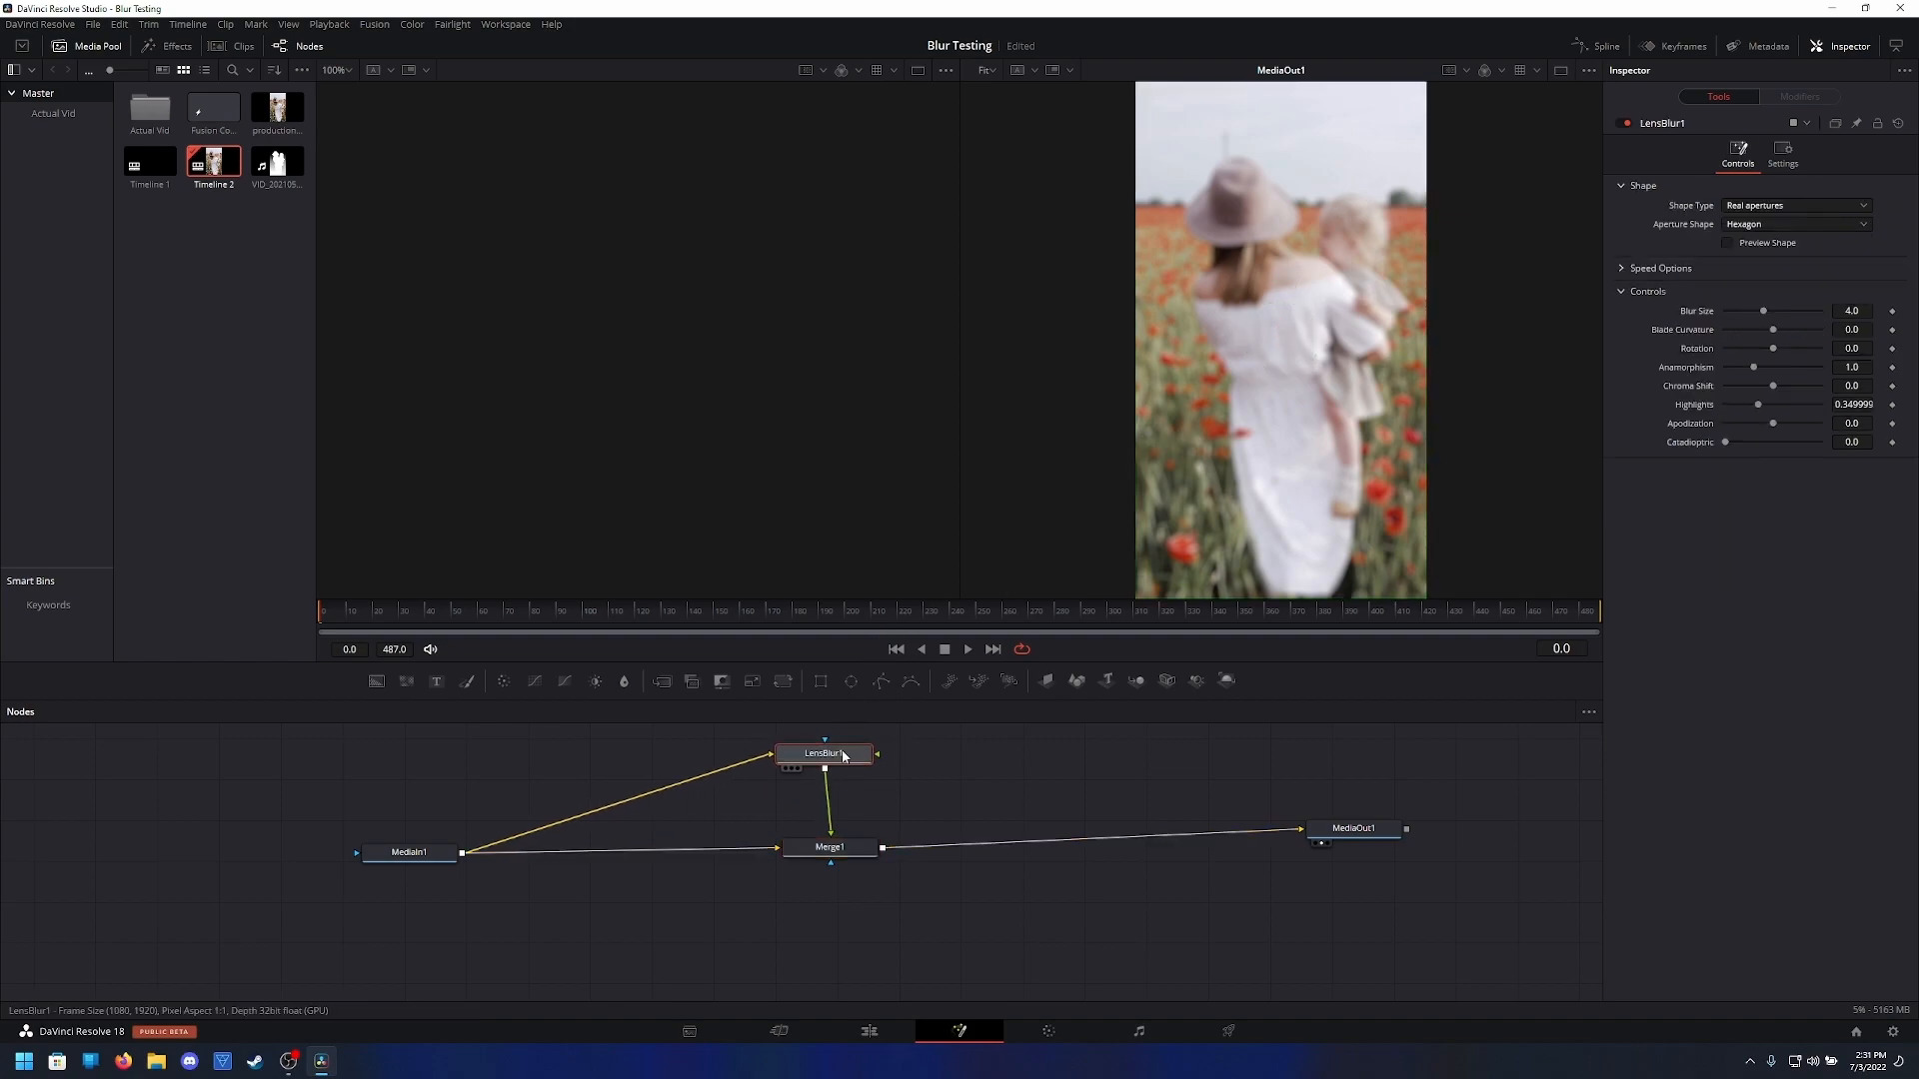
left_click(830, 846)
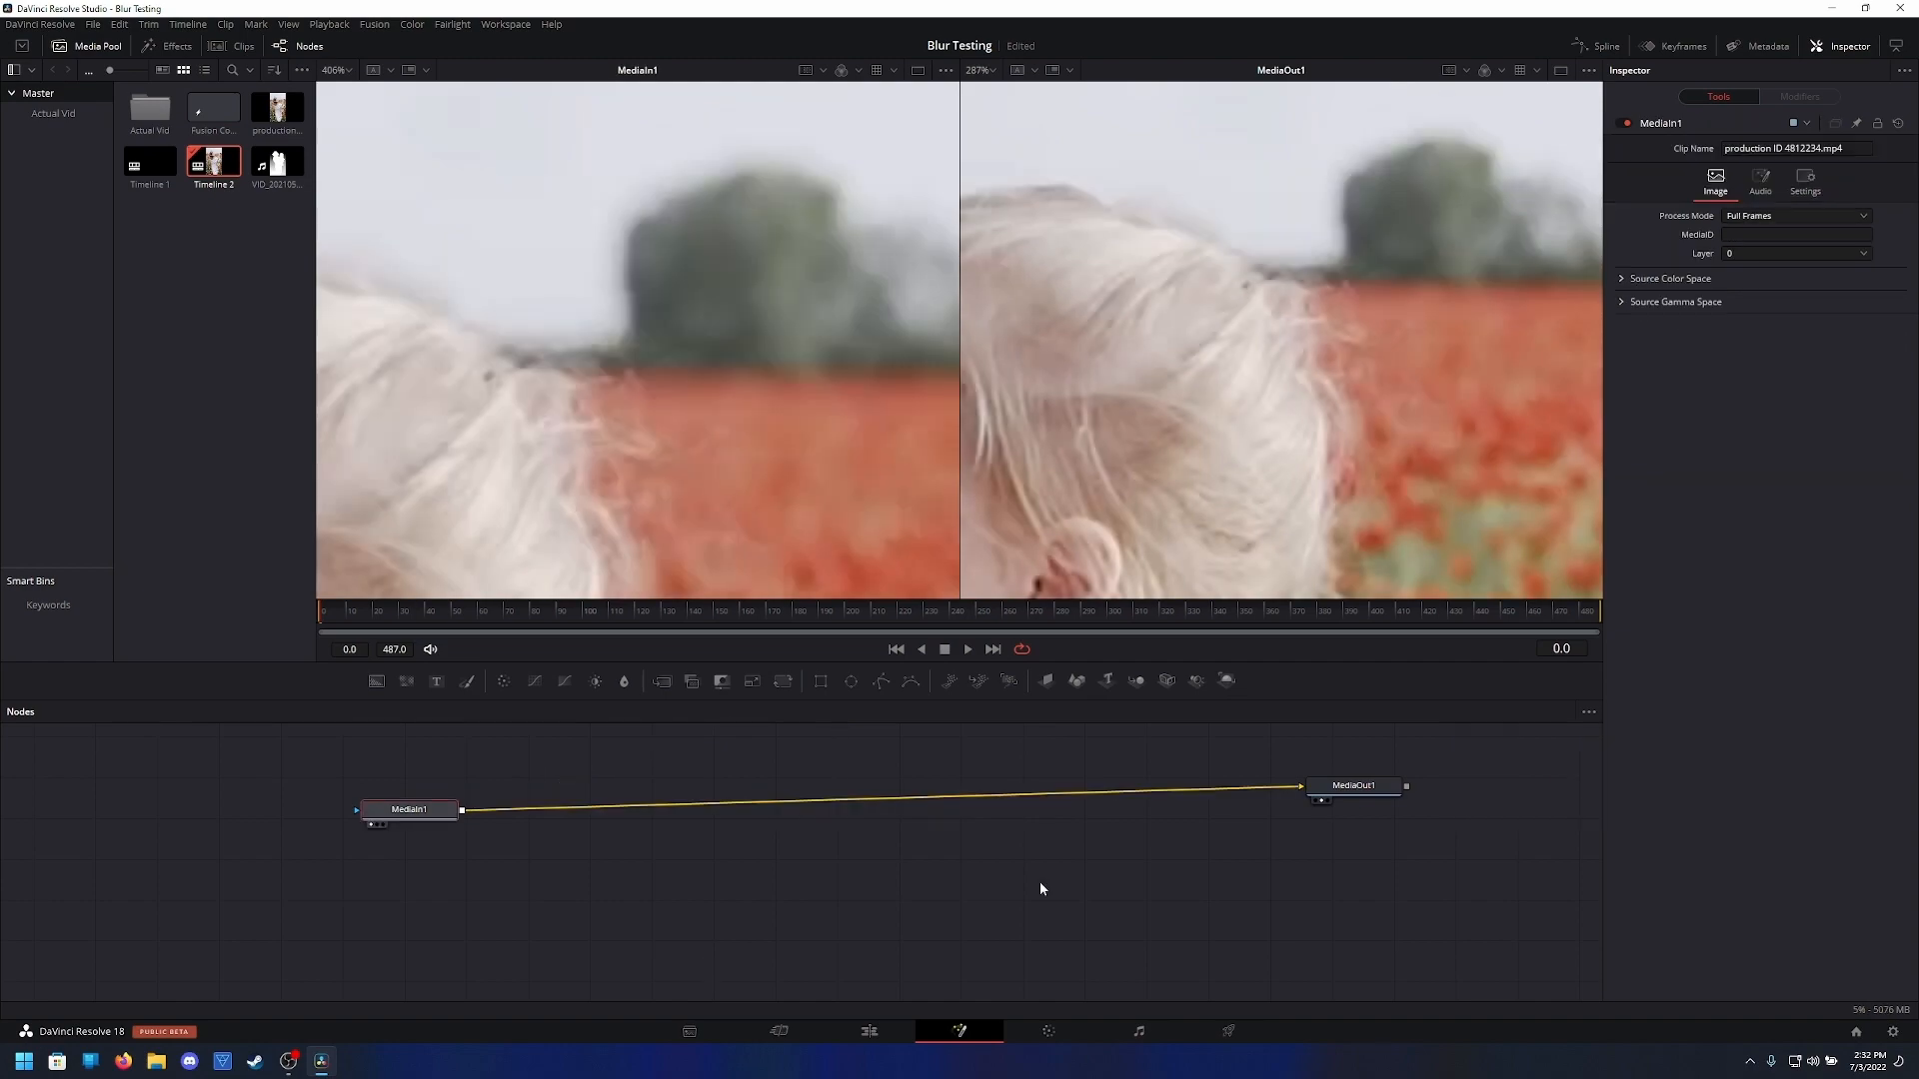
left_click(1046, 1030)
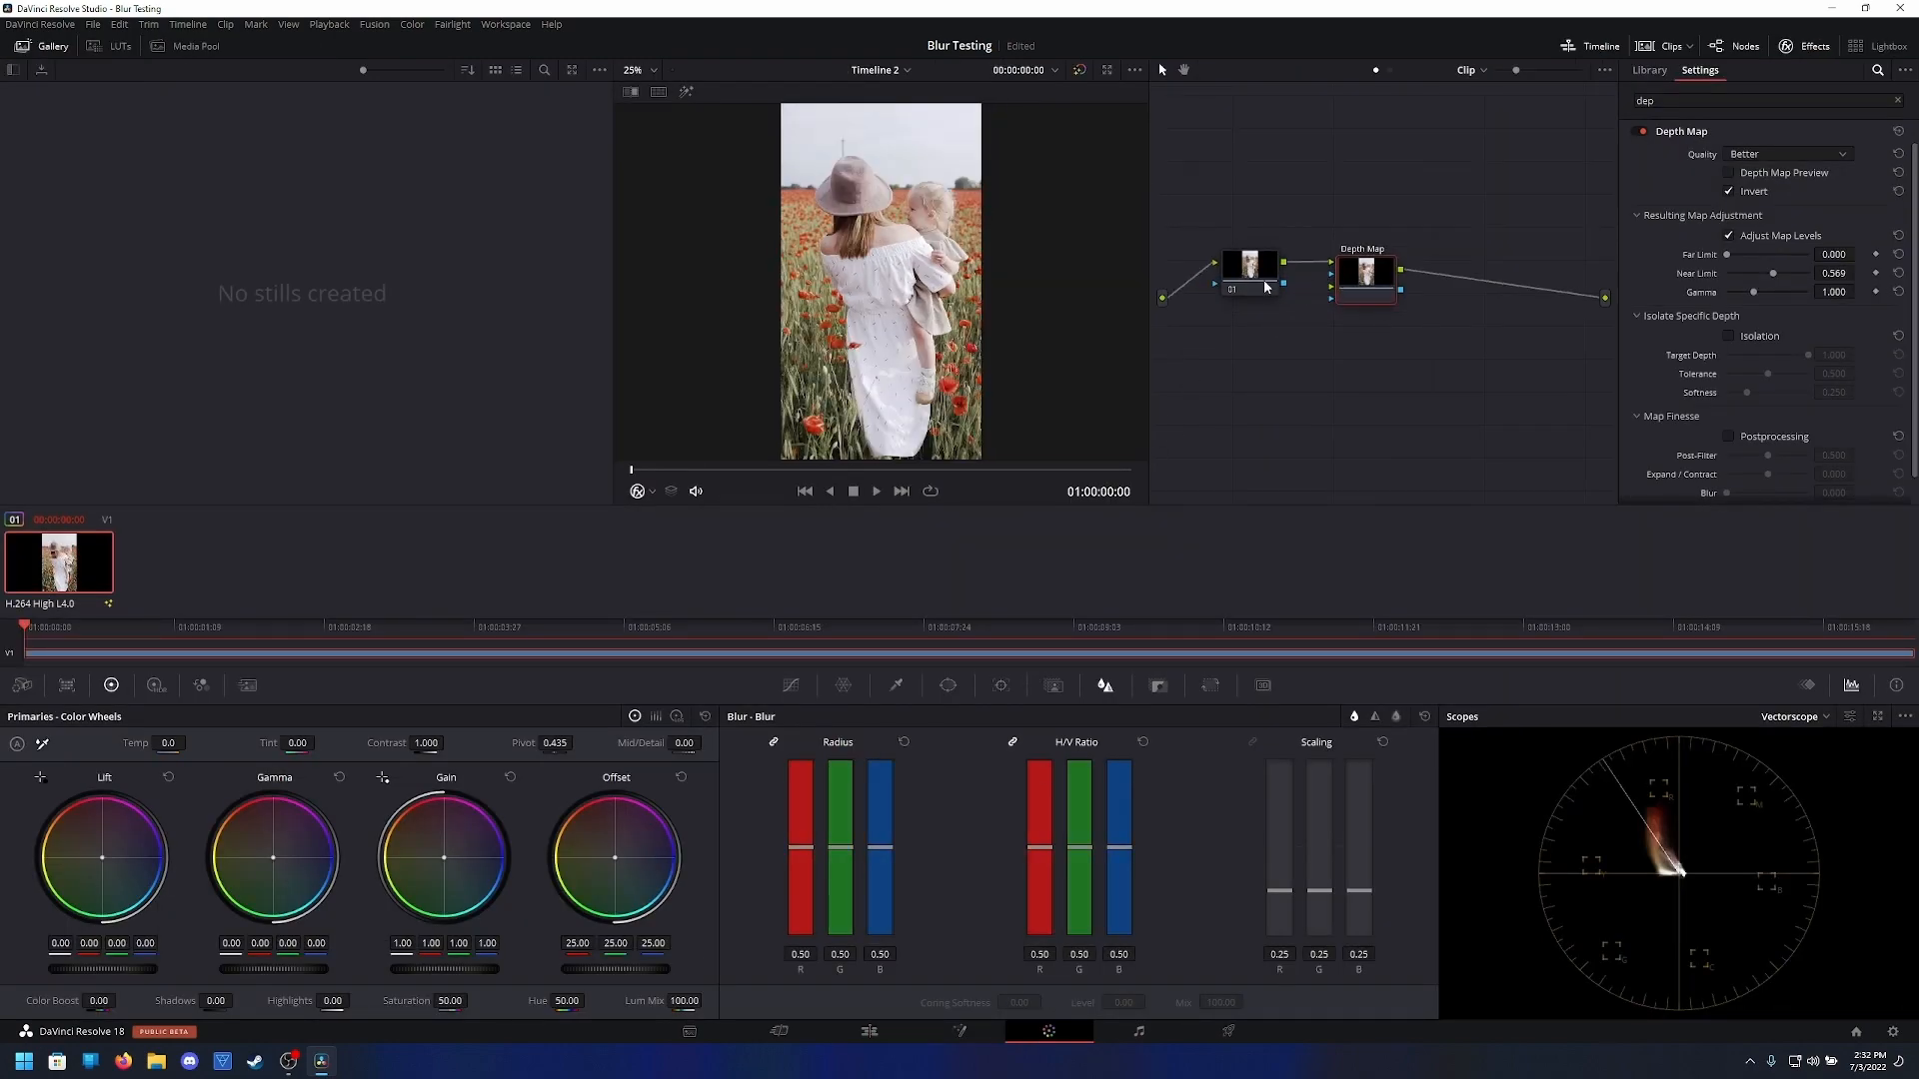
Preview the depth map and render it to Untitled.mov on the Desktop via Render All
left_click(1728, 172)
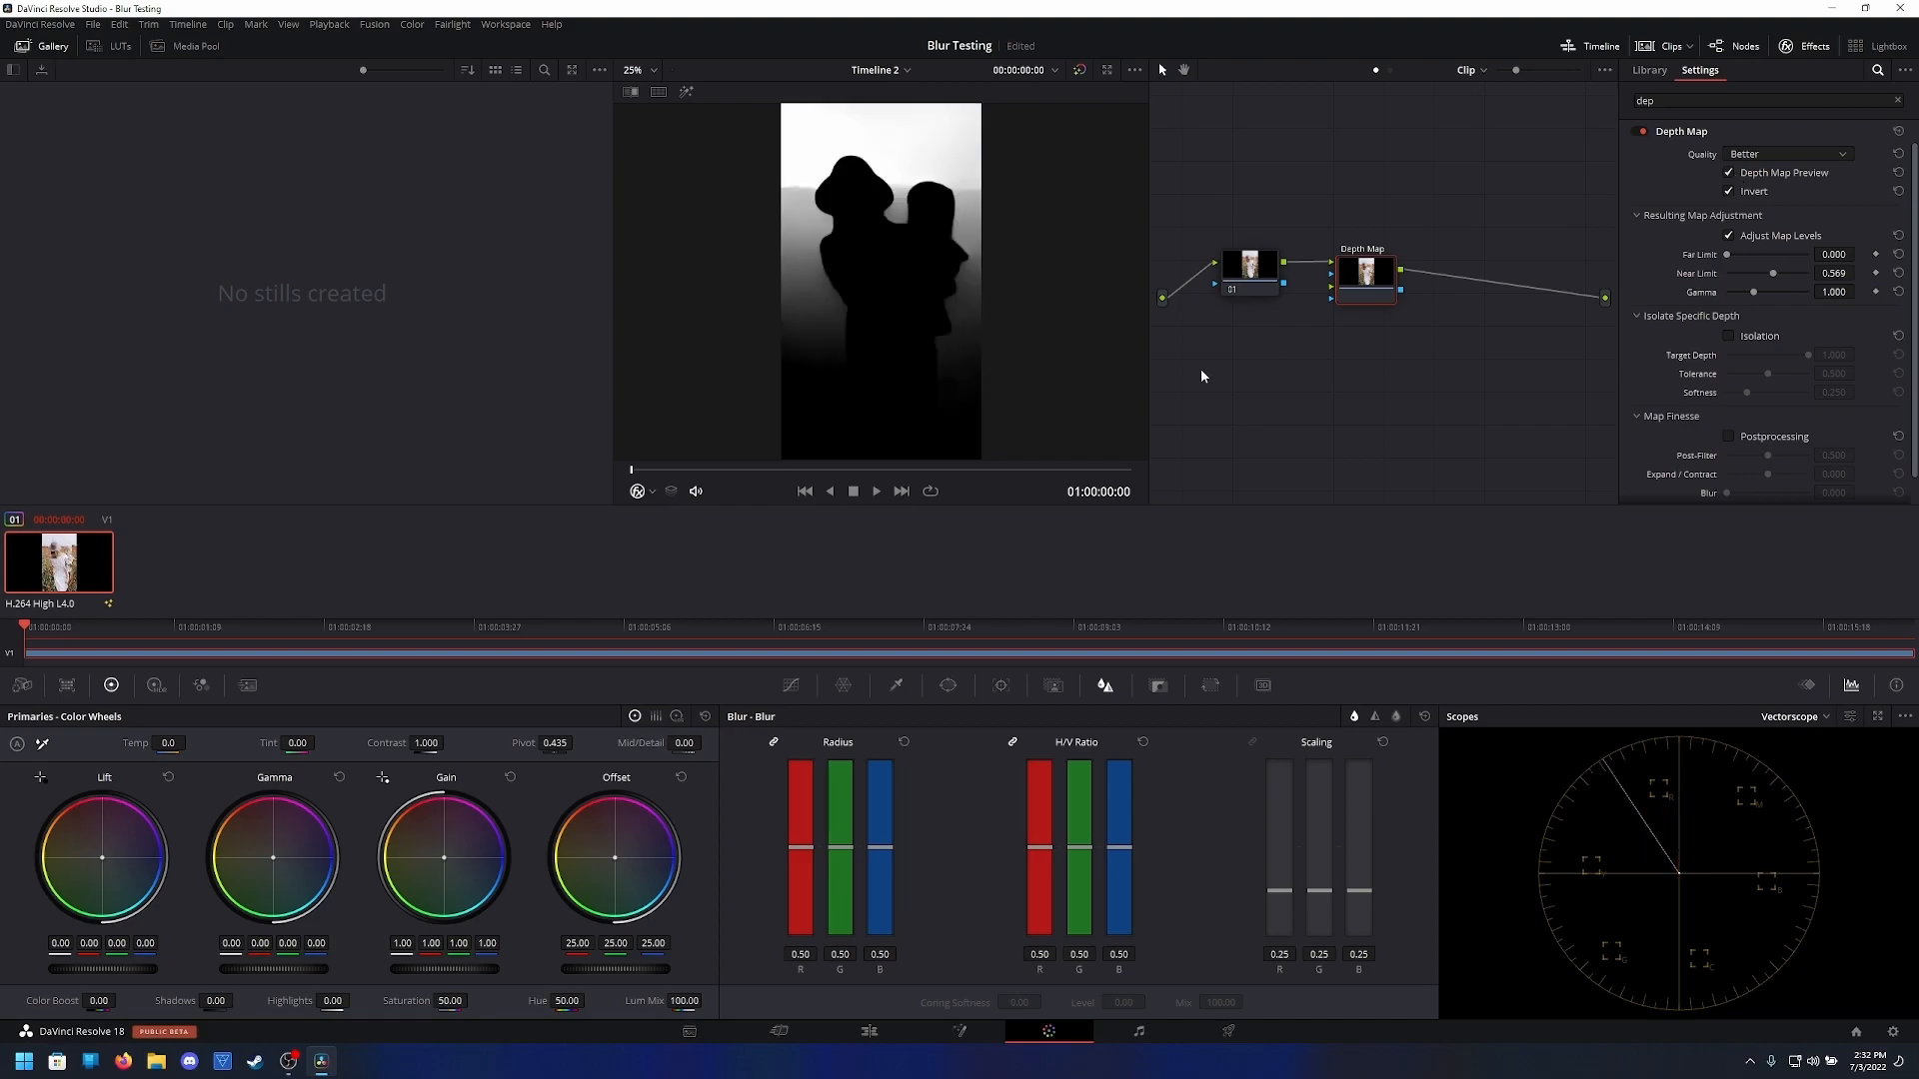
mouse_move(1182, 1034)
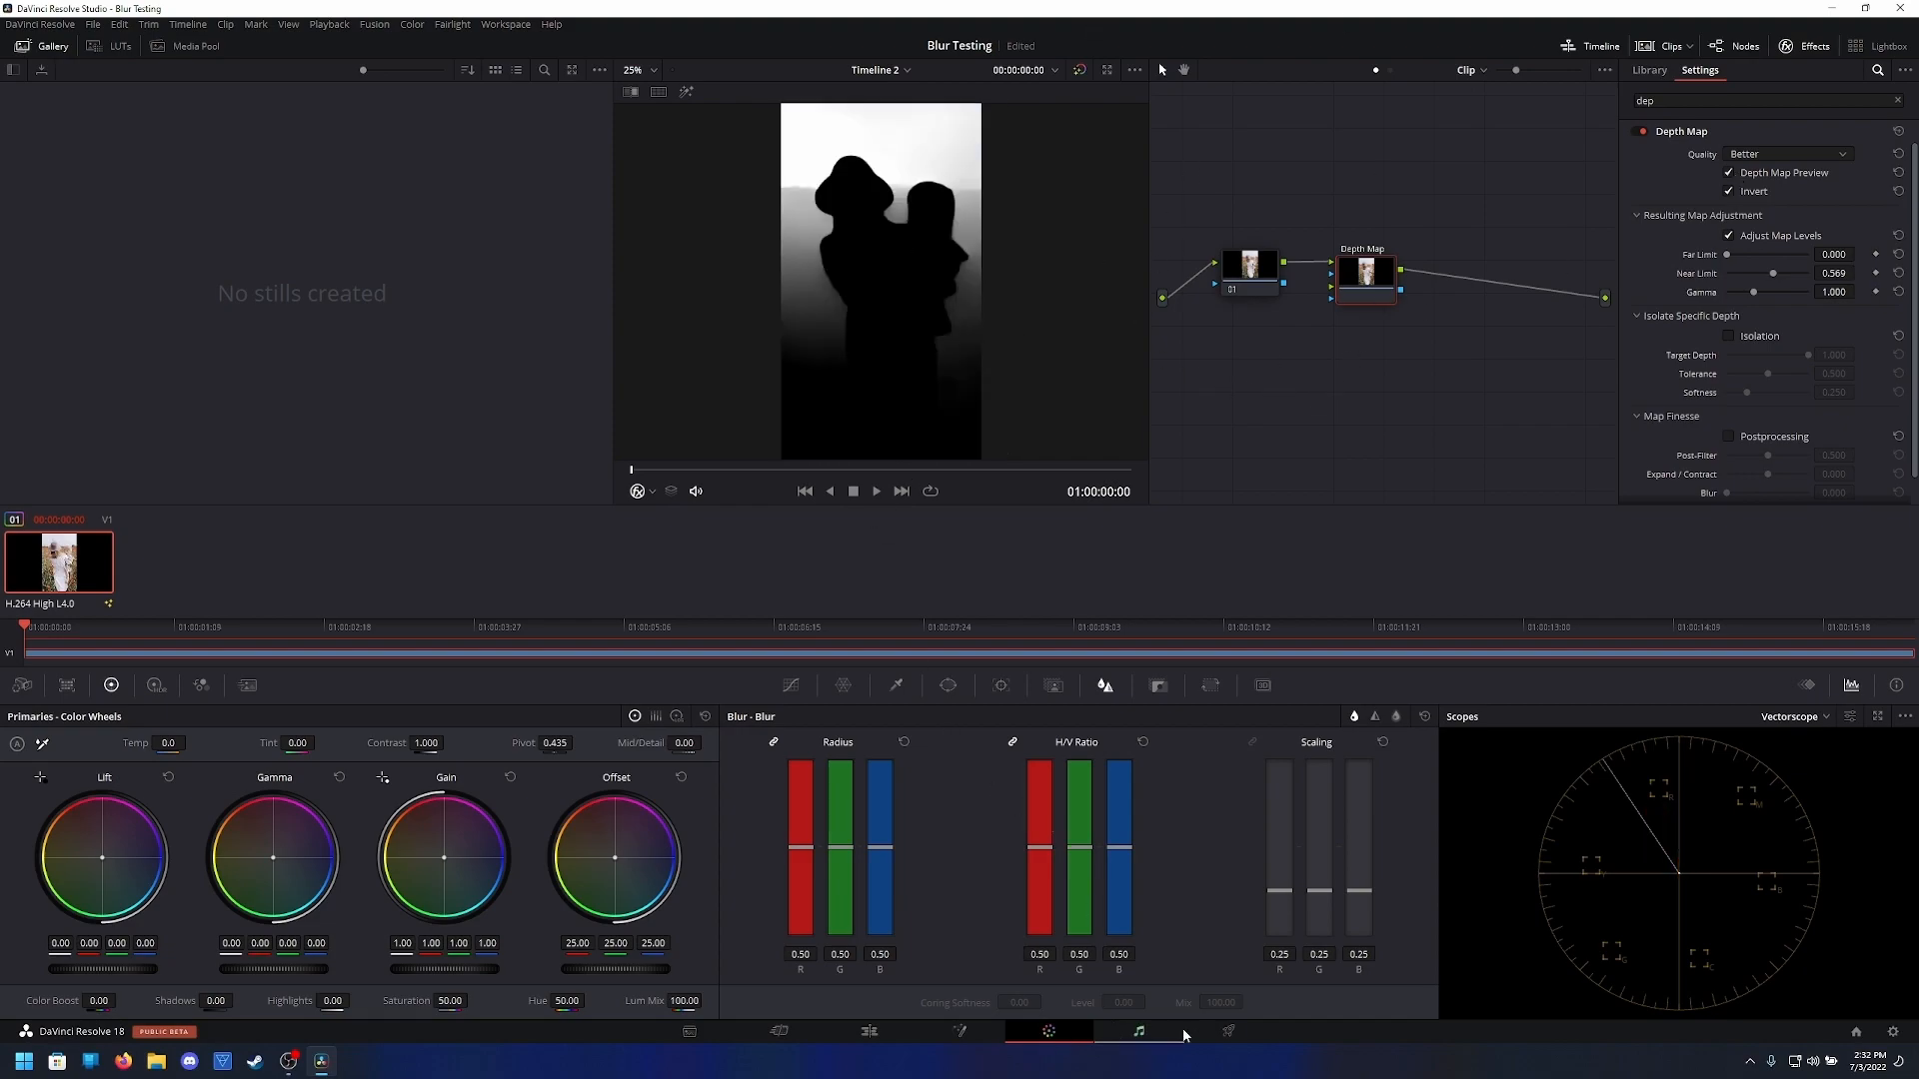
left_click(1228, 1030)
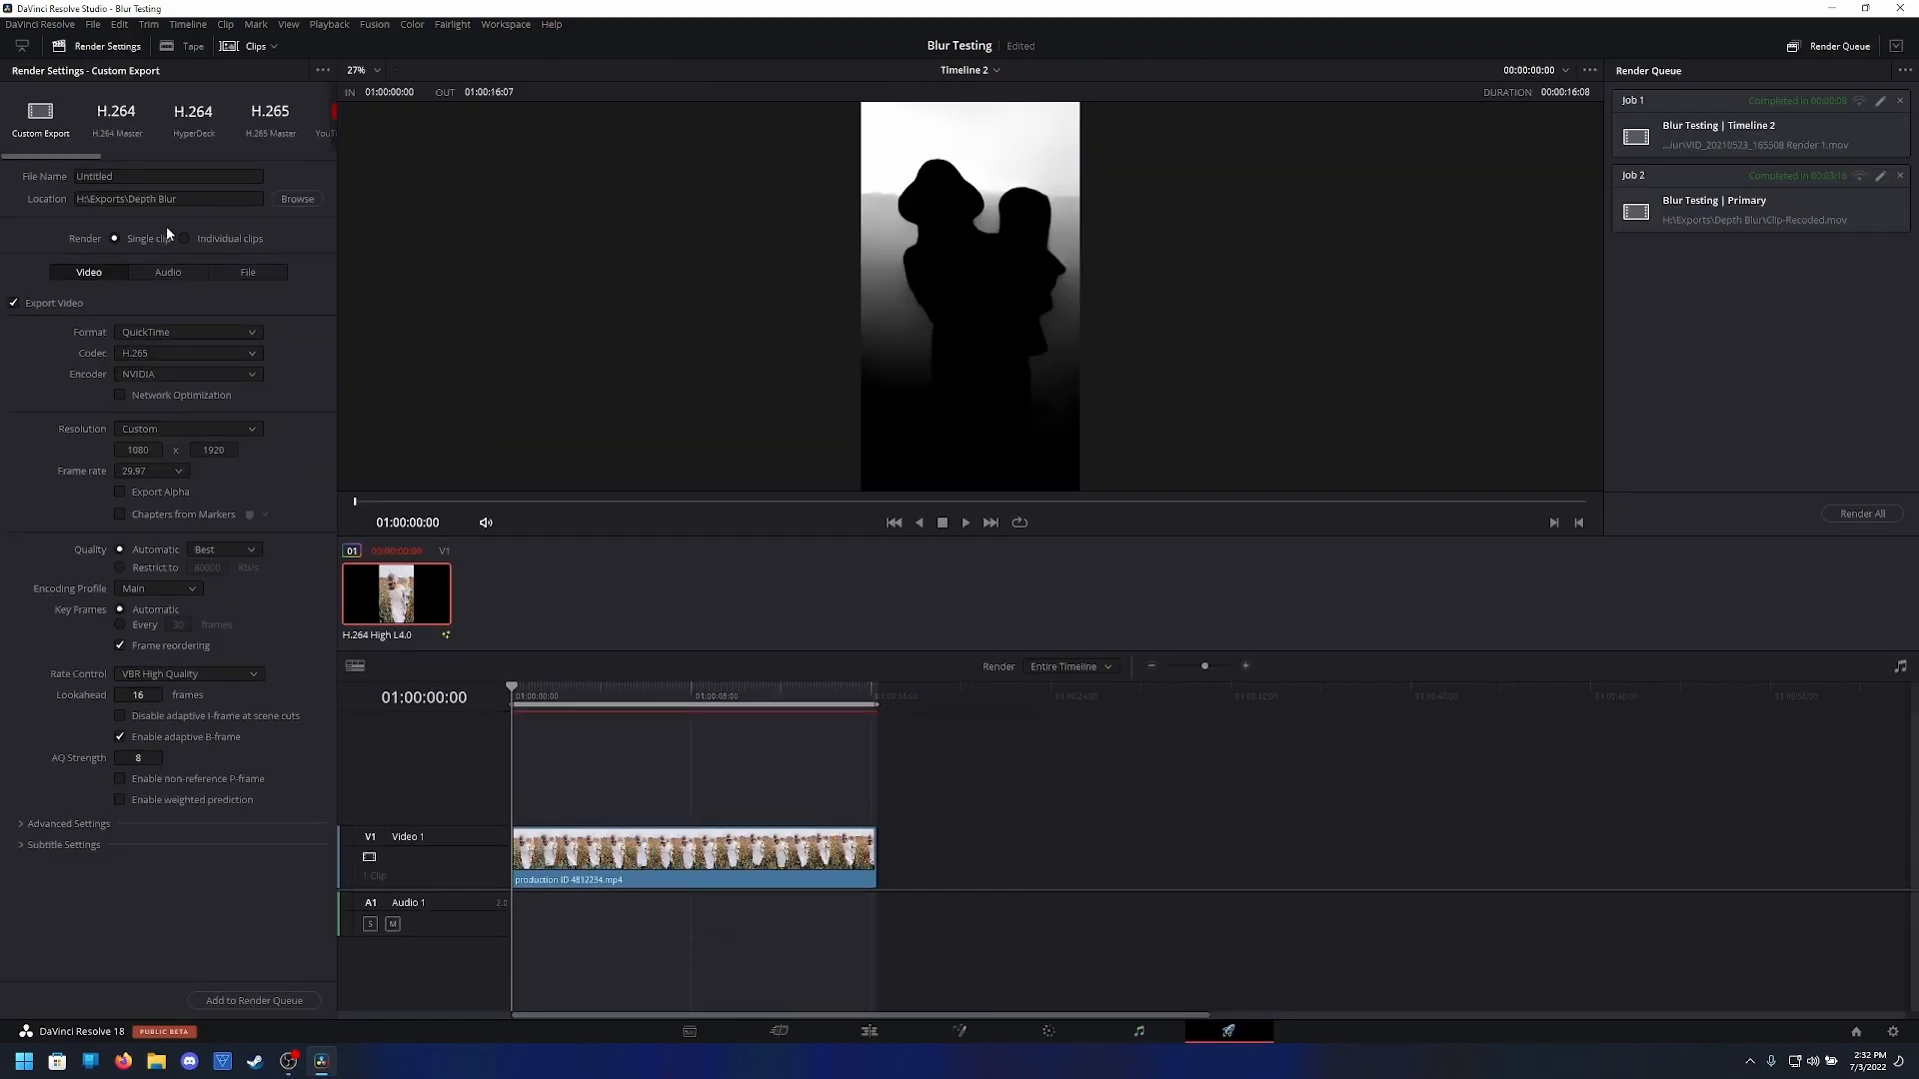
left_click(296, 198)
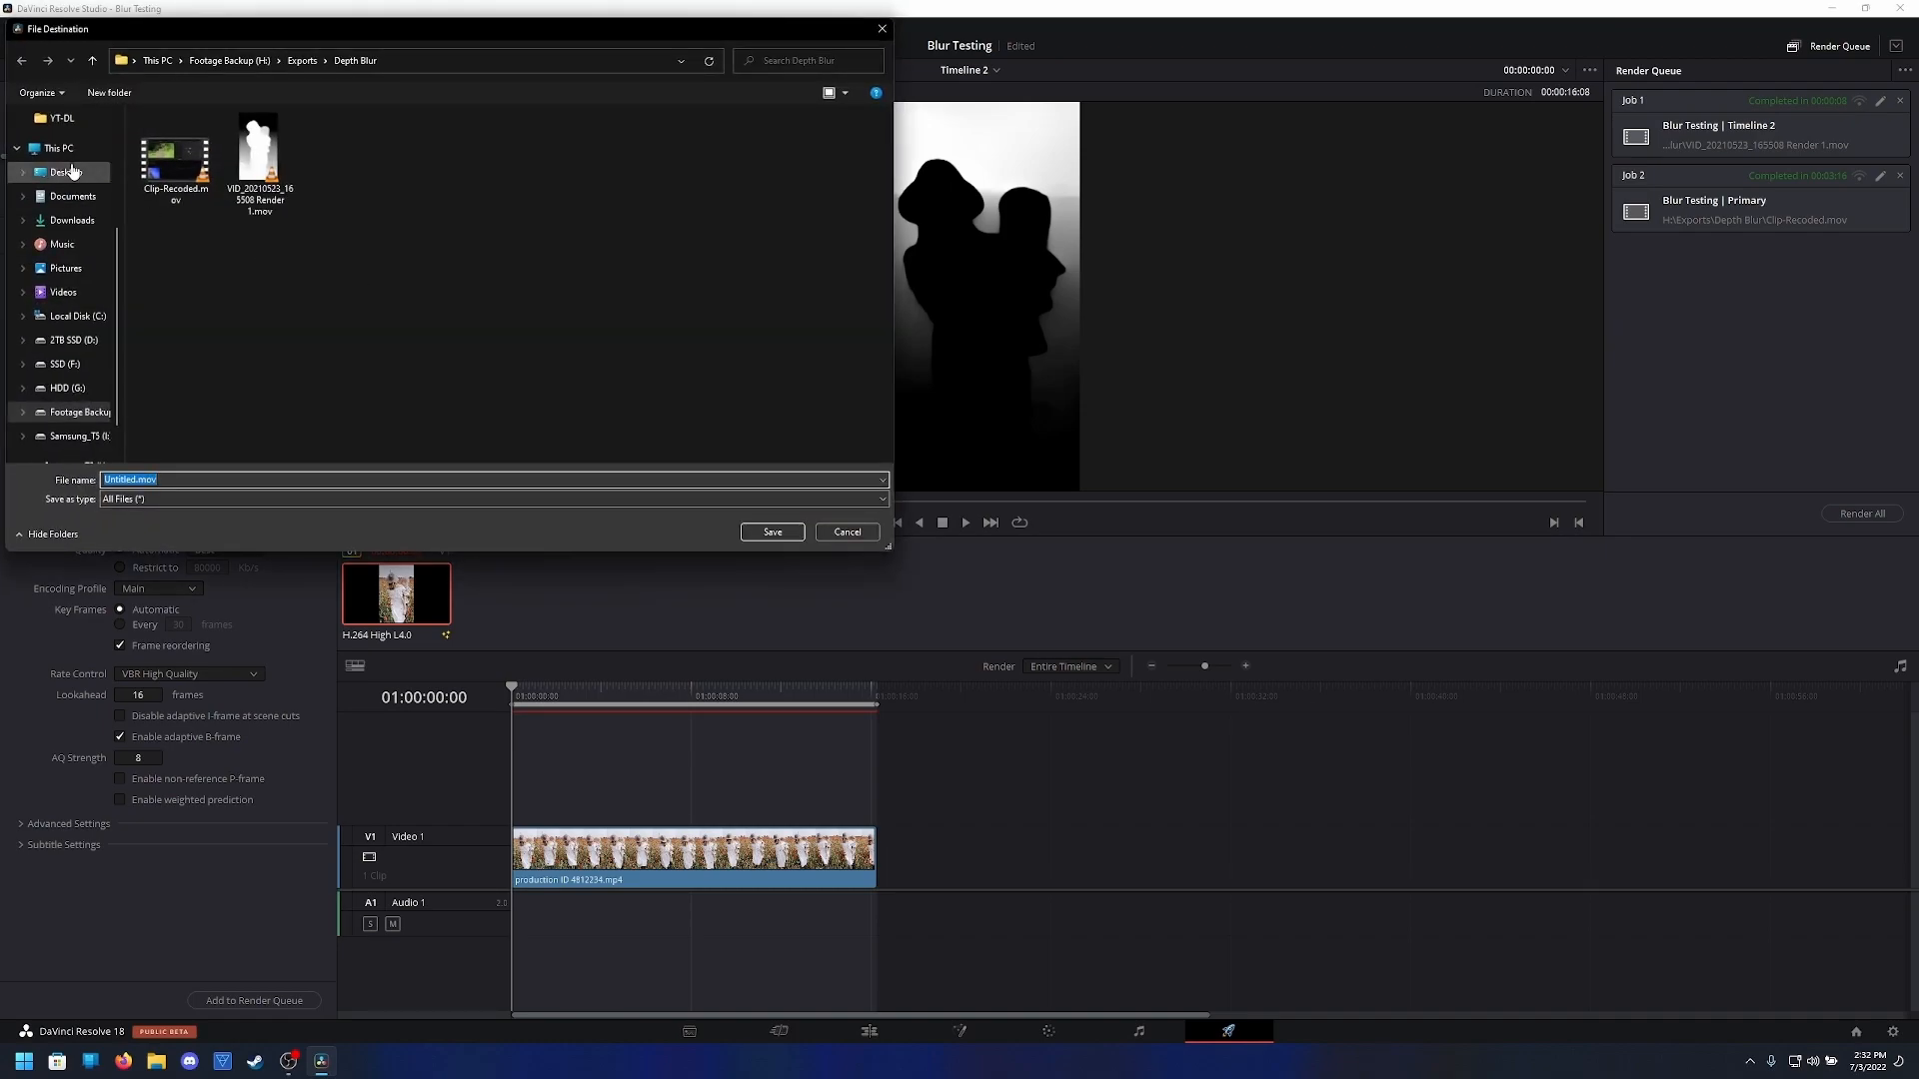
left_click(846, 530)
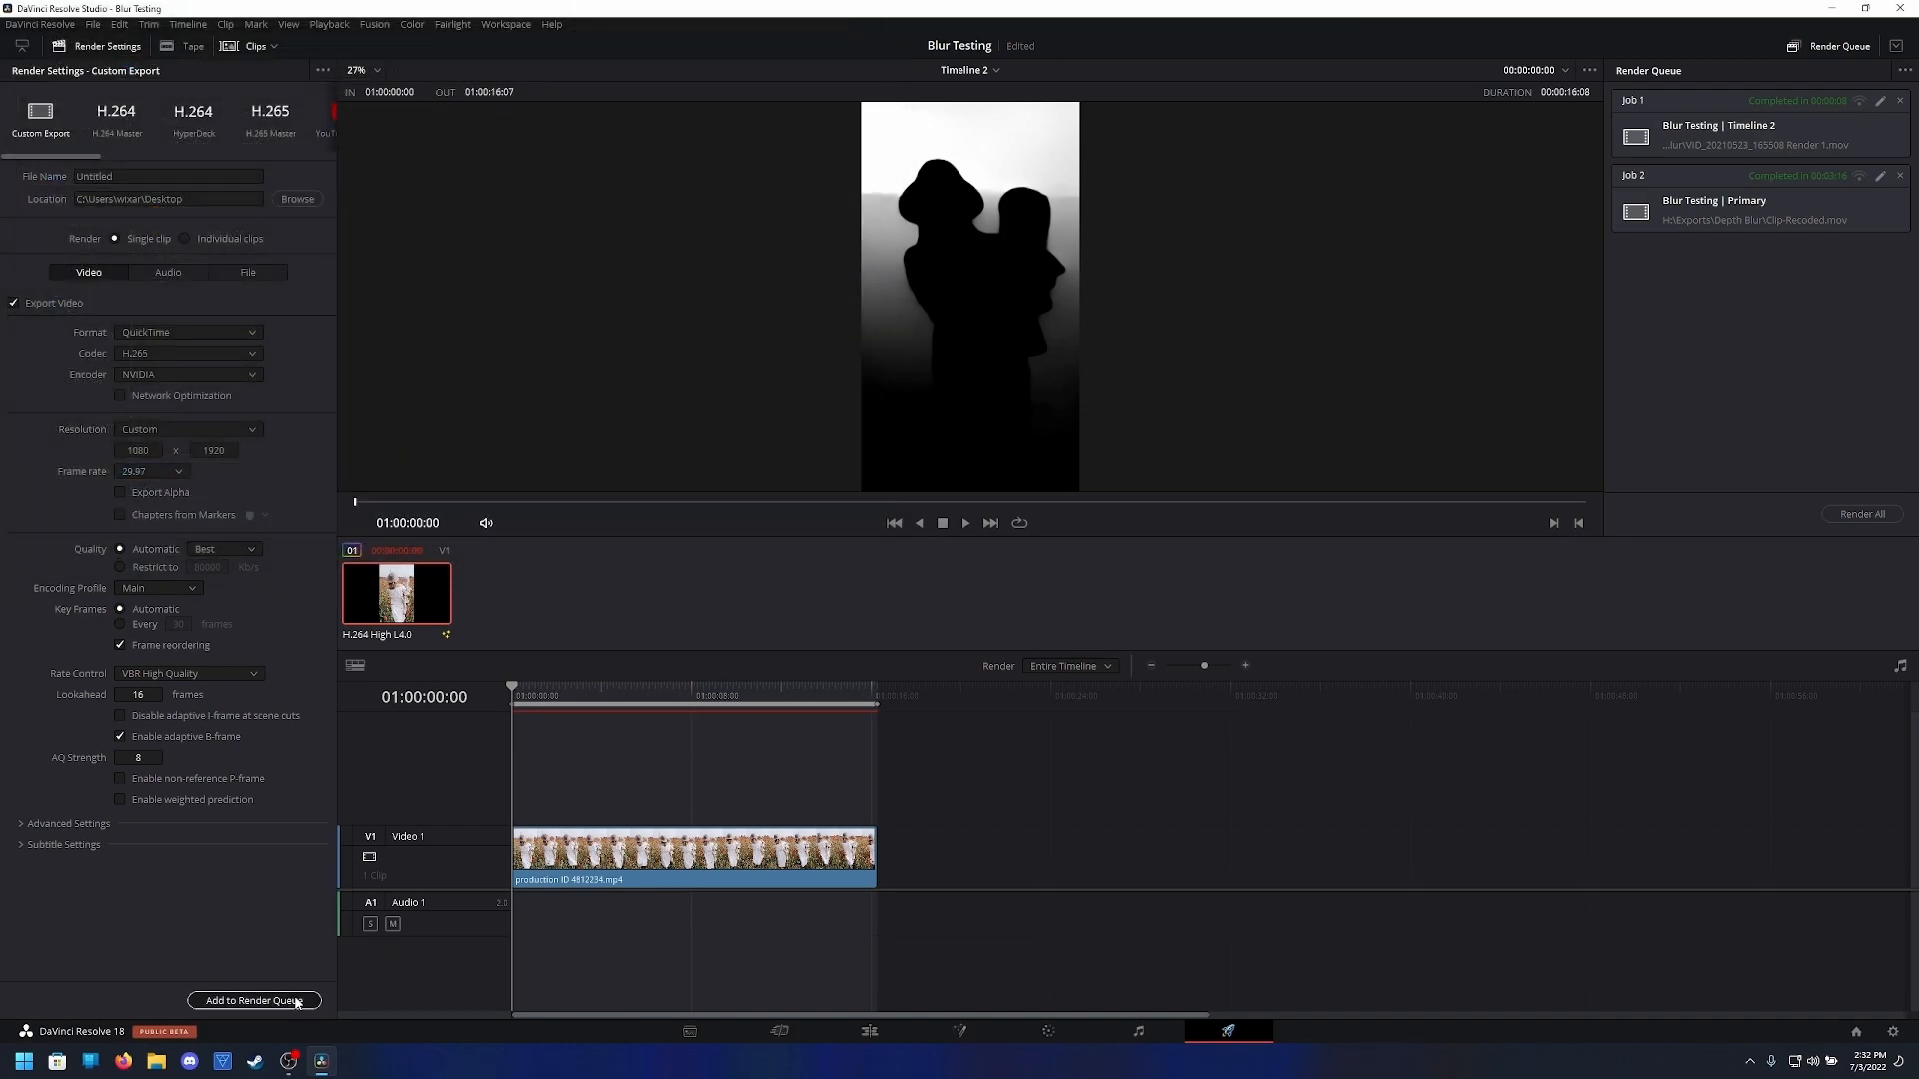
left_click(253, 999)
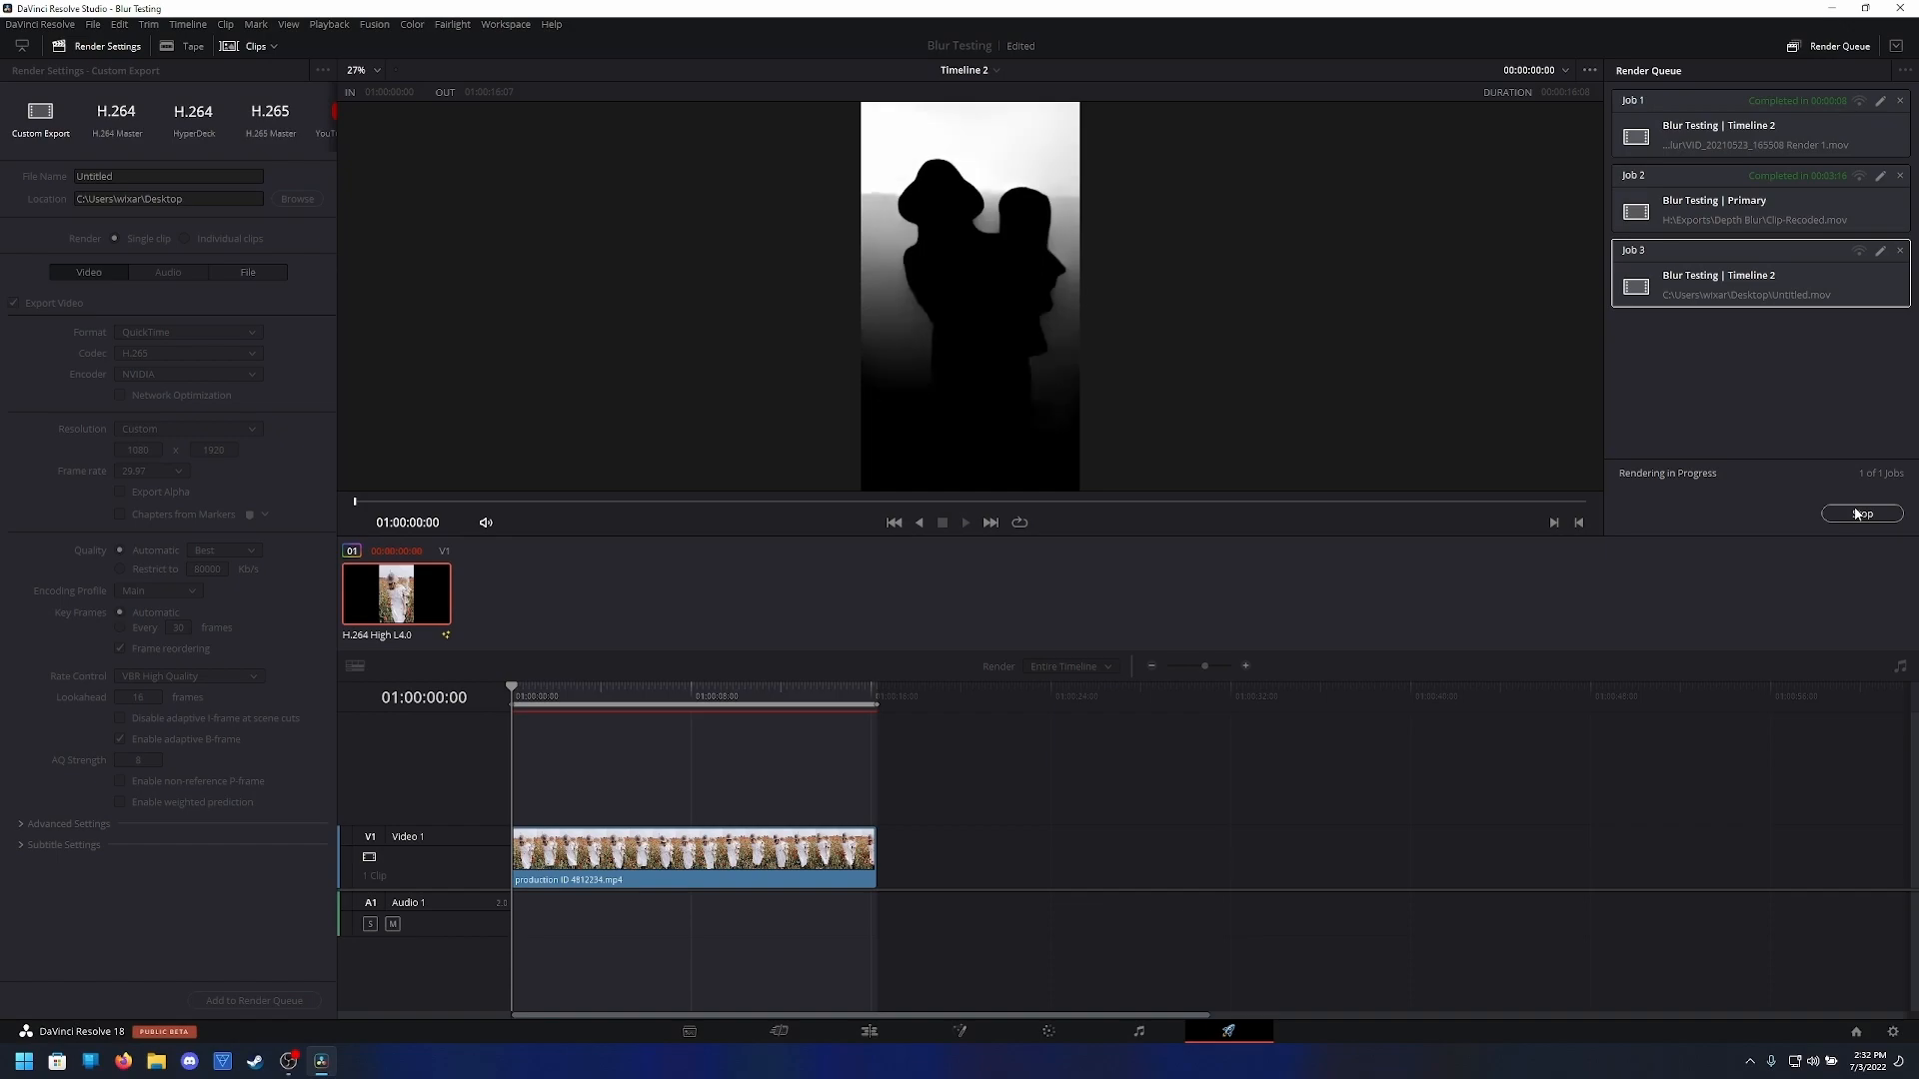
left_click(959, 1031)
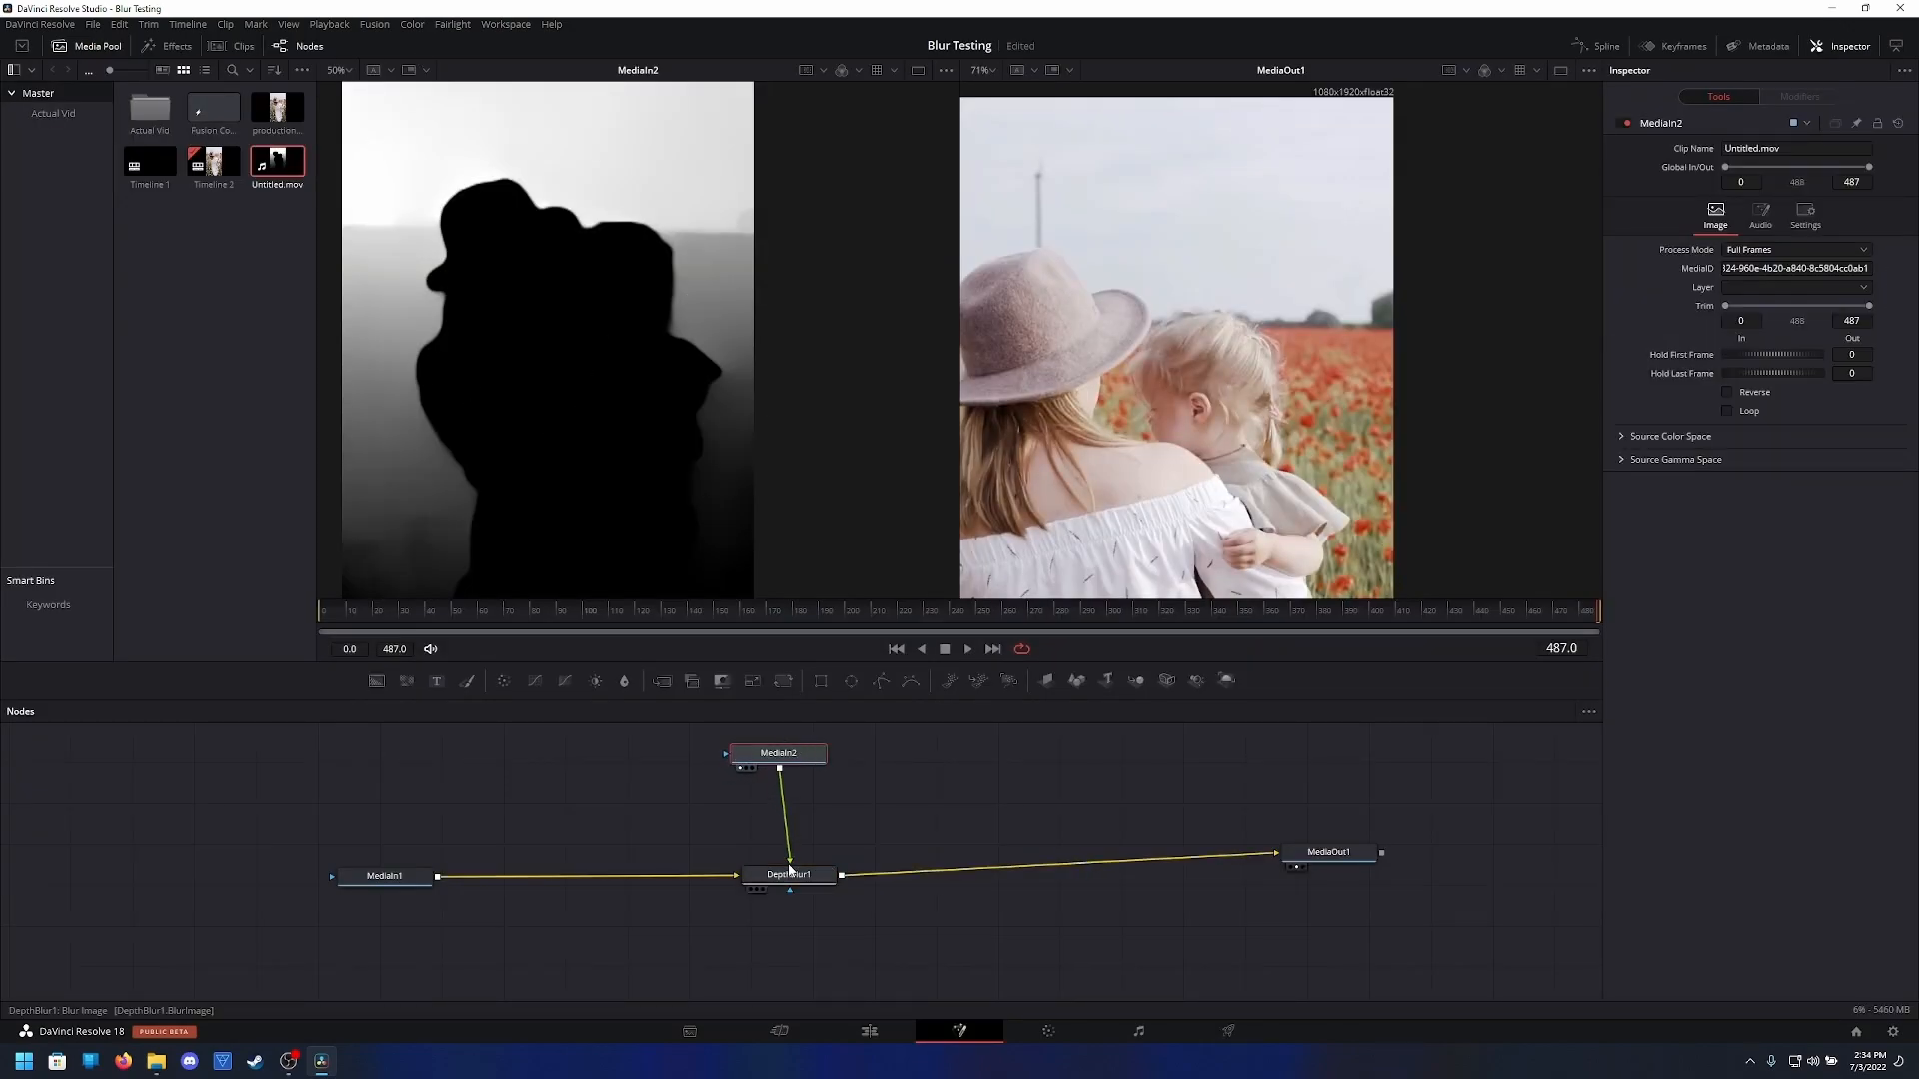
Set DepthBlur1's Blur Channel to Luma, preview it, then delete the Depth Blur node
left_click(789, 874)
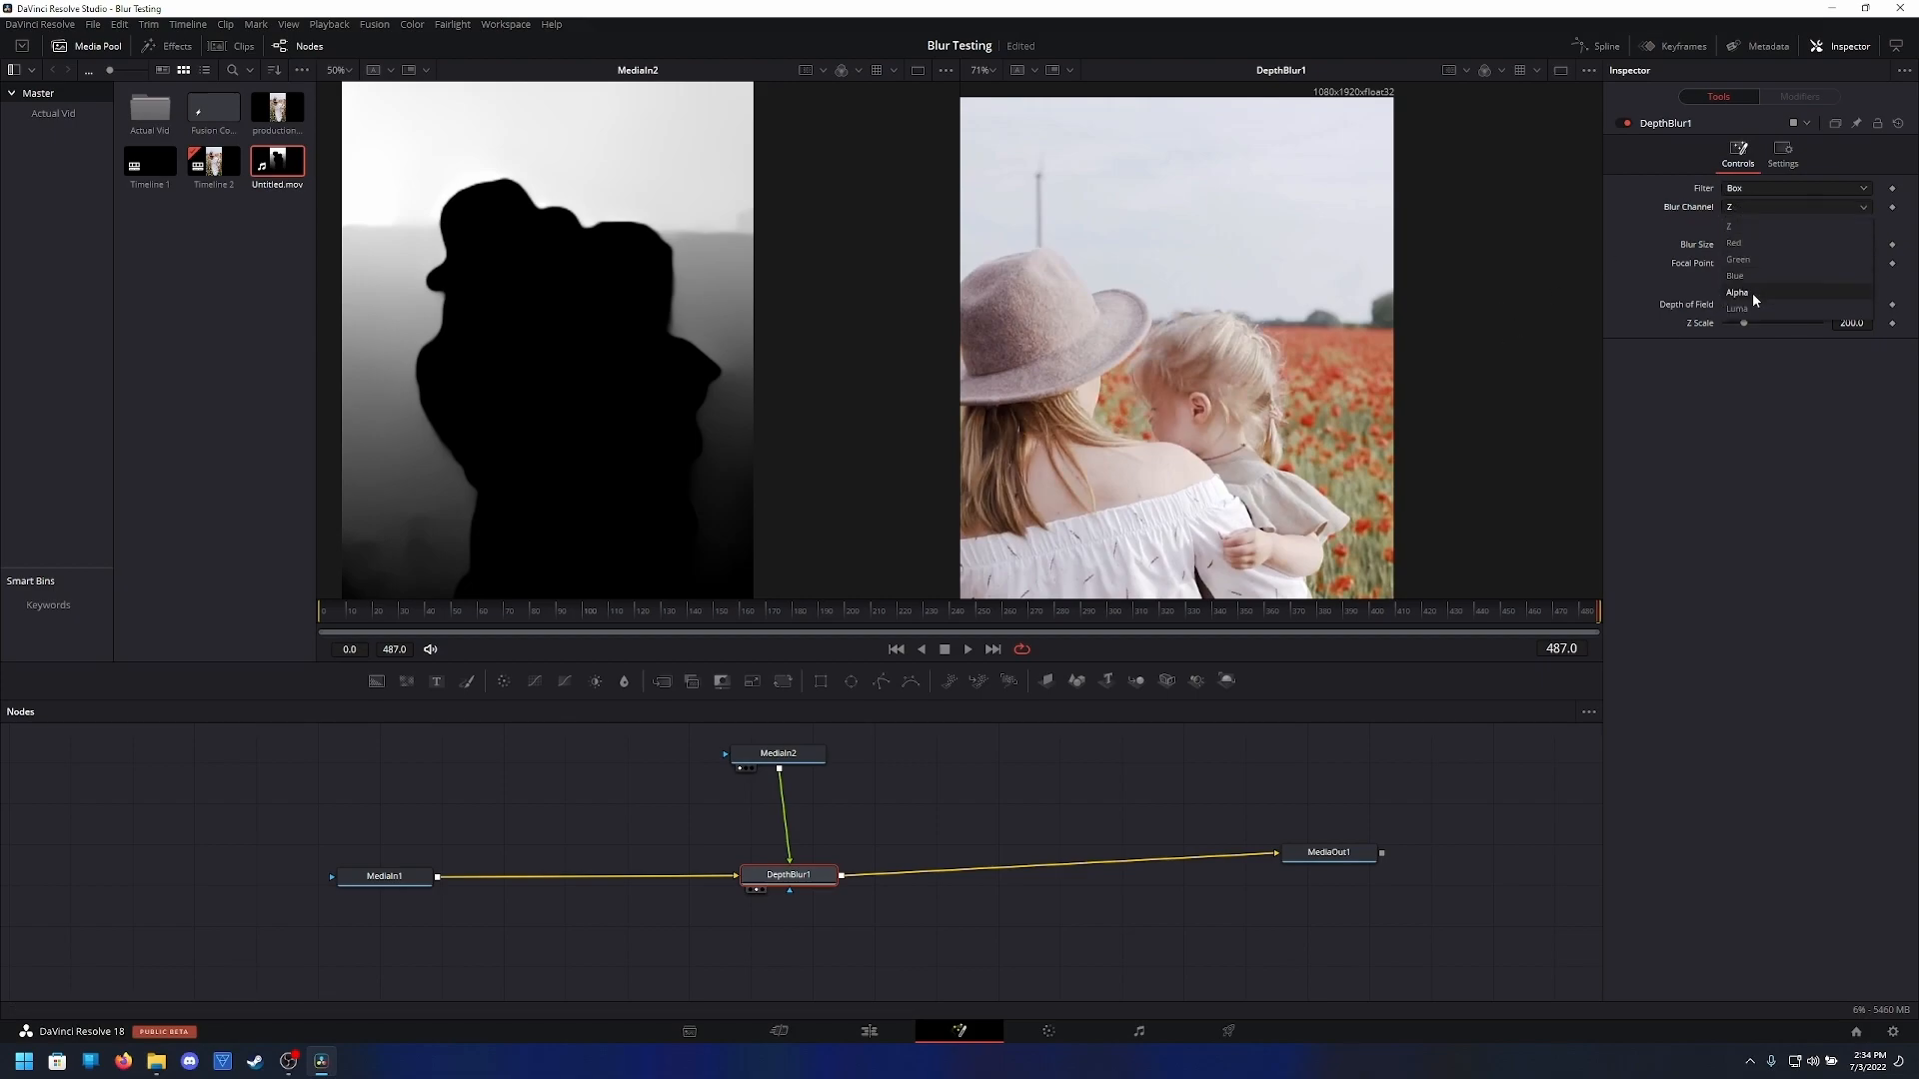
left_click(1737, 309)
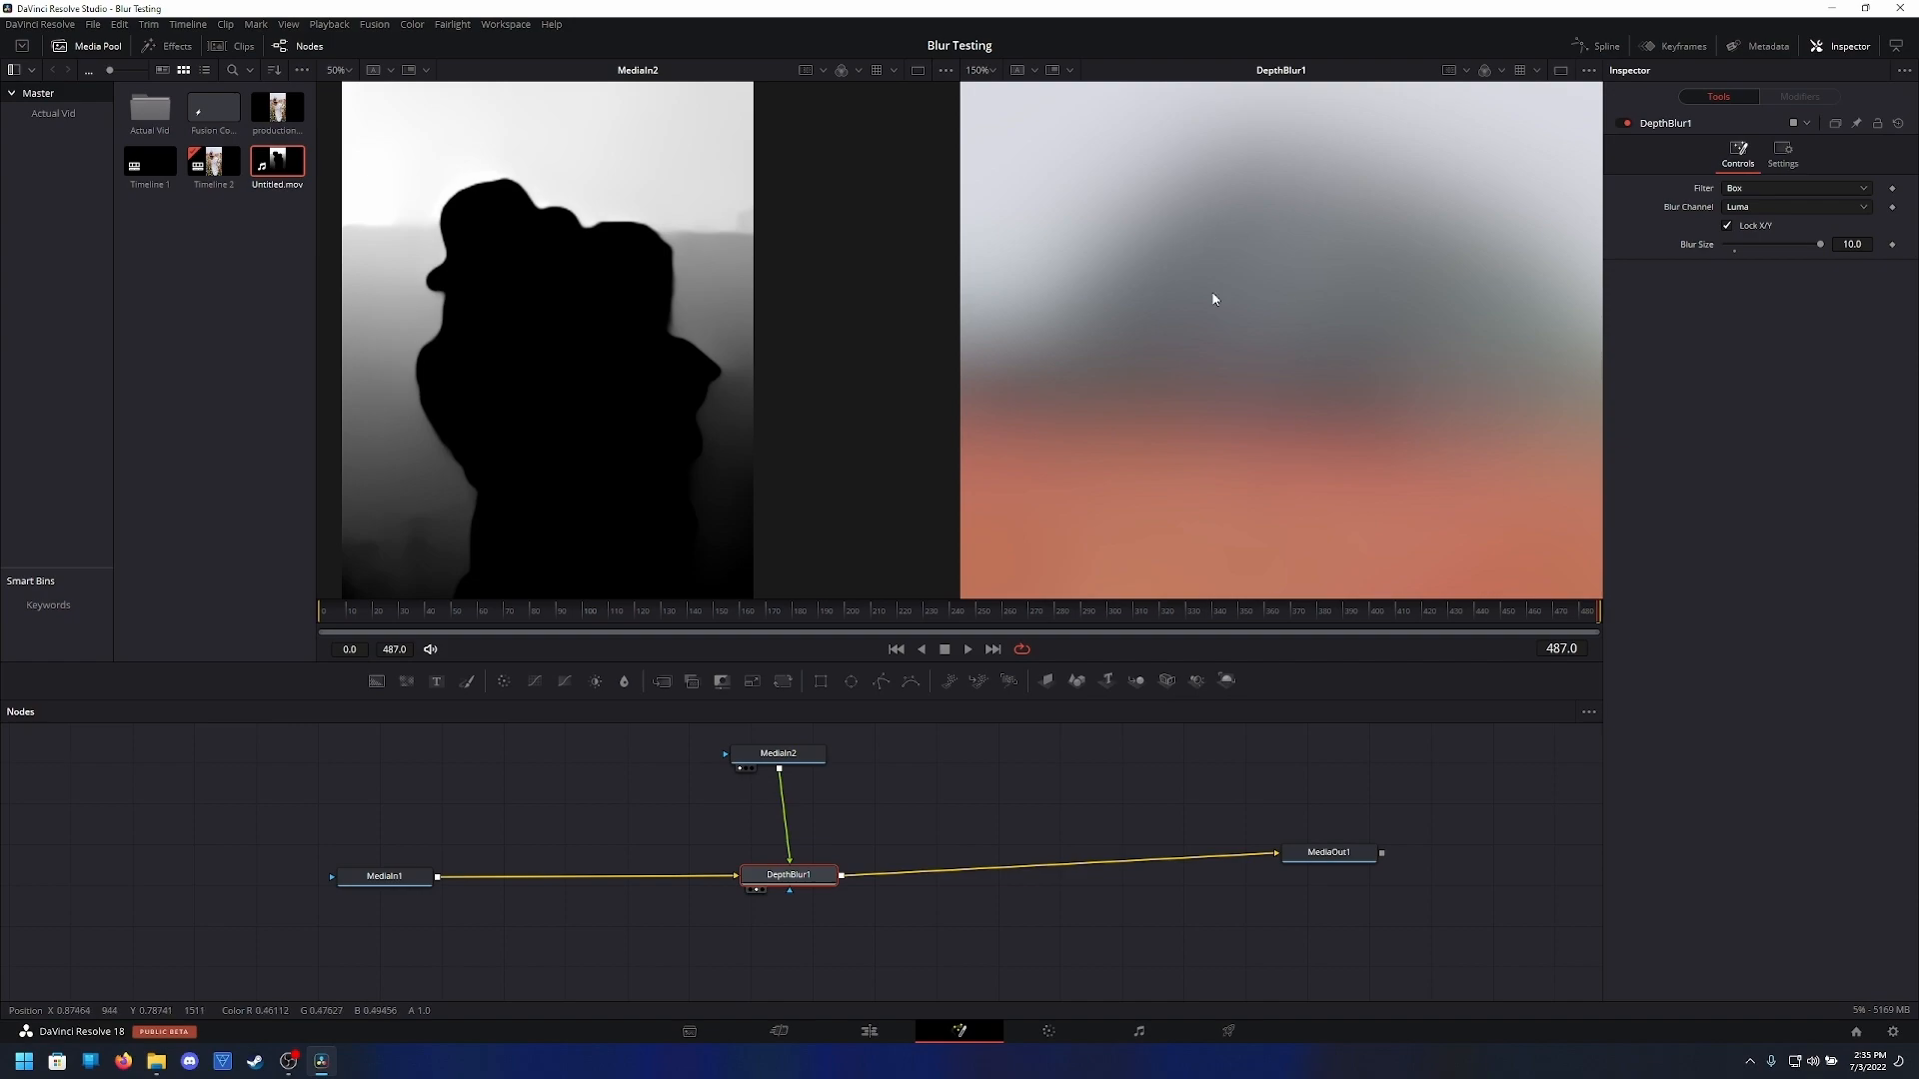
mouse_move(1151, 305)
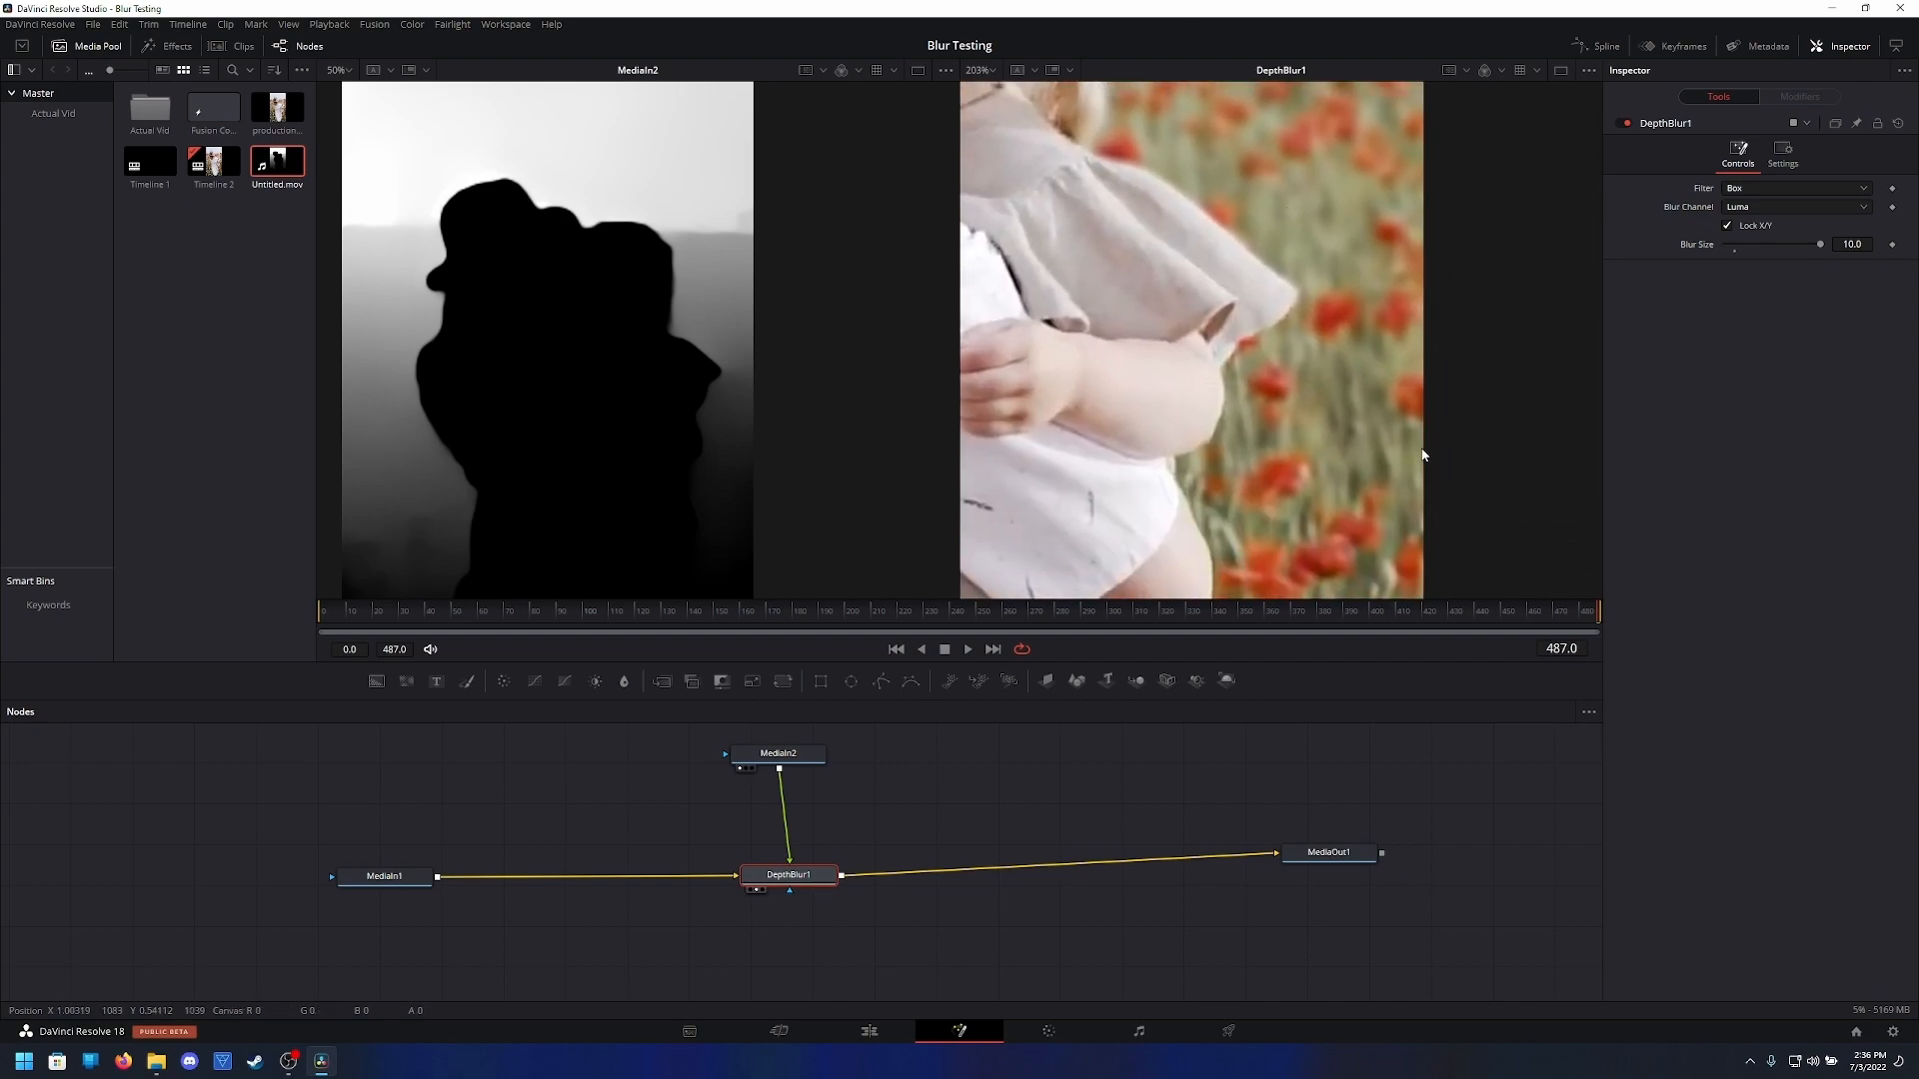
mouse_move(348, 200)
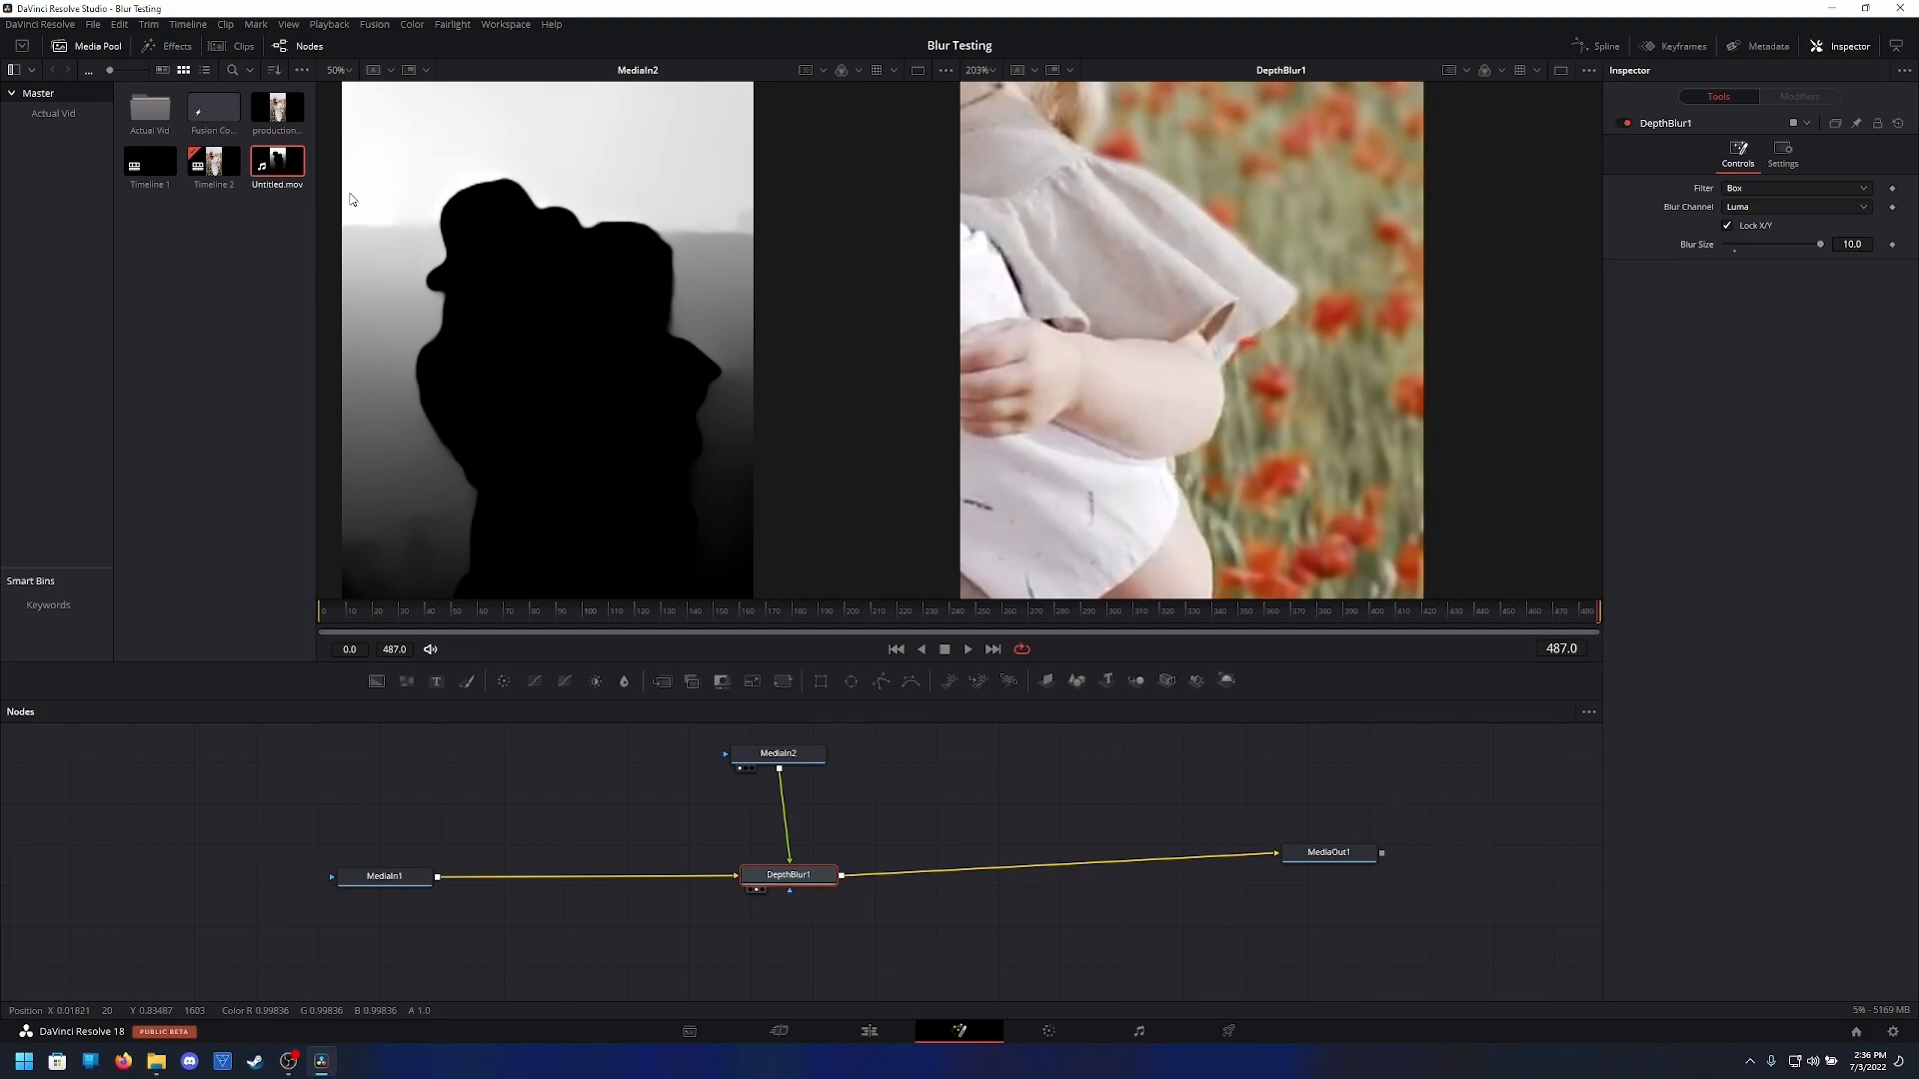
left_click(384, 875)
type("vari")
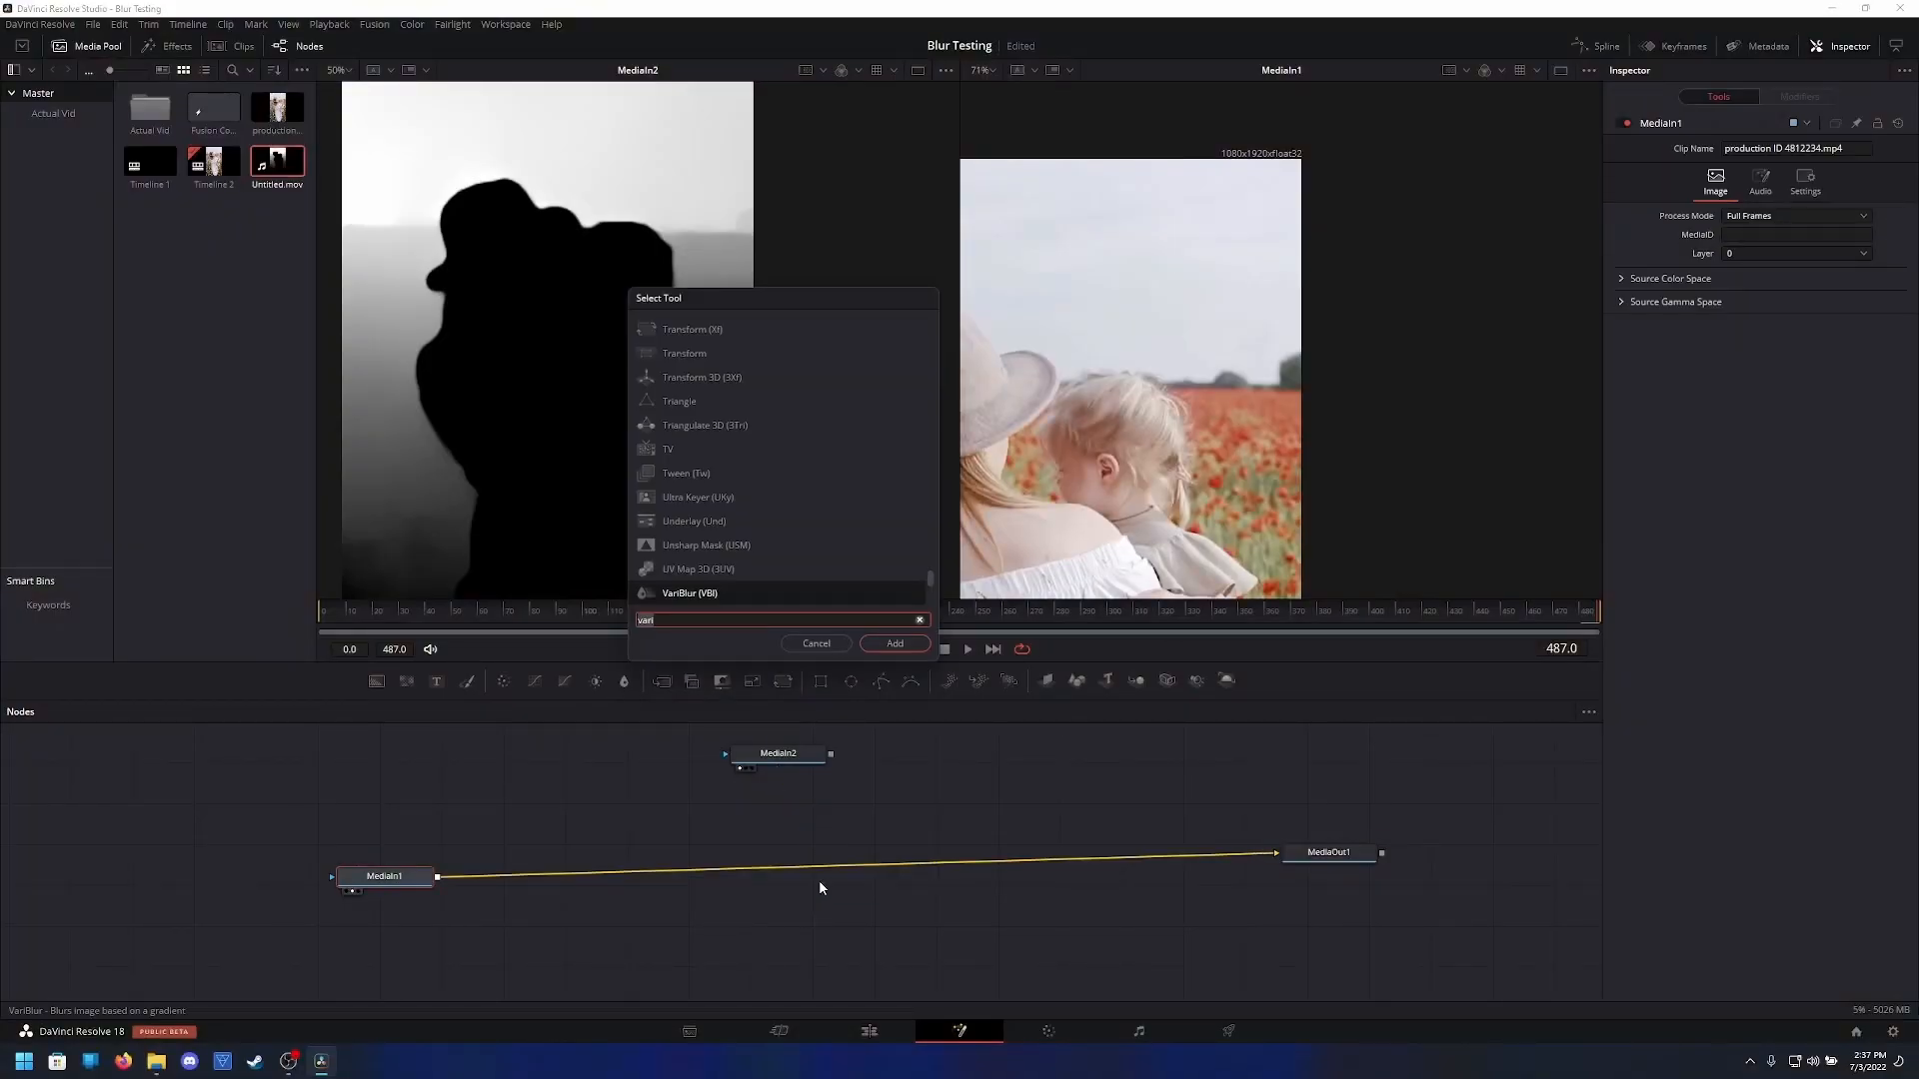
Add VariBlur fed by MediaIn2 on Luma, with Defocus method and Blur Size 9.53
left_click(893, 644)
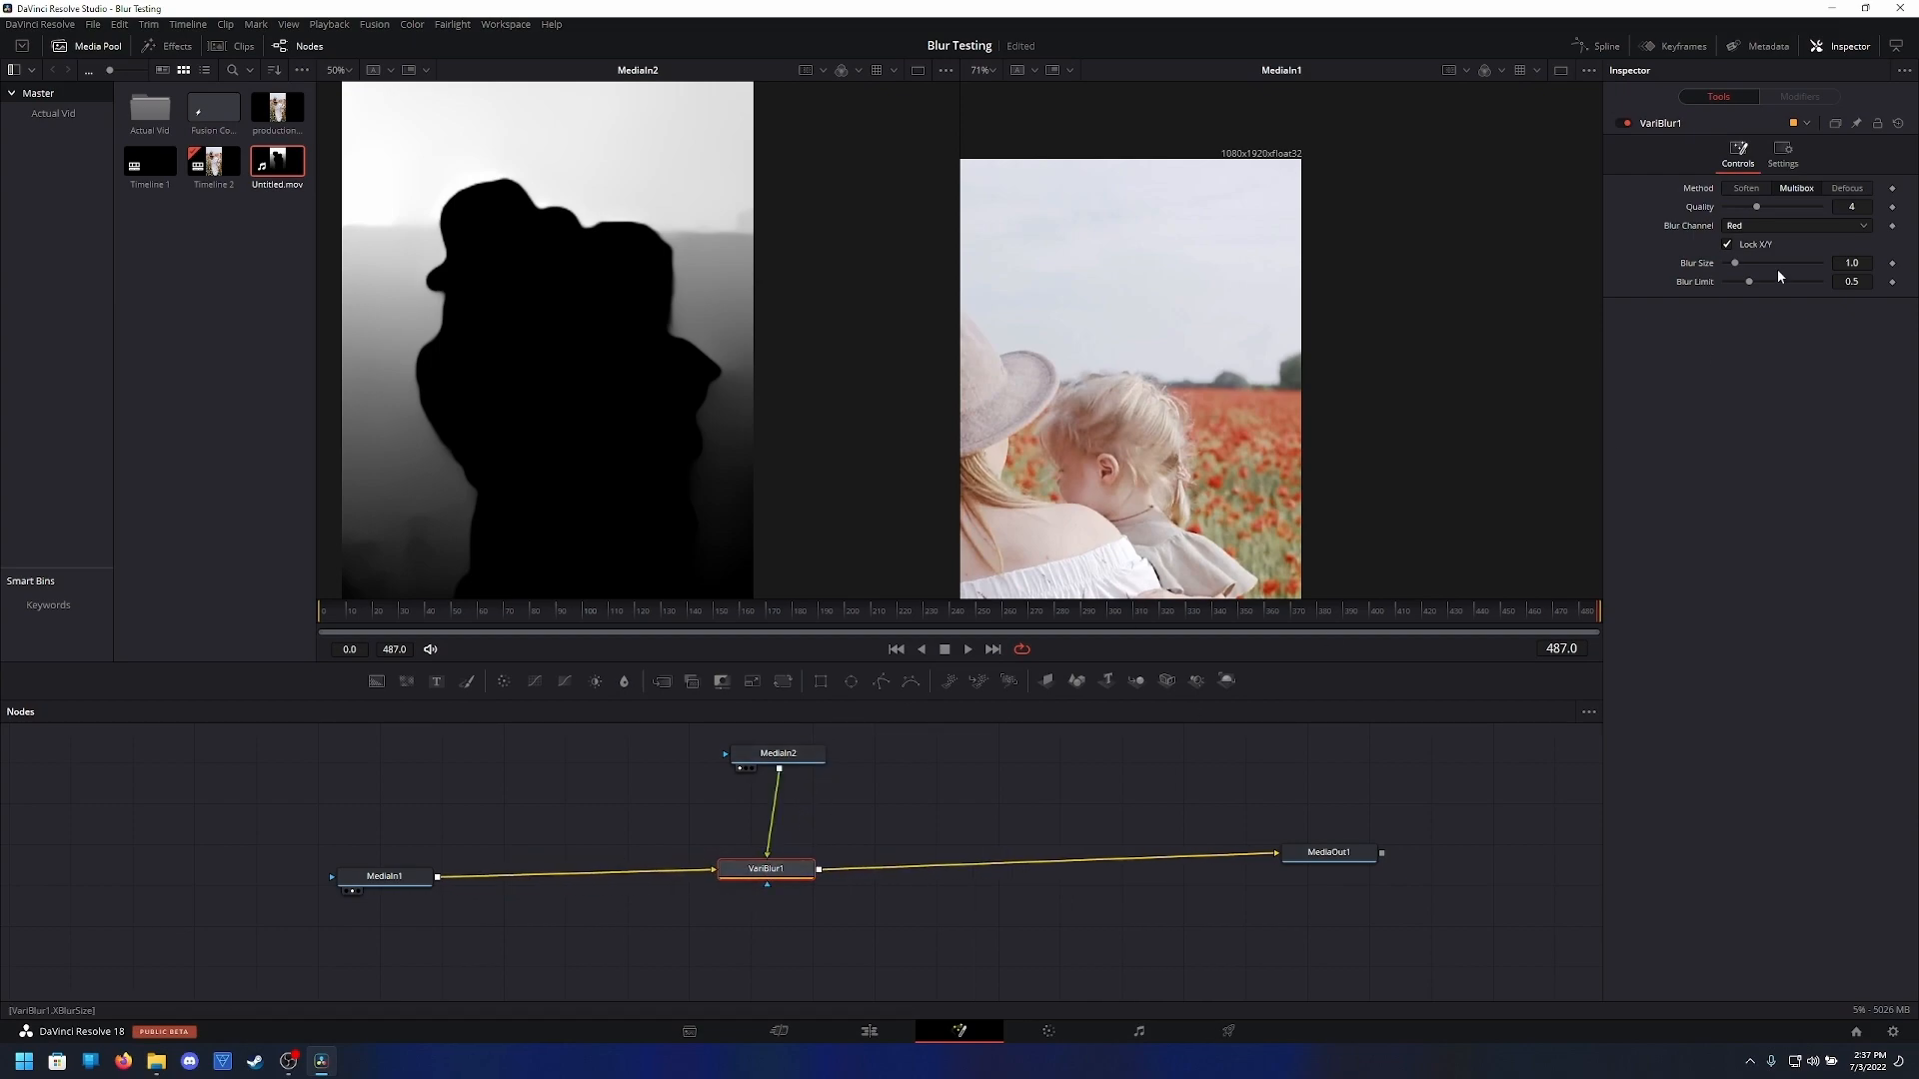
left_click(1797, 225)
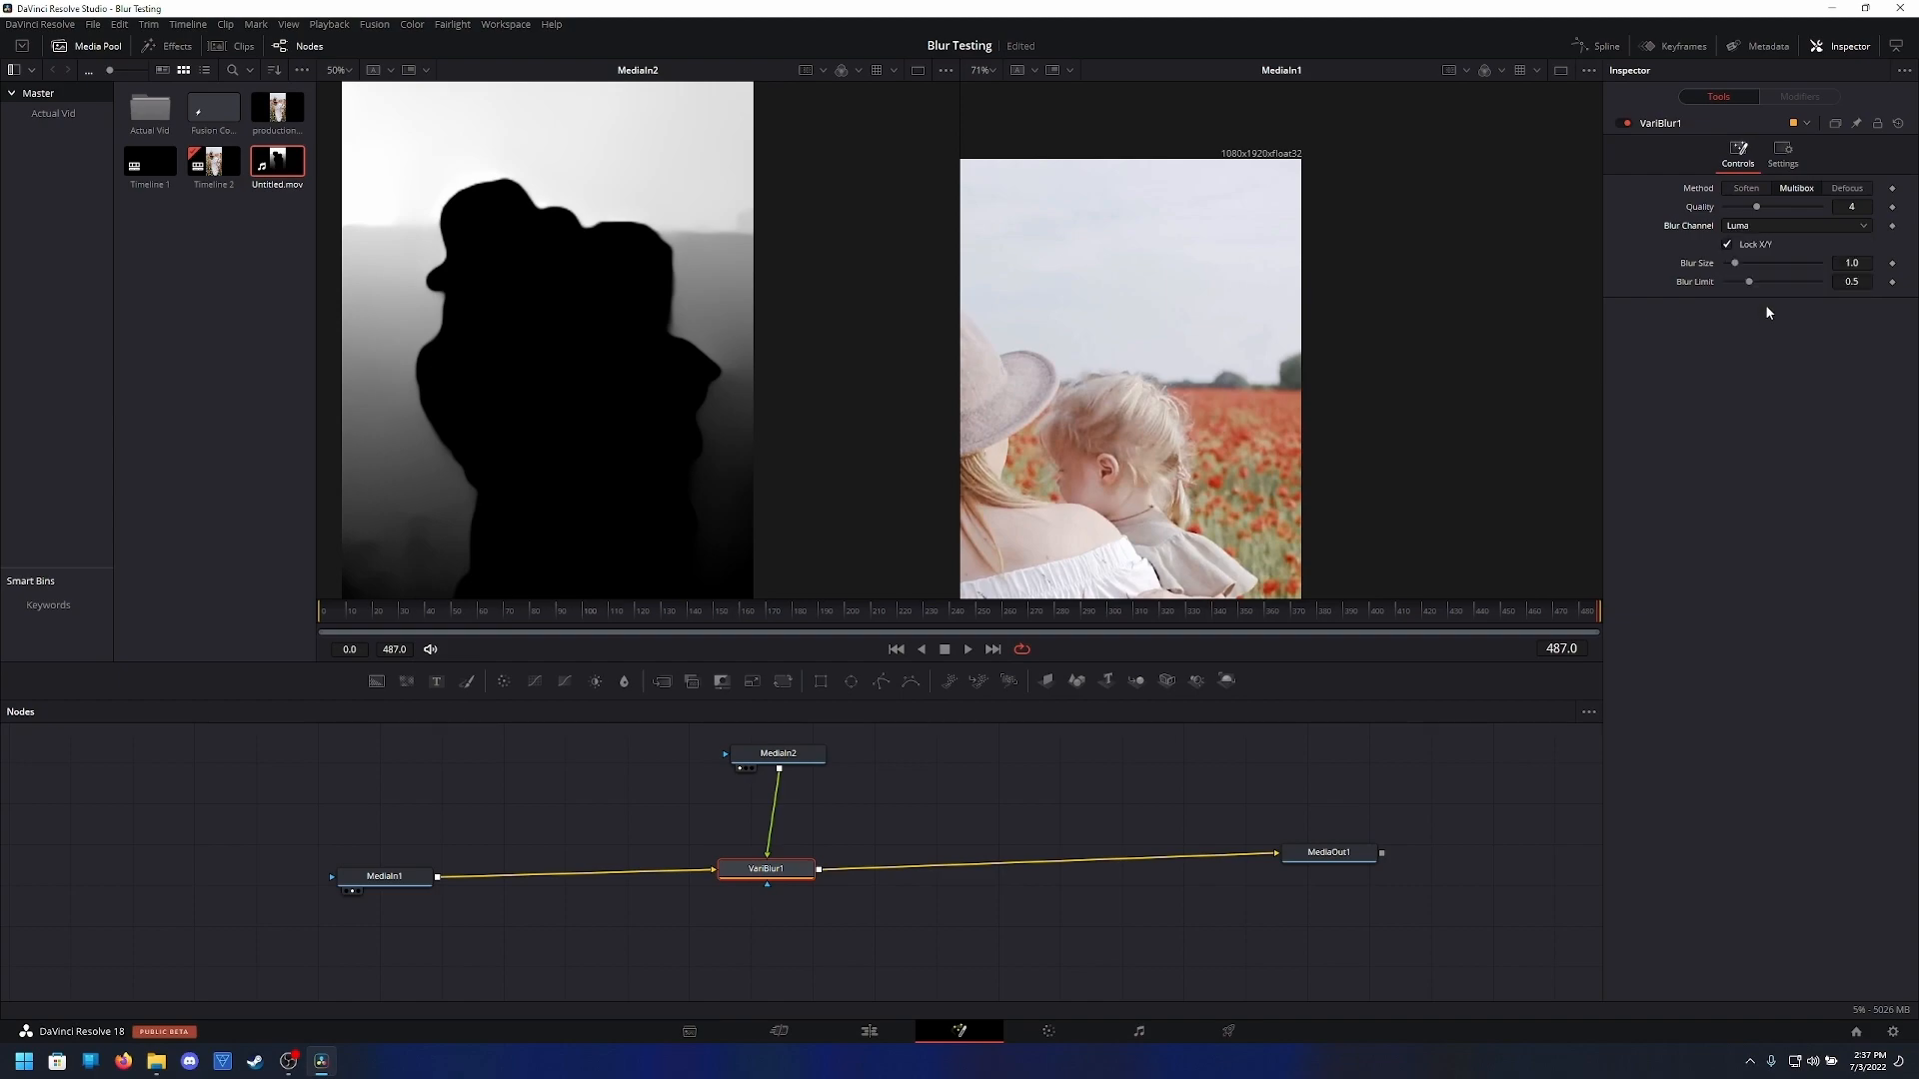
left_click(1846, 186)
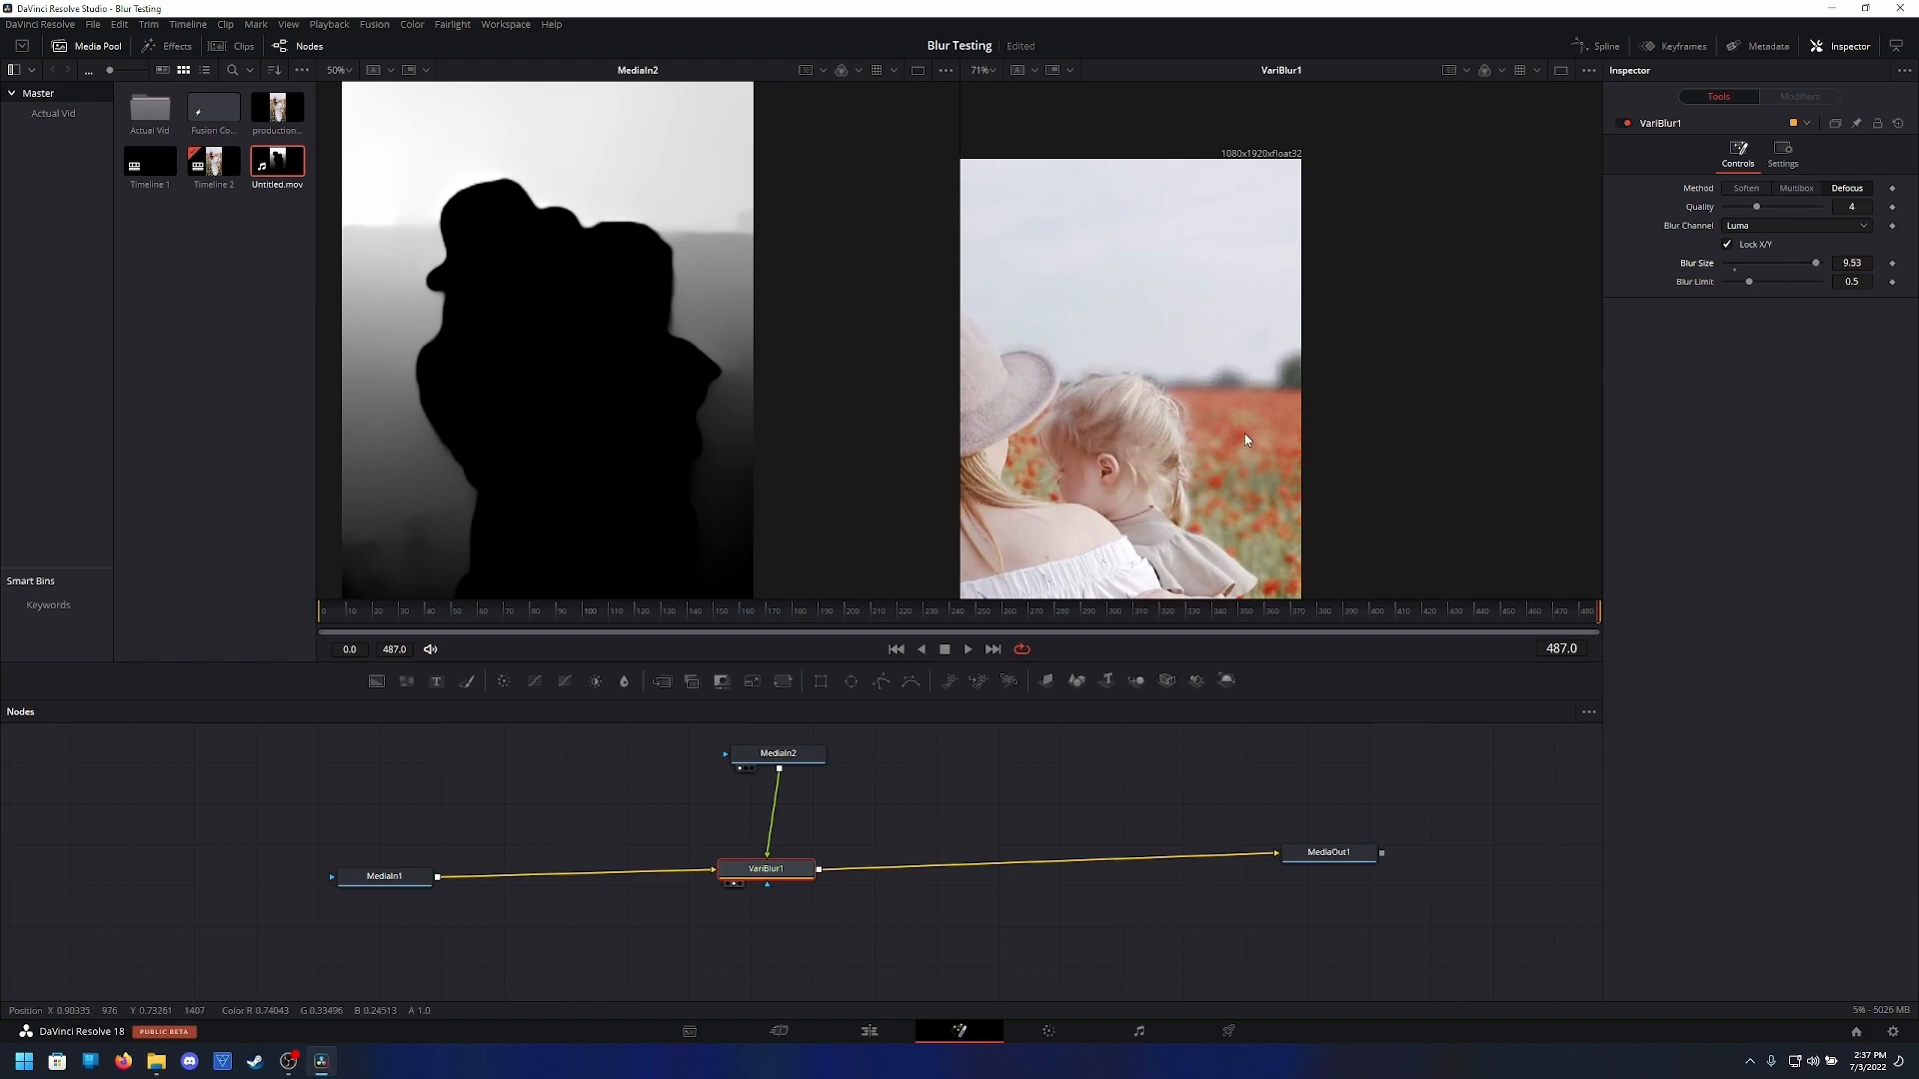
scroll("up", 3)
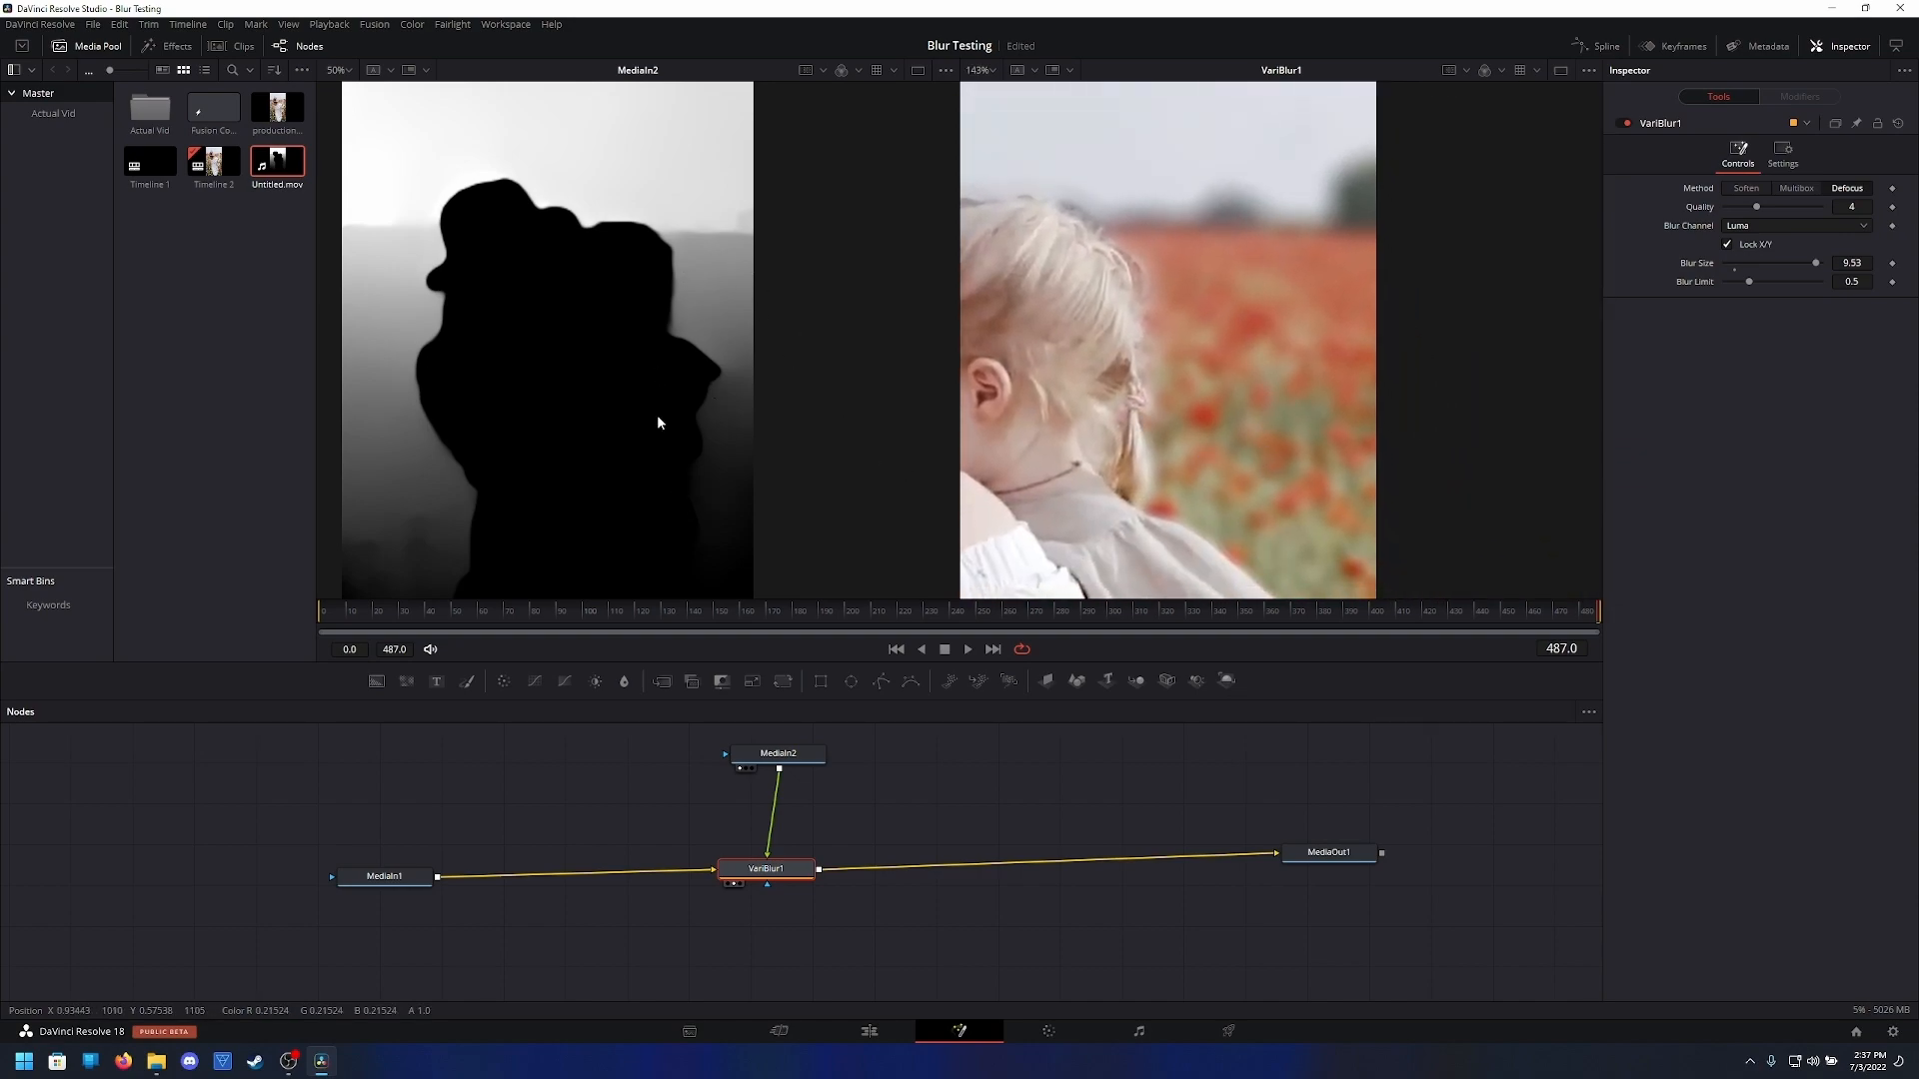
scroll("up", 3)
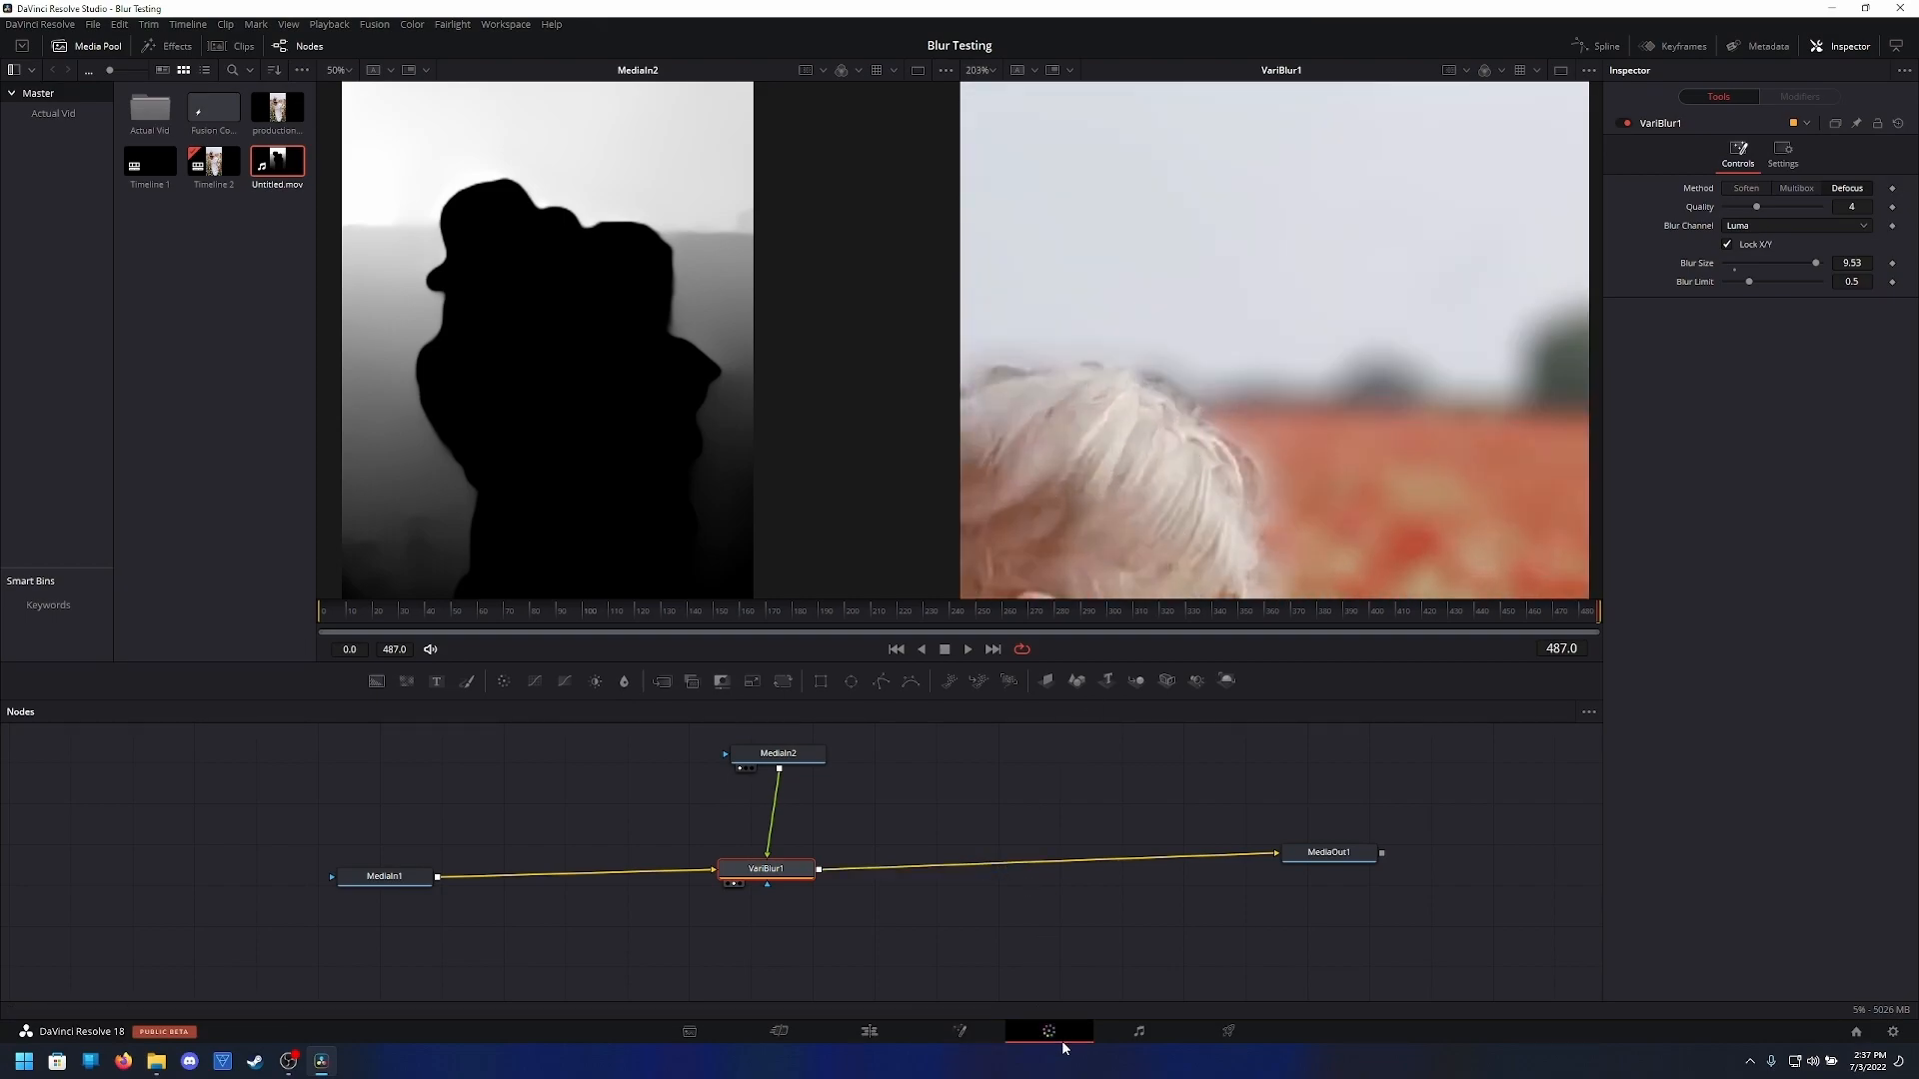
On the Color page, enable Depth Map postprocessing with Post-Filter 0.708, then return to Fusion
left_click(1047, 1030)
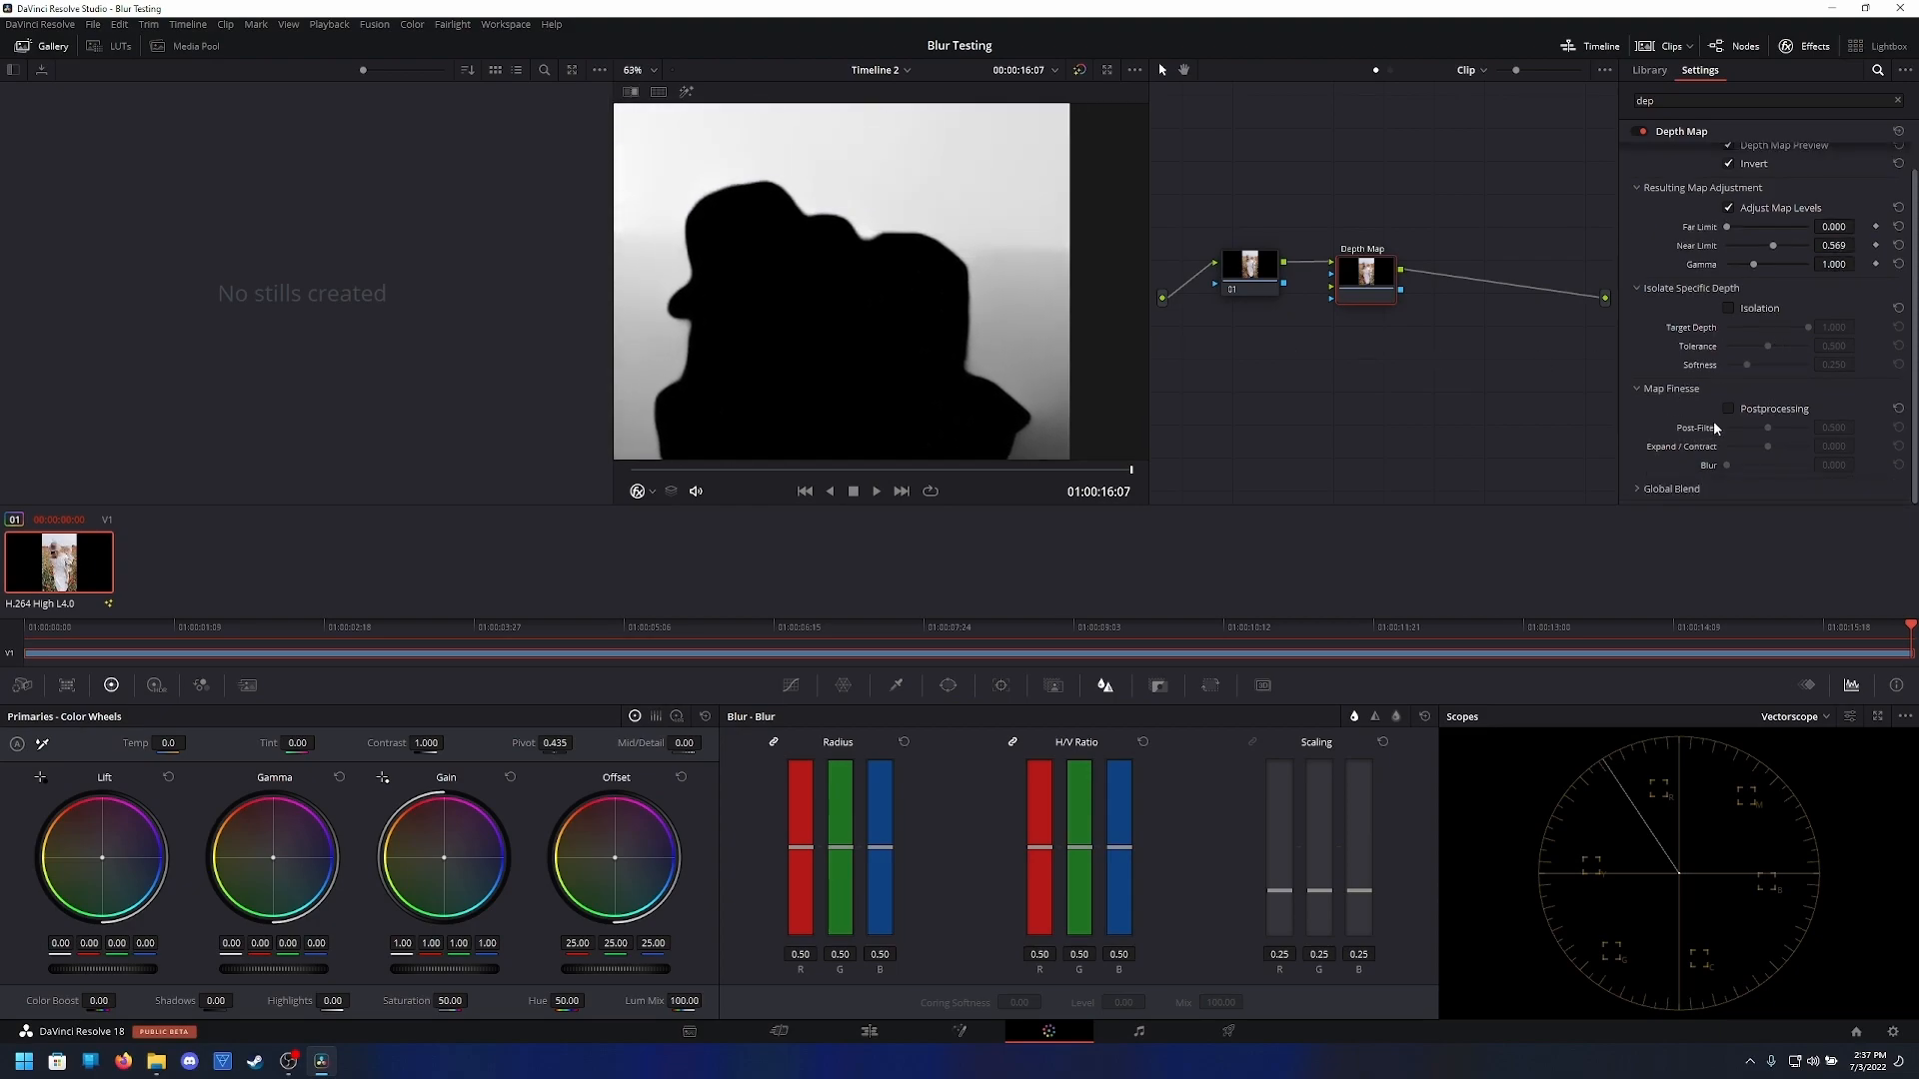
left_click(1727, 408)
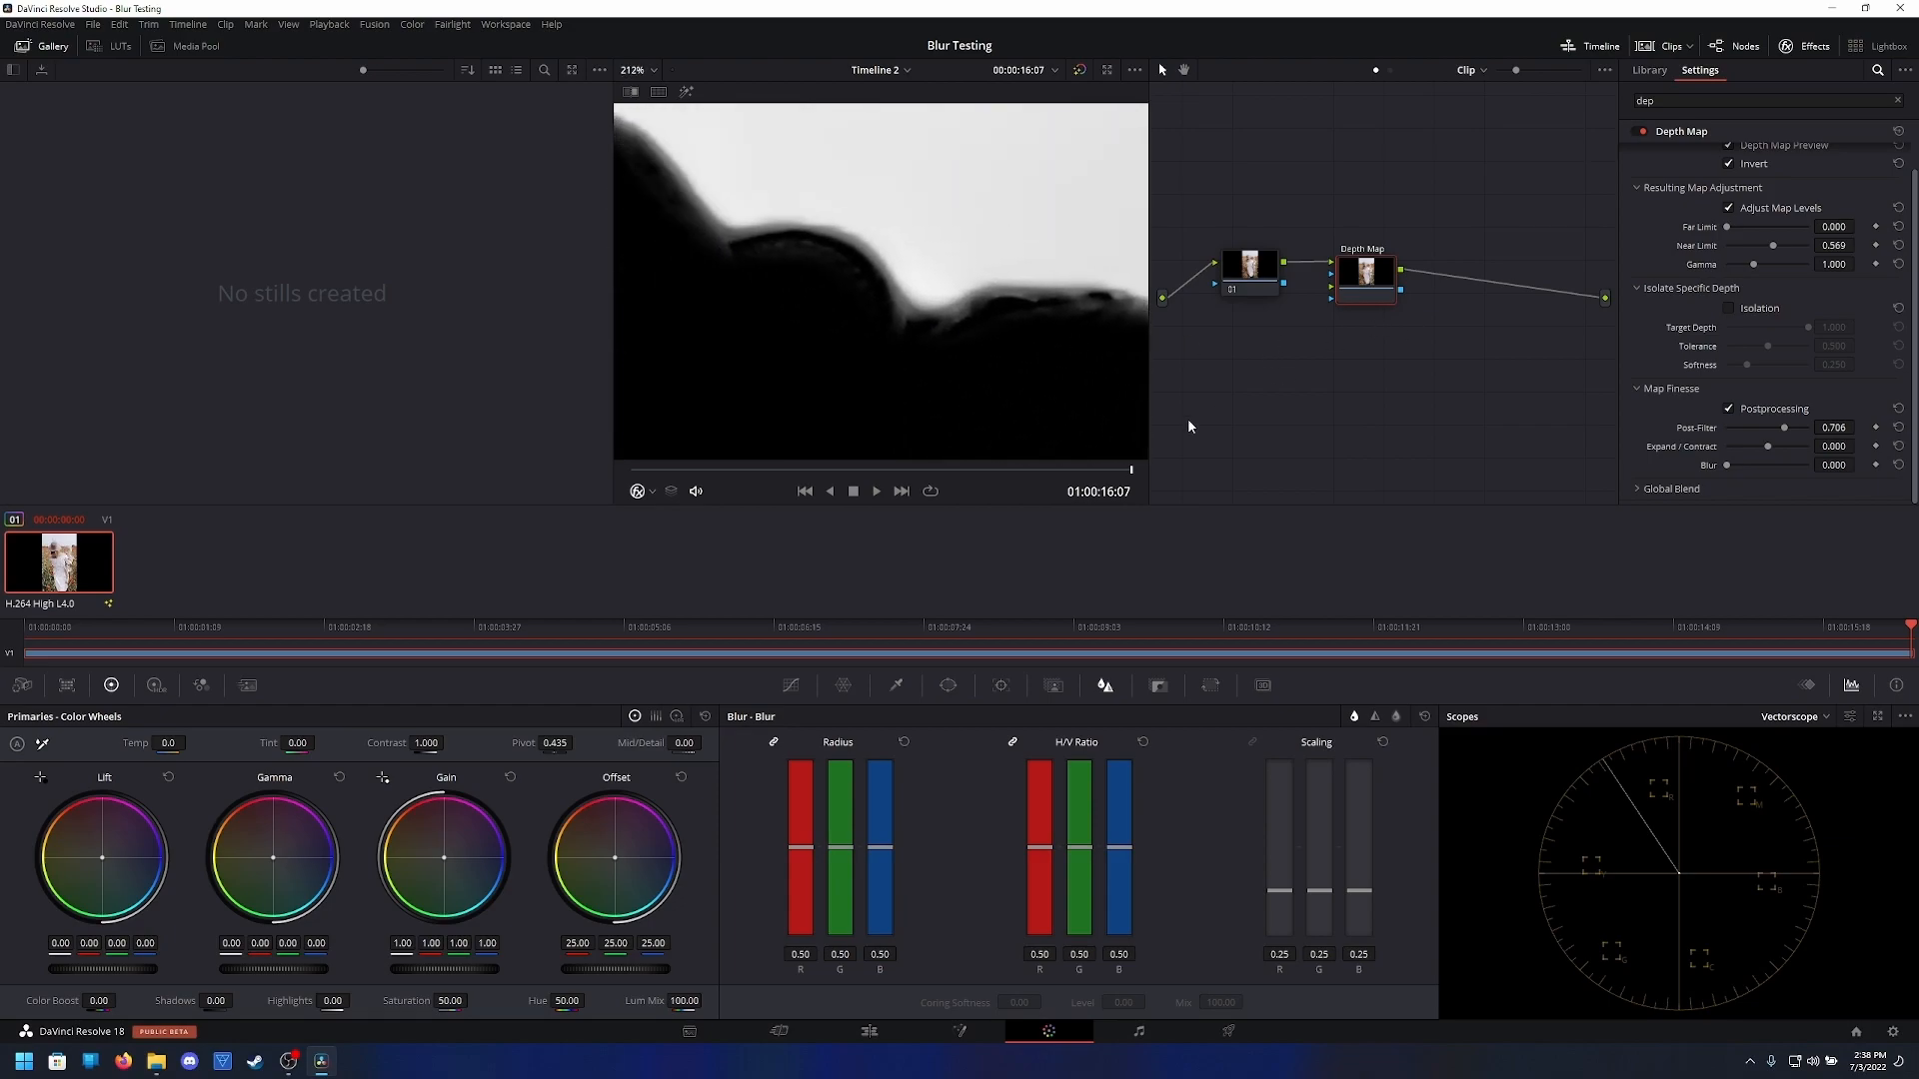
left_click(958, 1031)
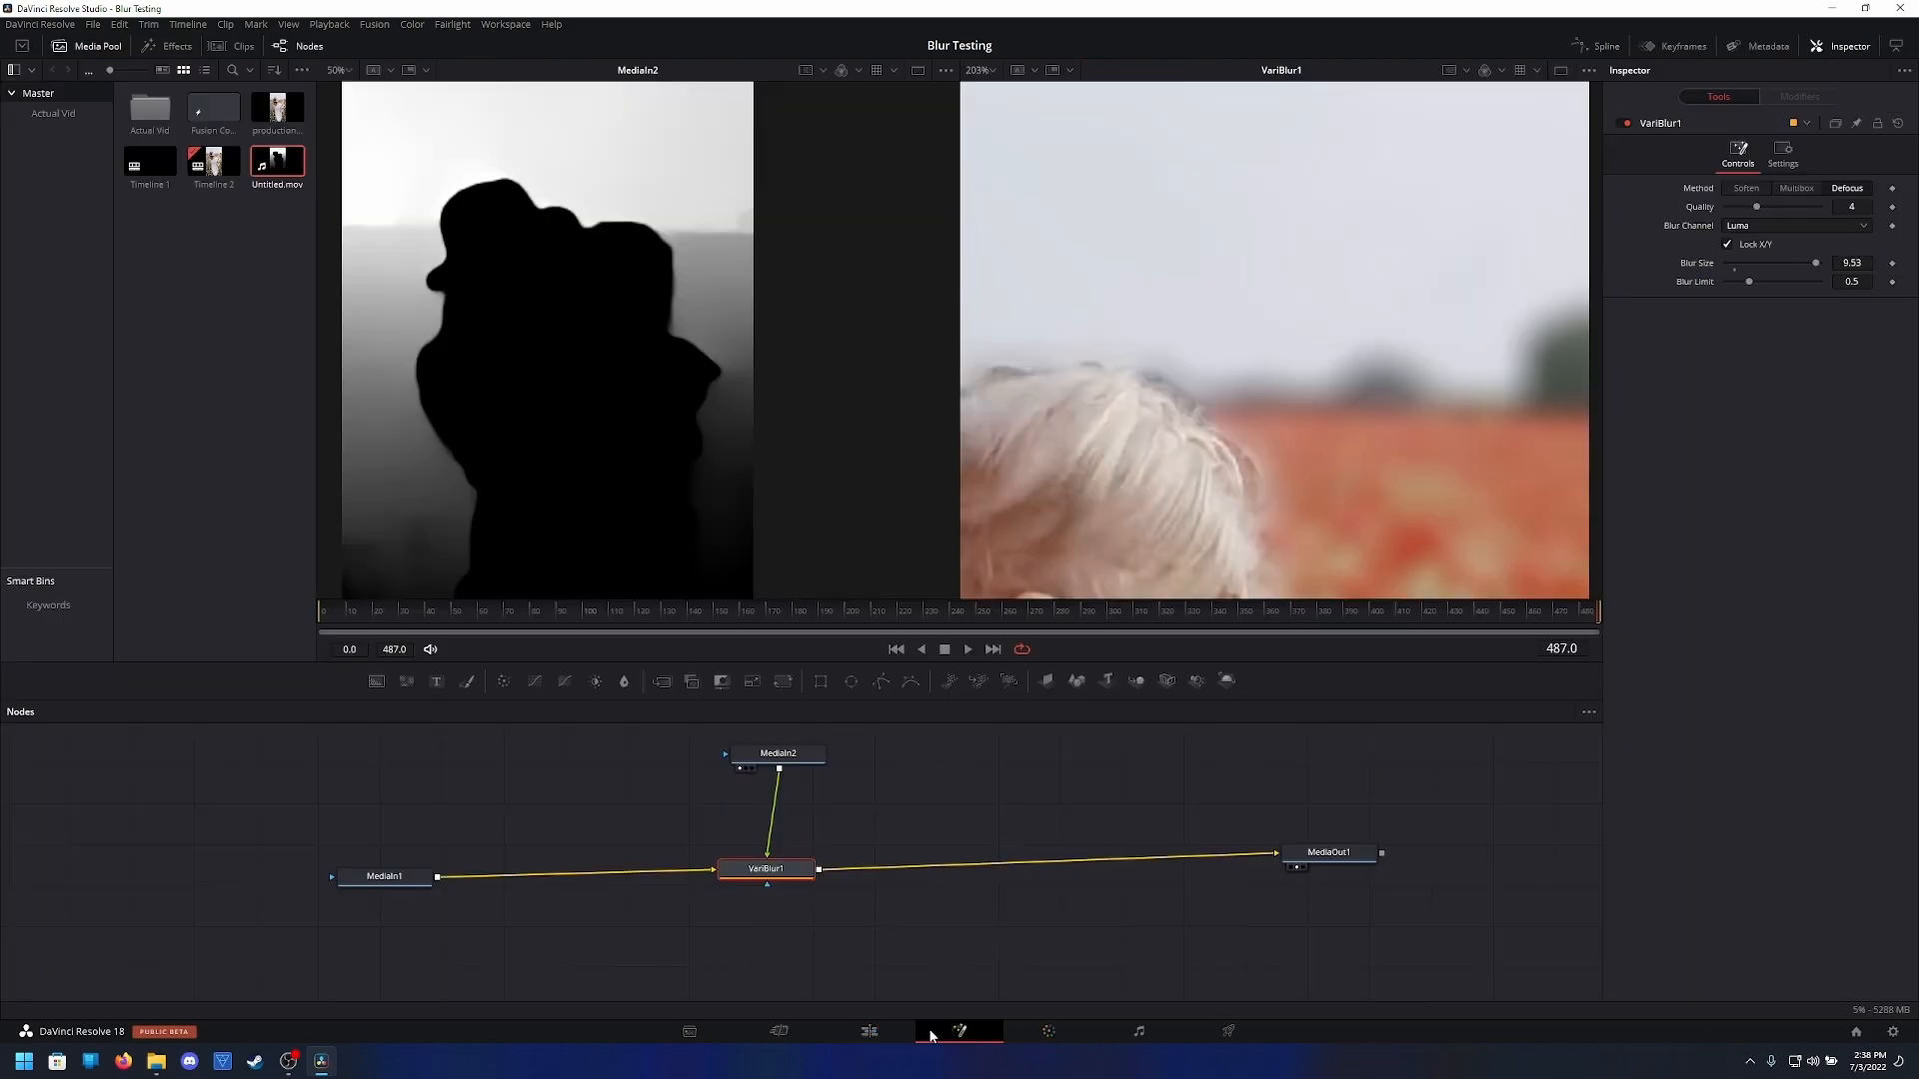